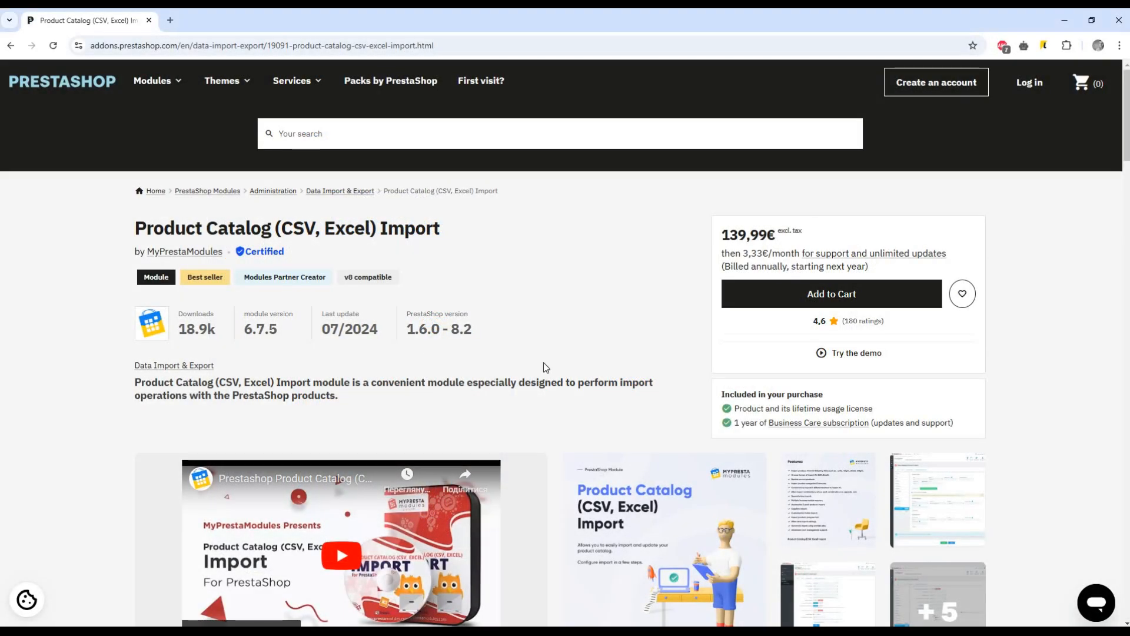
{"action": "mouse_move", "coordinate": [276, 232]}
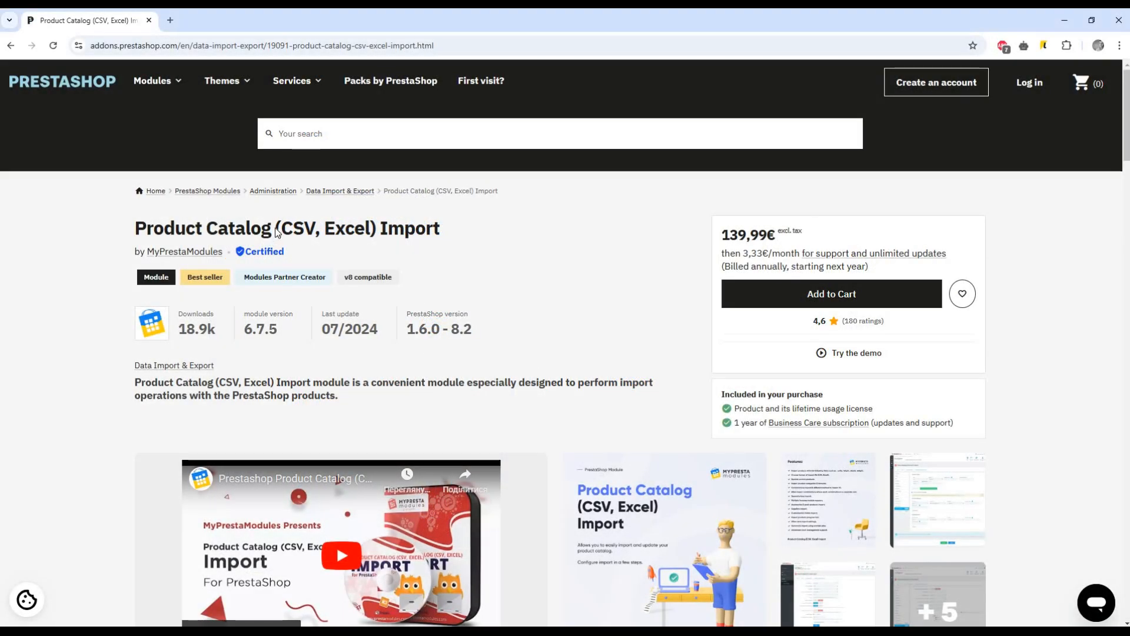
{"action": "mouse_move", "coordinate": [184, 252]}
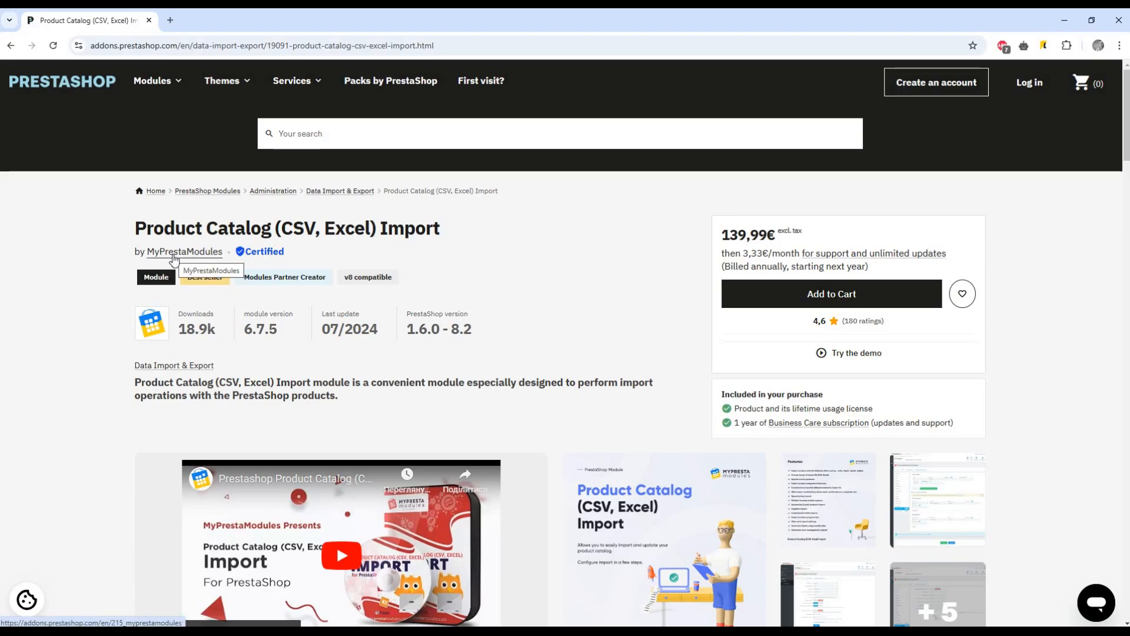
{"action": "mouse_move", "coordinate": [323, 288]}
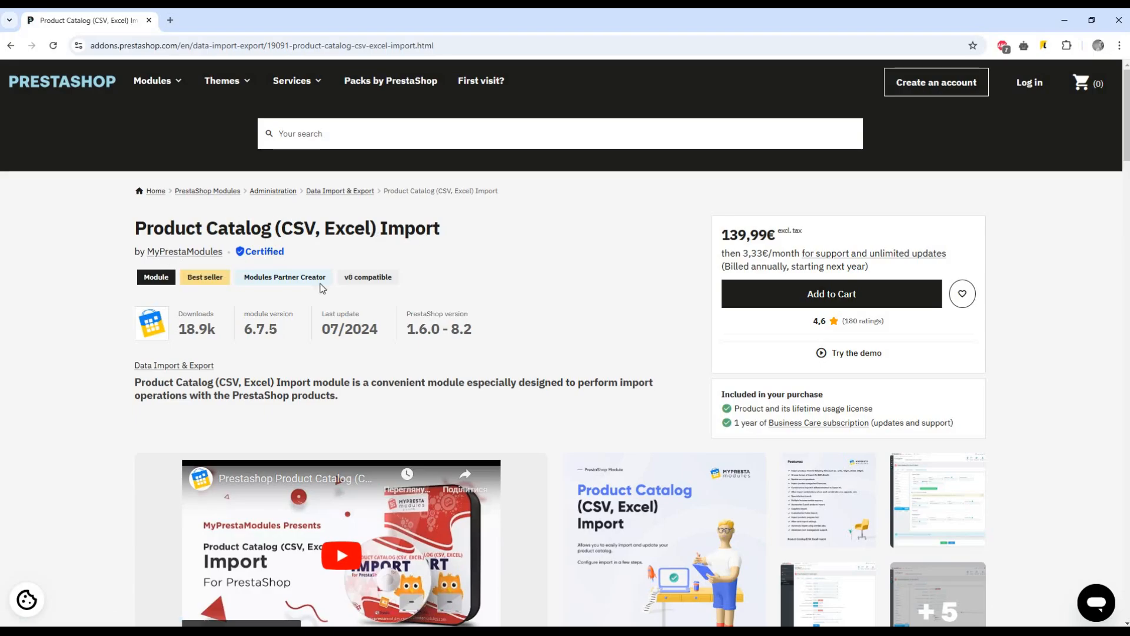
{"action": "mouse_move", "coordinate": [436, 289]}
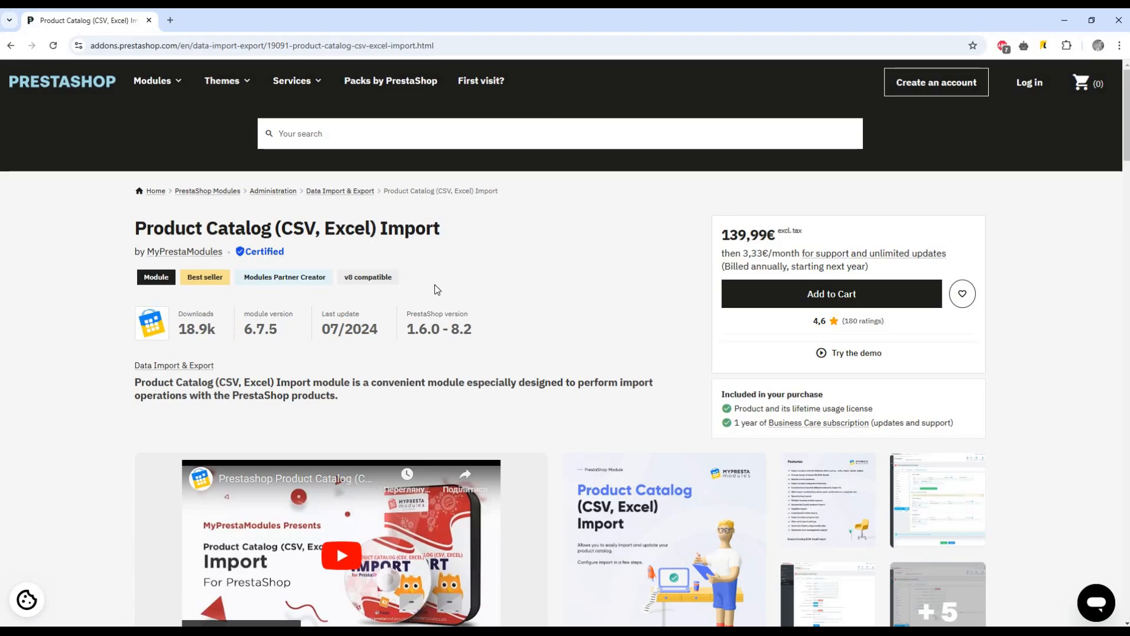
- Browse down and back up the Product Catalog (CSV, Excel) Import module page
{"action": "scroll", "scroll_direction": "down", "scroll_amount": 3}
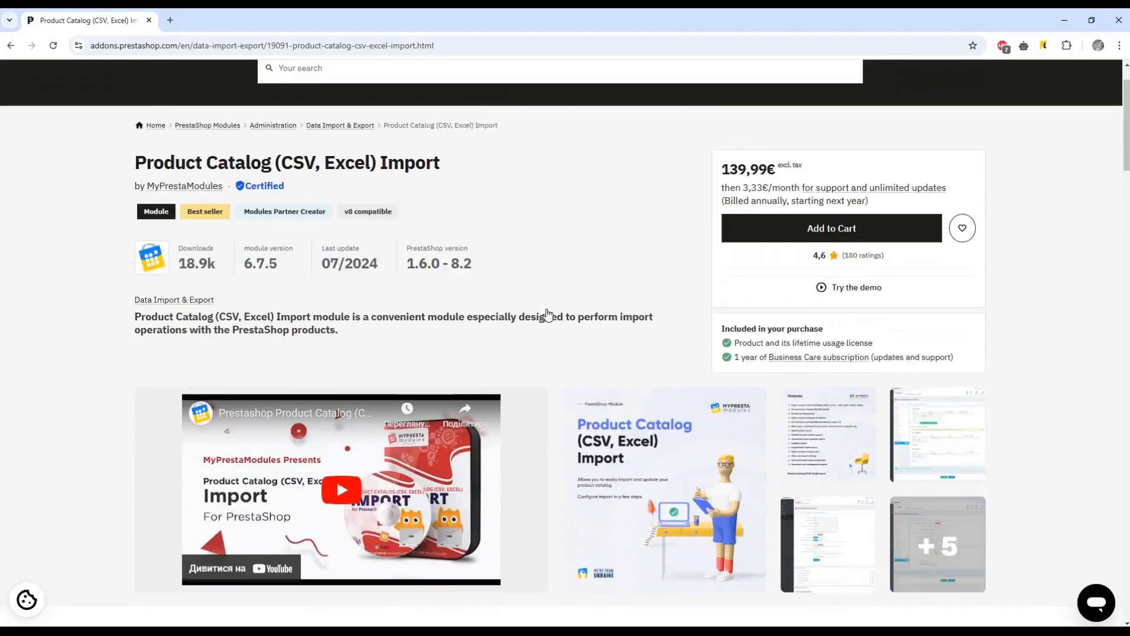
{"action": "scroll", "scroll_direction": "down", "scroll_amount": 3}
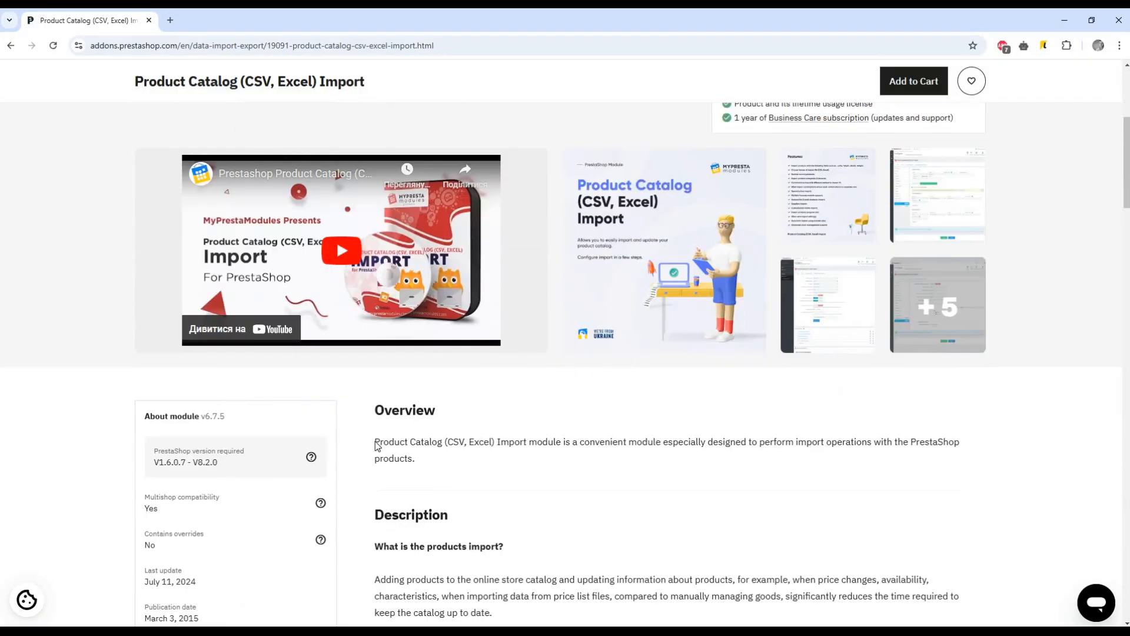
{"action": "scroll", "scroll_direction": "down", "scroll_amount": 3}
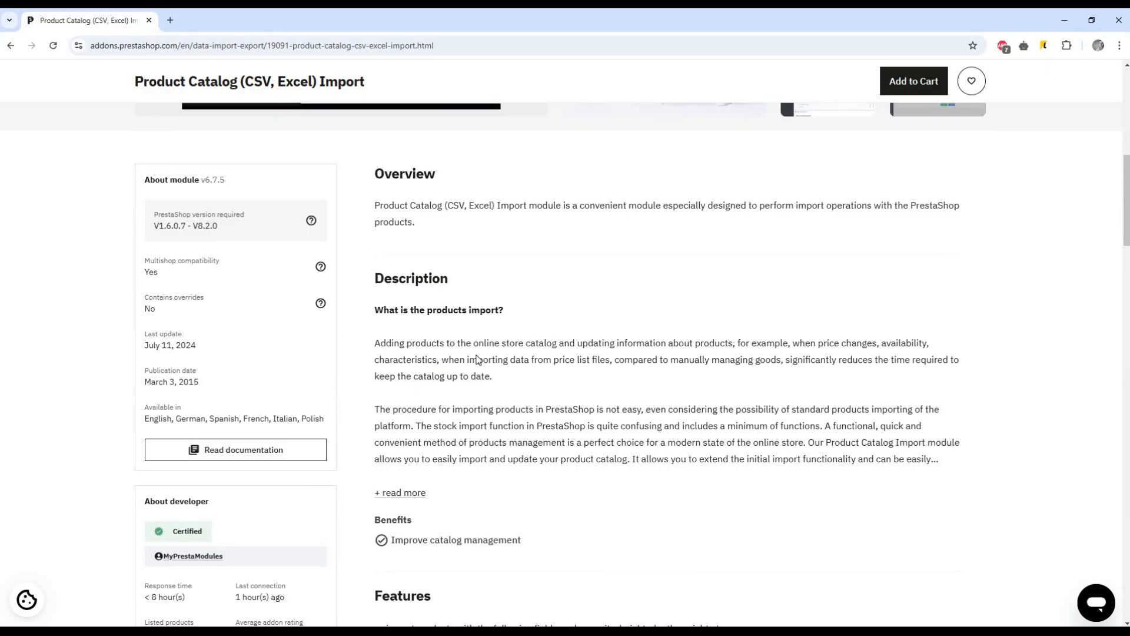
{"action": "scroll", "scroll_direction": "down", "scroll_amount": 3}
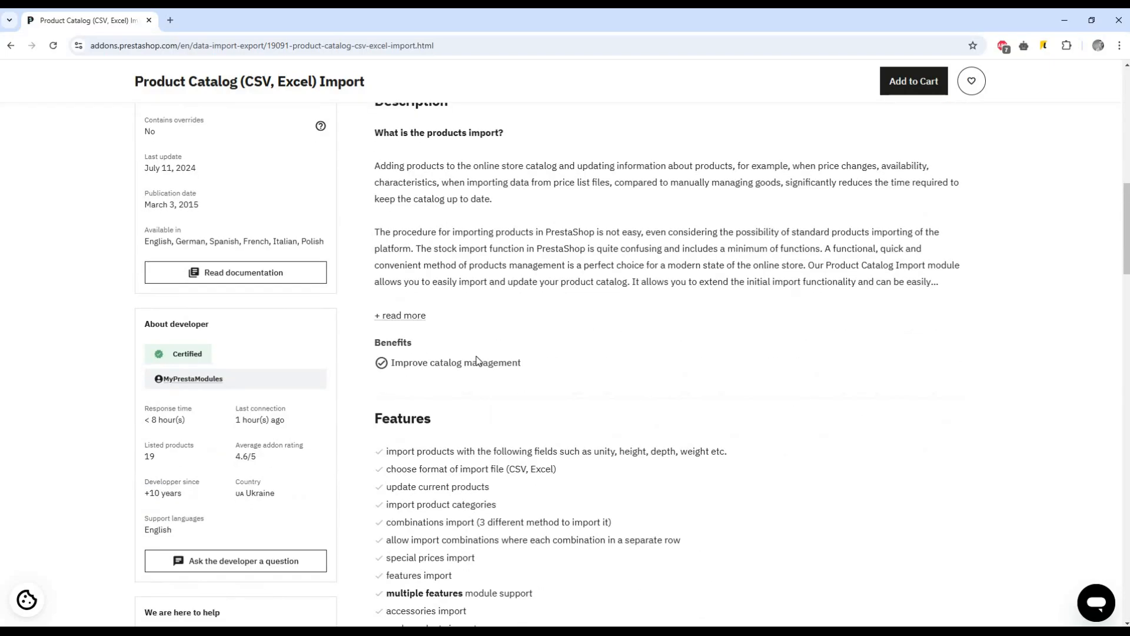
{"action": "mouse_move", "coordinate": [480, 432]}
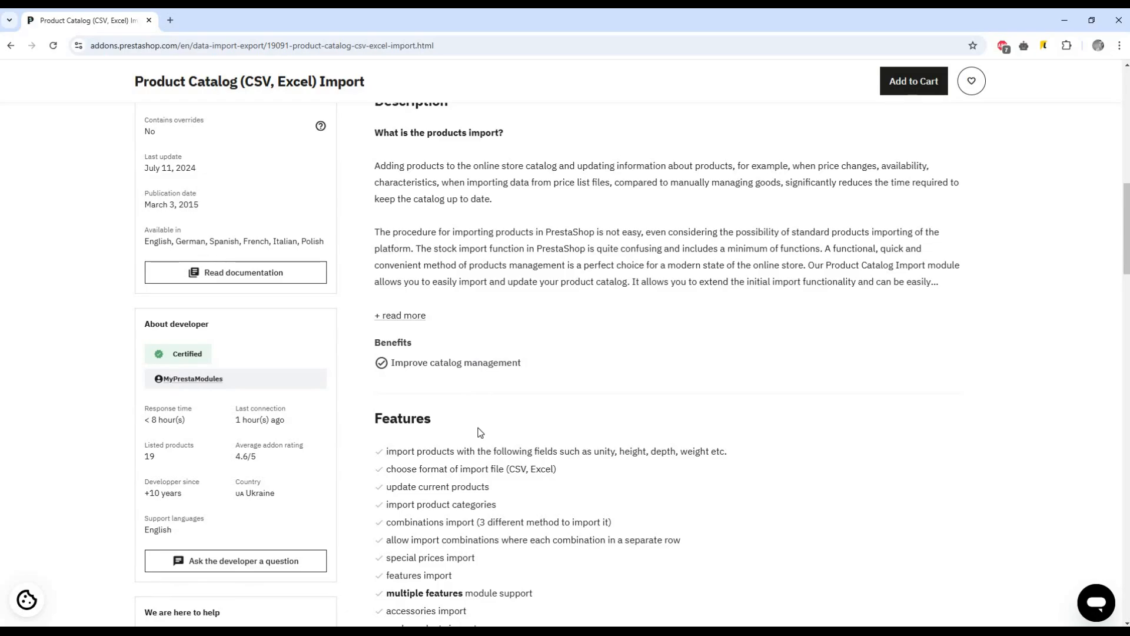
{"action": "scroll", "scroll_direction": "up", "scroll_amount": 3}
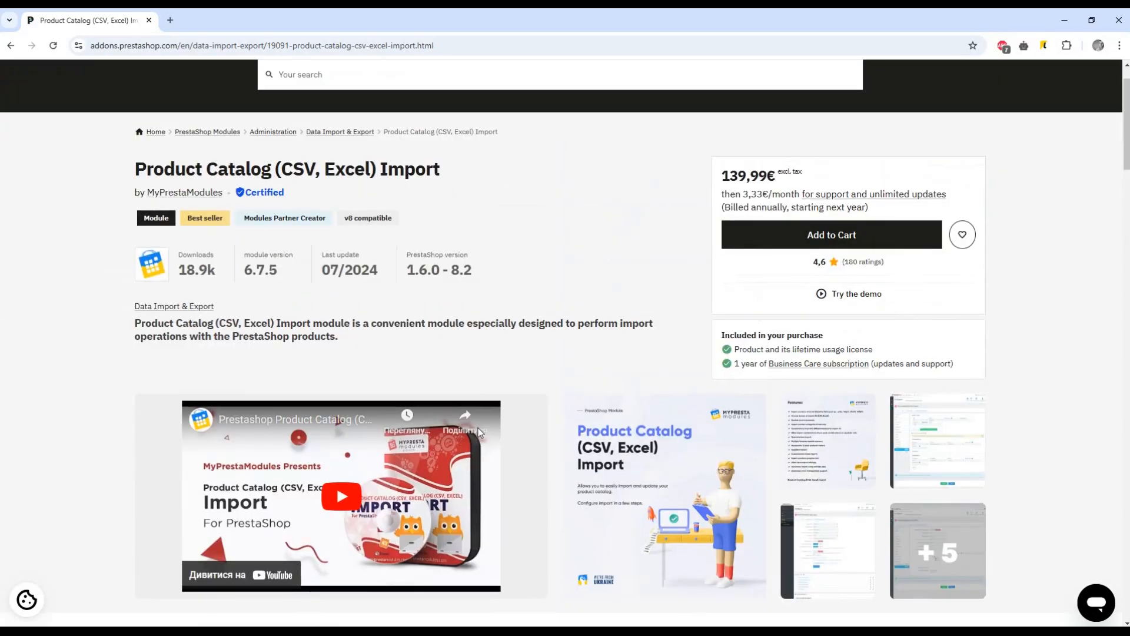
{"action": "scroll", "scroll_direction": "up", "scroll_amount": 3}
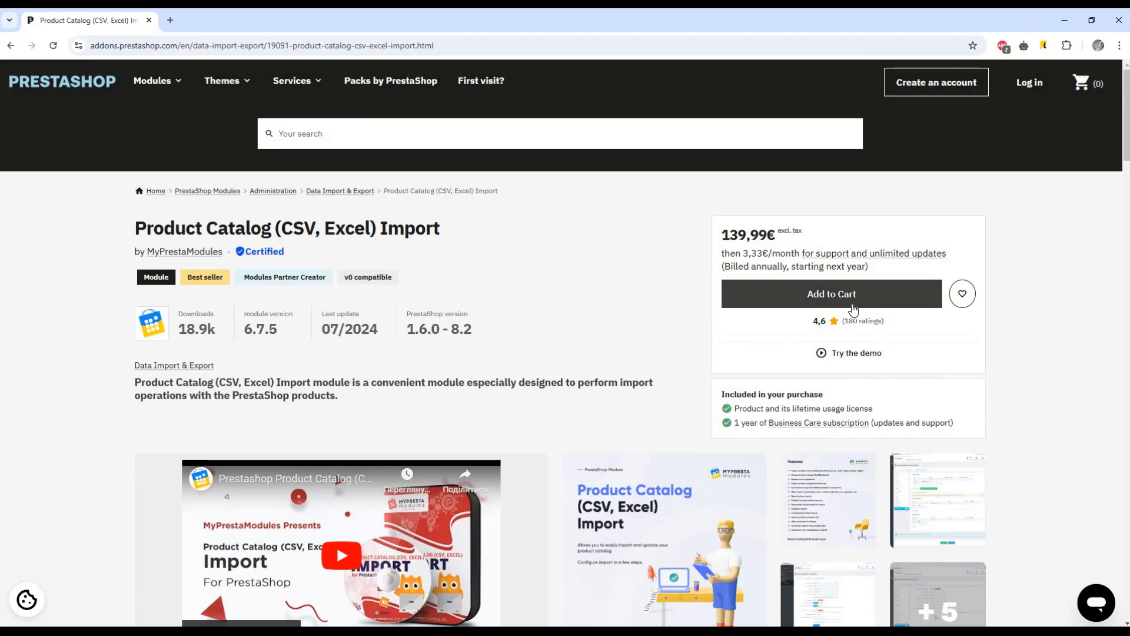
{"action": "mouse_move", "coordinate": [849, 326]}
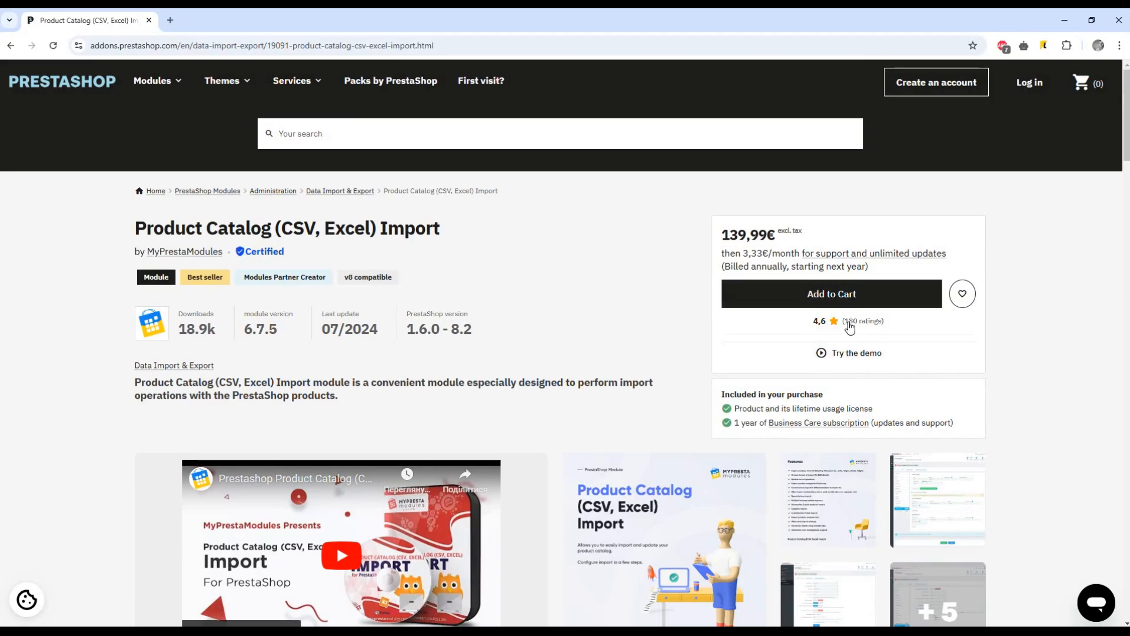
{"action": "mouse_move", "coordinate": [849, 358]}
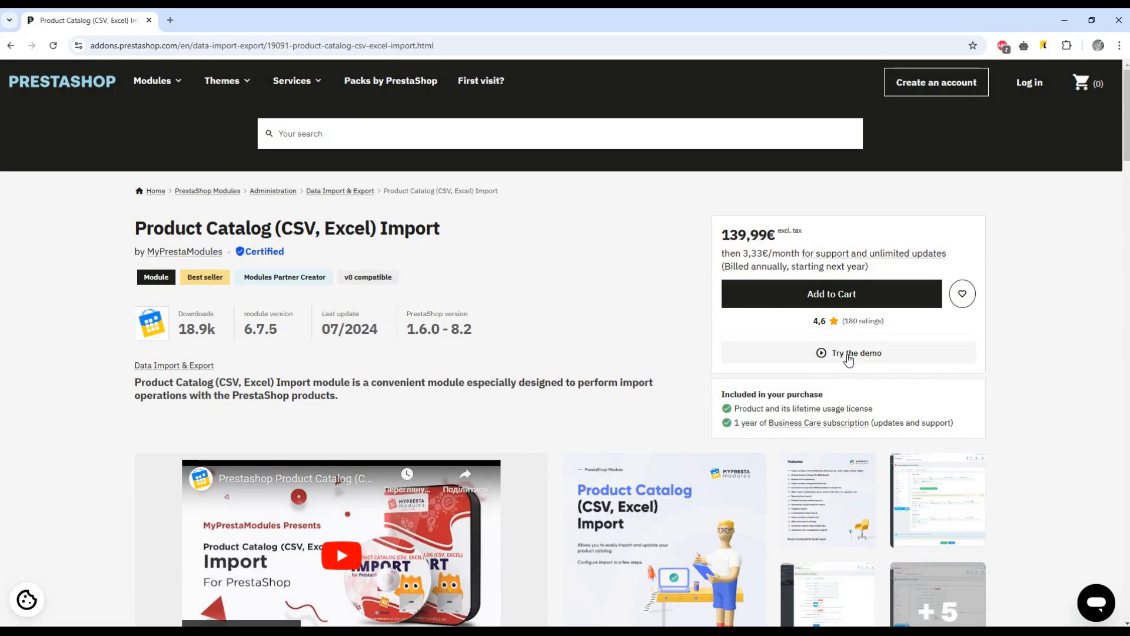
- Launch the module's back-office demo via Try the demo, Try now and Explore Back-office
{"action": "left_click", "coordinate": [849, 352]}
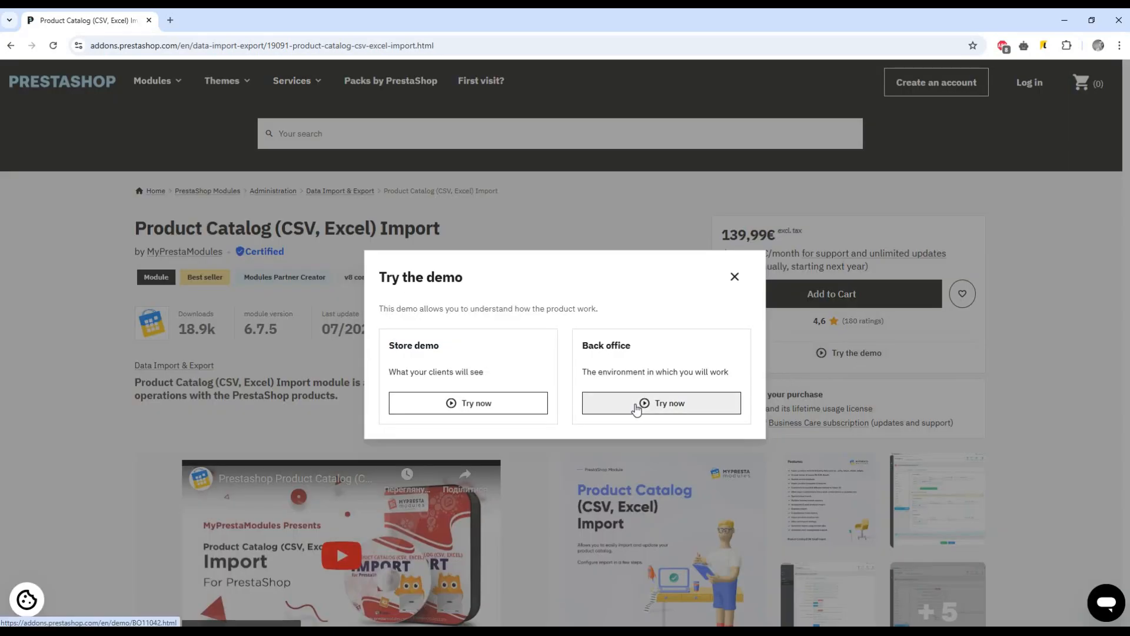
{"action": "left_click", "coordinate": [660, 403]}
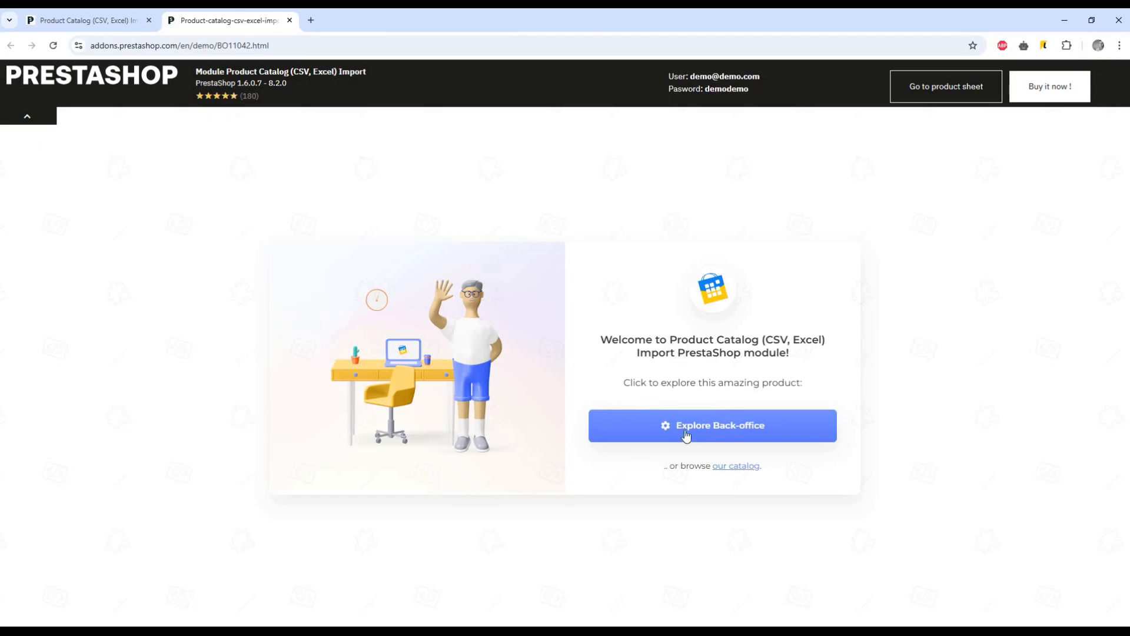
{"action": "left_click", "coordinate": [711, 425]}
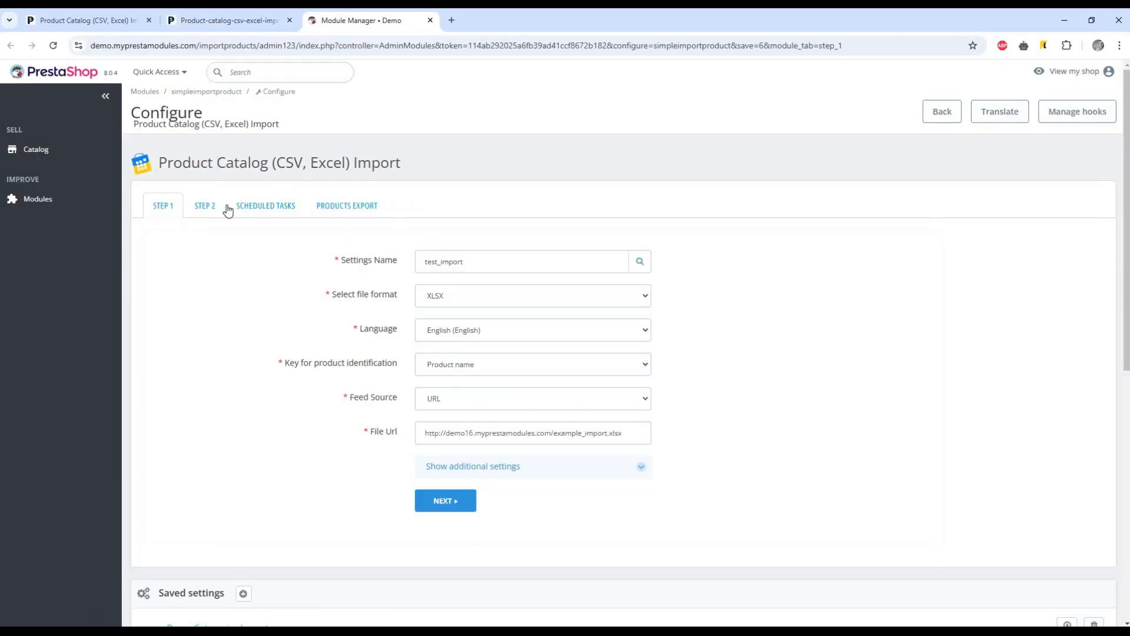
{"action": "mouse_move", "coordinate": [785, 553]}
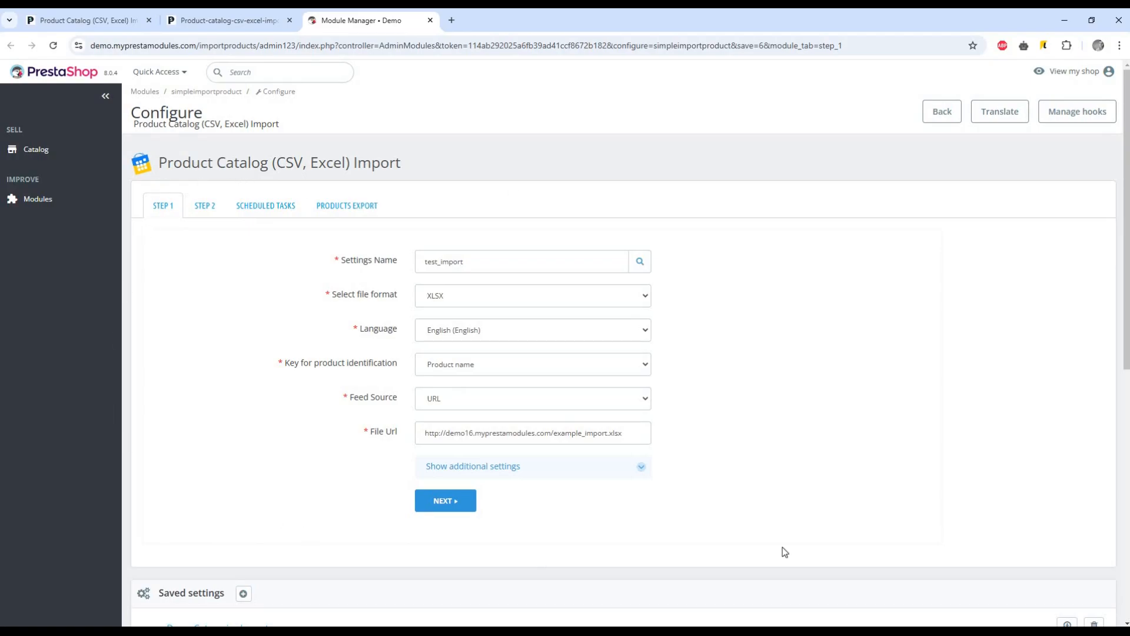
{"action": "mouse_move", "coordinate": [794, 550]}
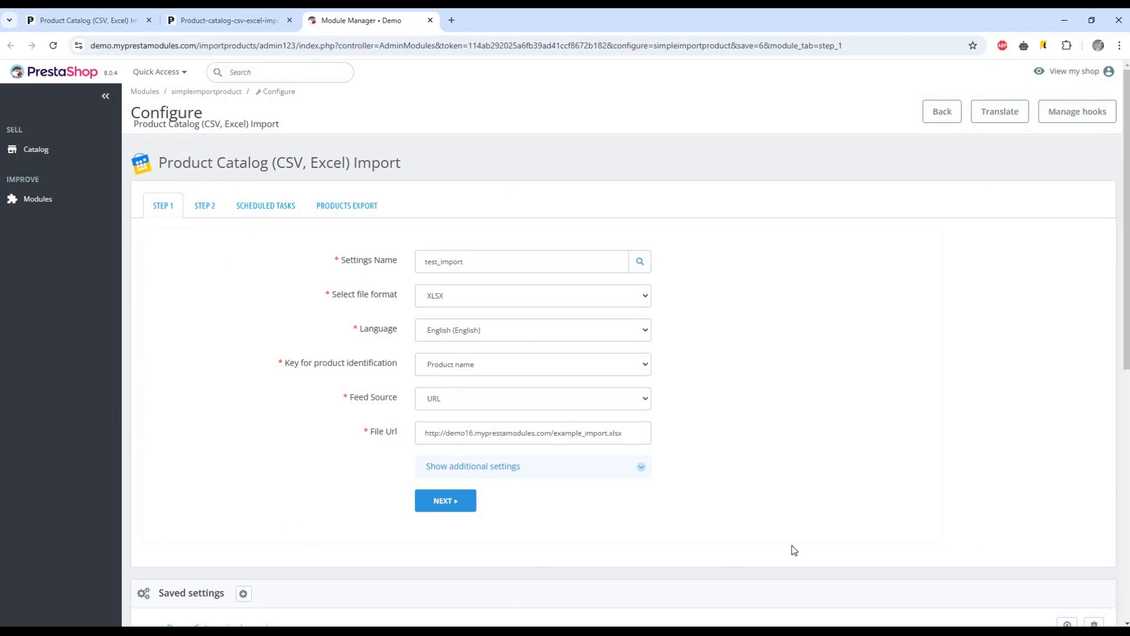
{"action": "mouse_move", "coordinate": [603, 386]}
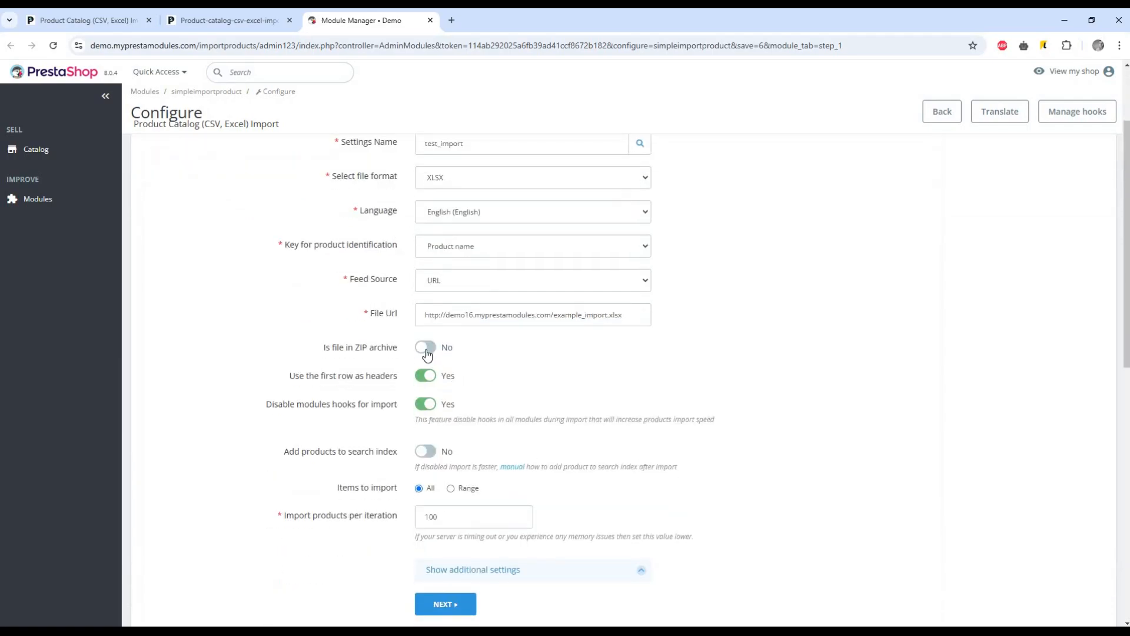
- Keep URL as the feed source in the expanded Step 1 settings
{"action": "left_click", "coordinate": [532, 281]}
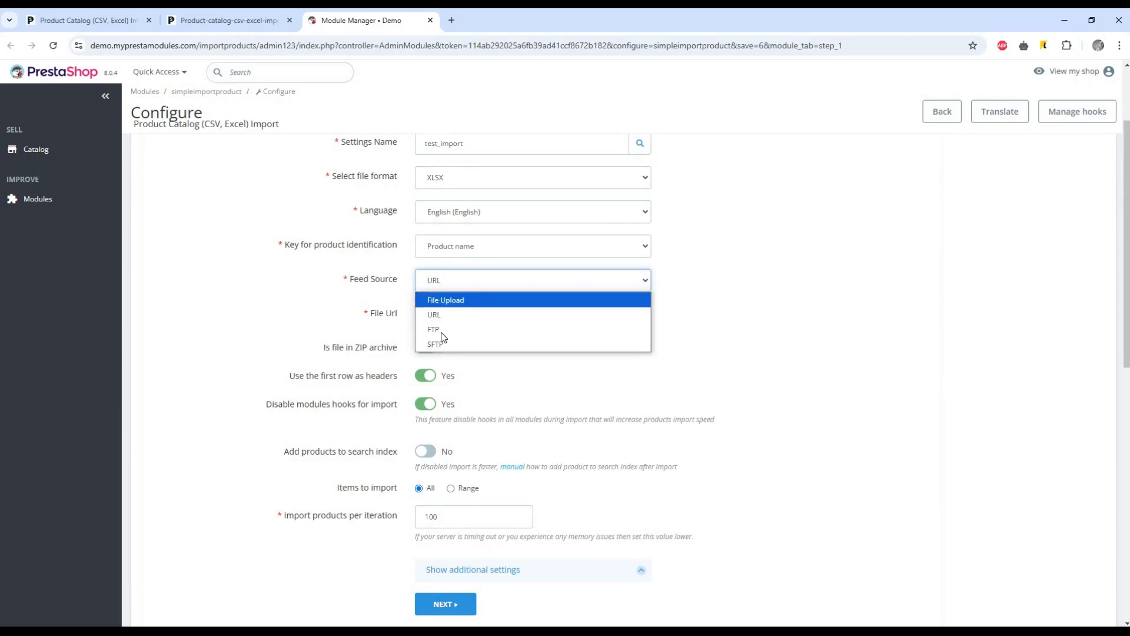
{"action": "left_click", "coordinate": [434, 314]}
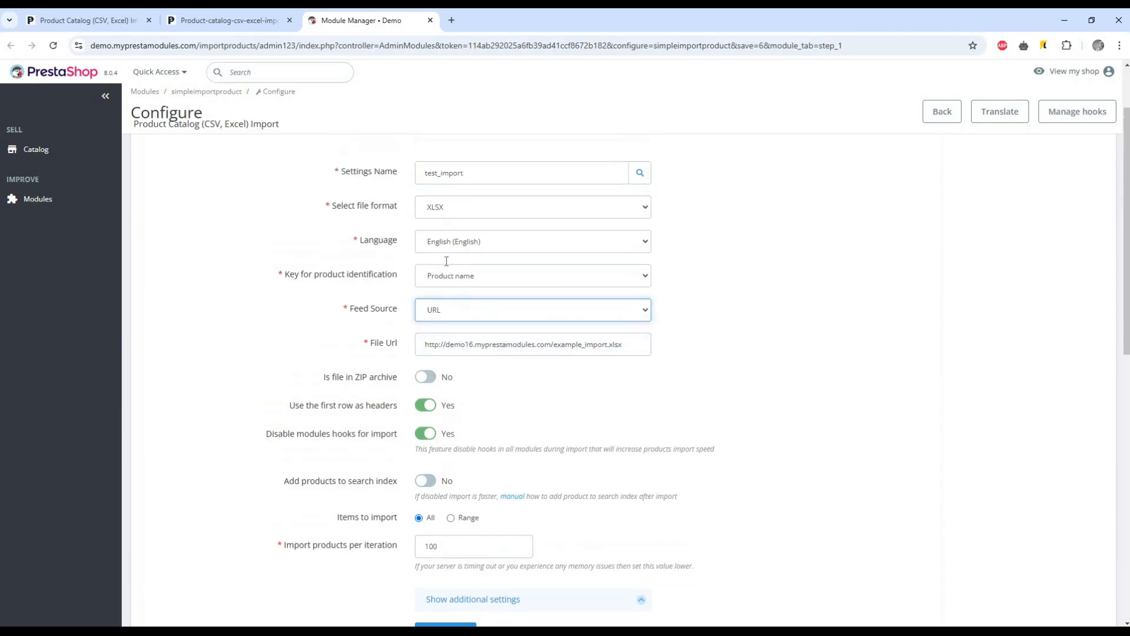
{"action": "scroll", "scroll_direction": "up", "scroll_amount": 3}
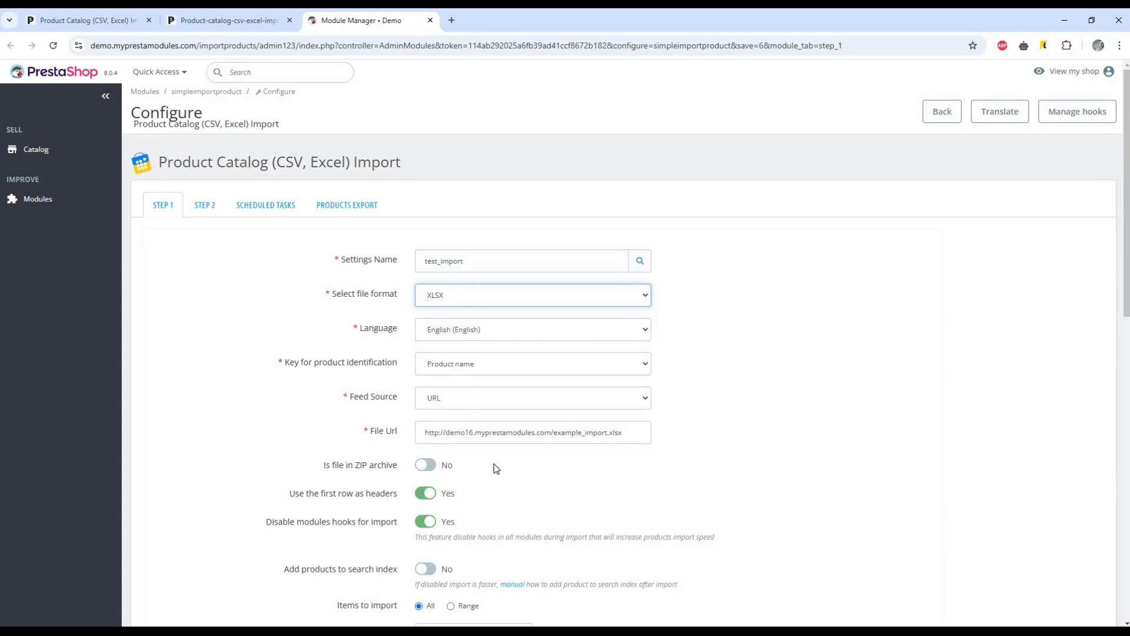
{"action": "scroll", "scroll_direction": "down", "scroll_amount": 3}
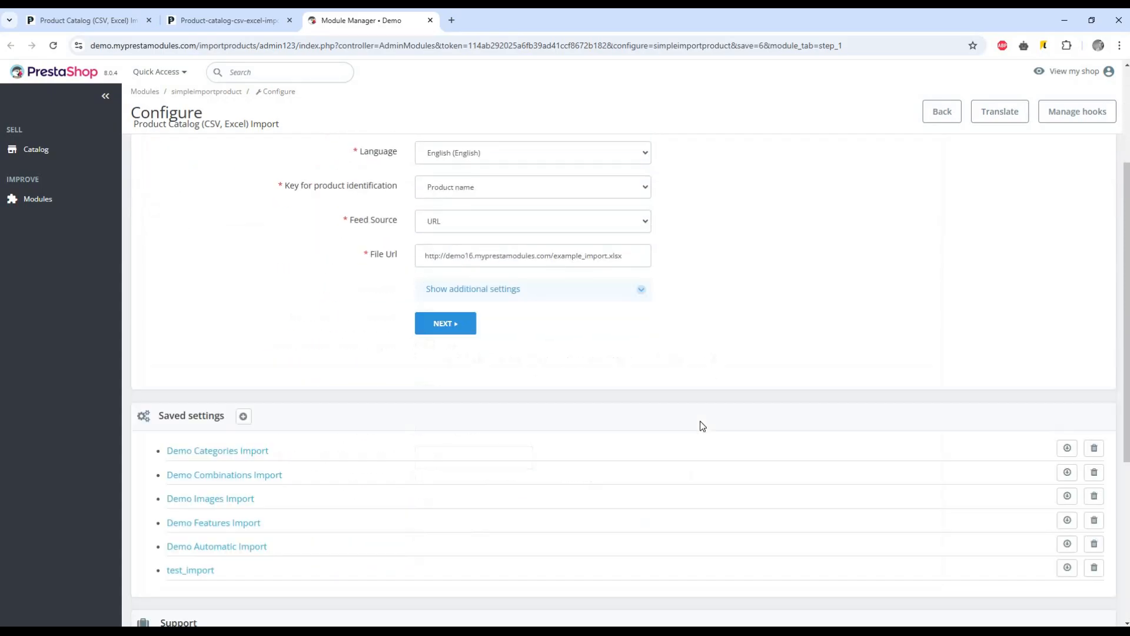
{"action": "mouse_move", "coordinate": [602, 413]}
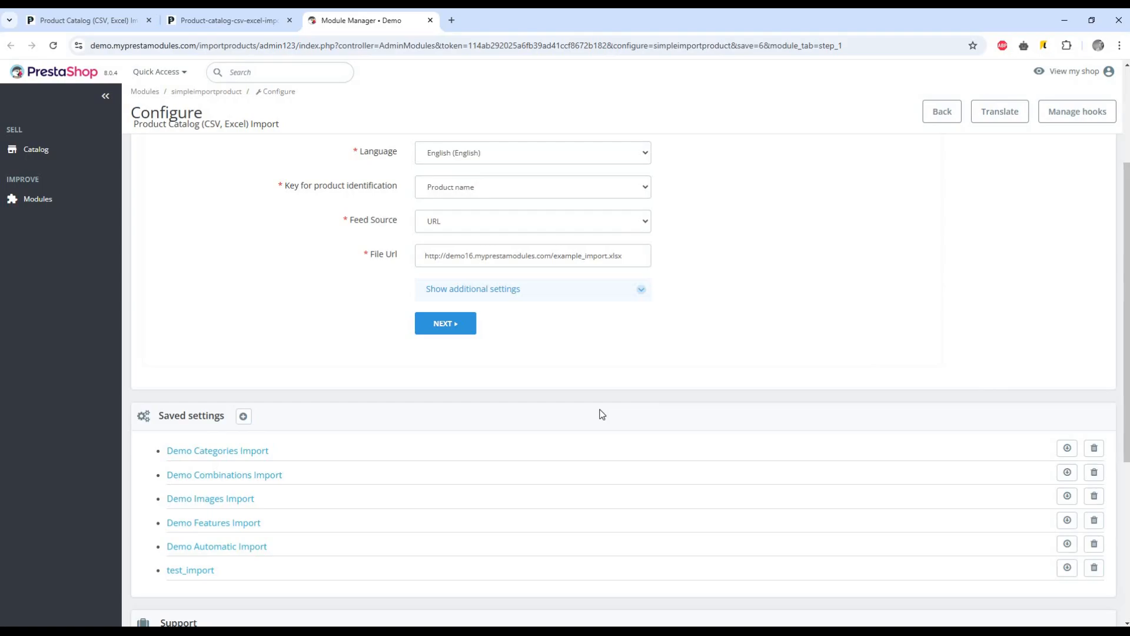
{"action": "scroll", "scroll_direction": "down", "scroll_amount": 3}
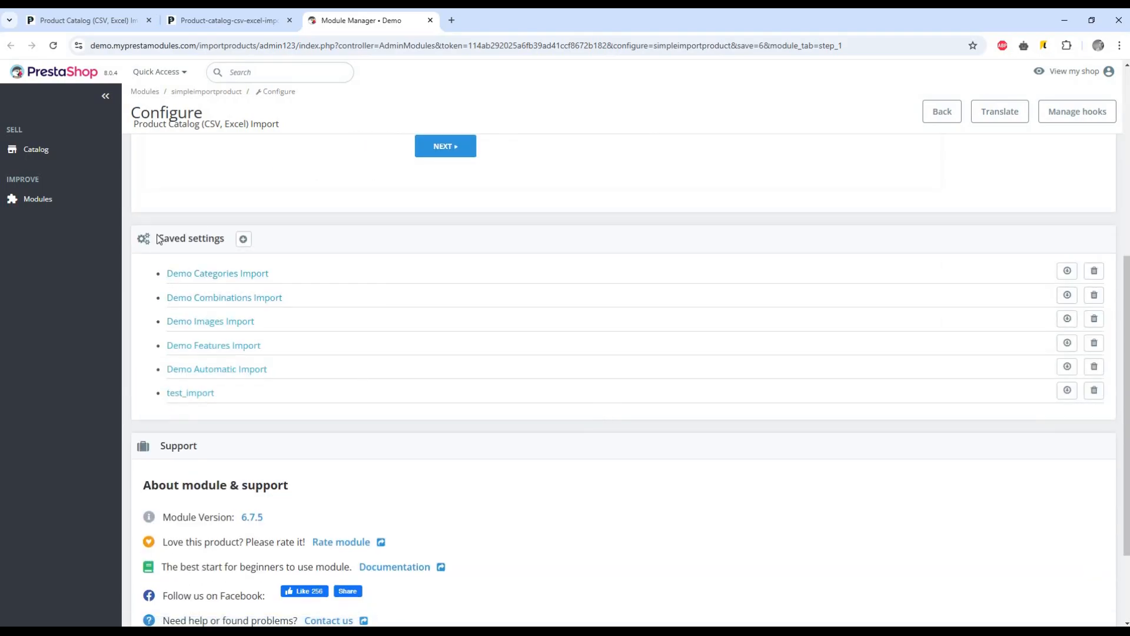
{"action": "mouse_move", "coordinate": [1088, 267]}
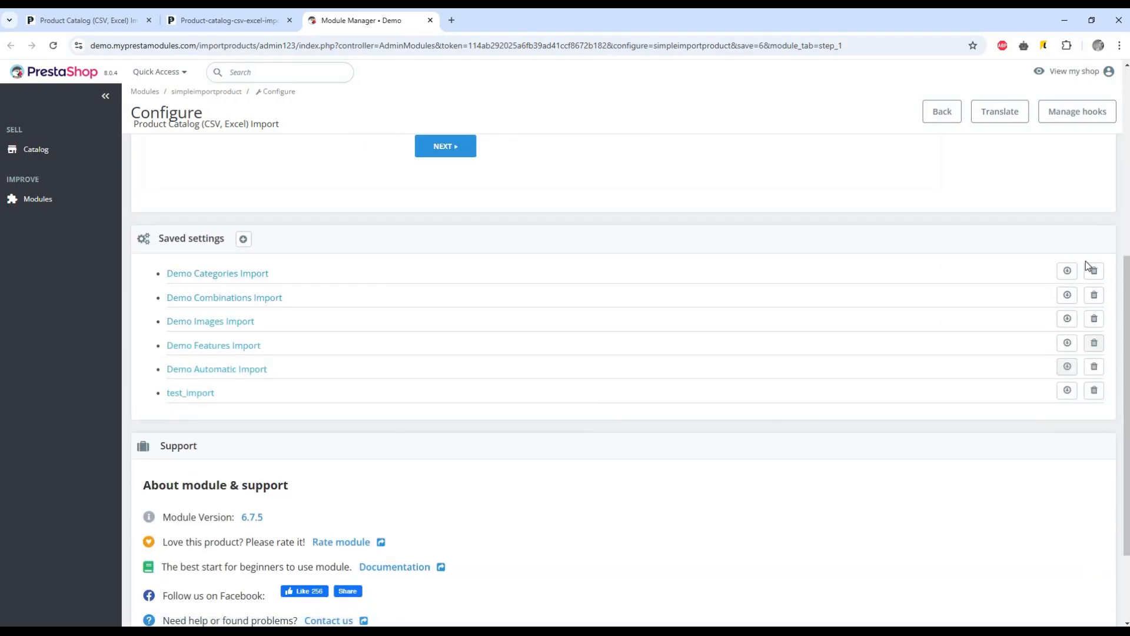
{"action": "mouse_move", "coordinate": [503, 343]}
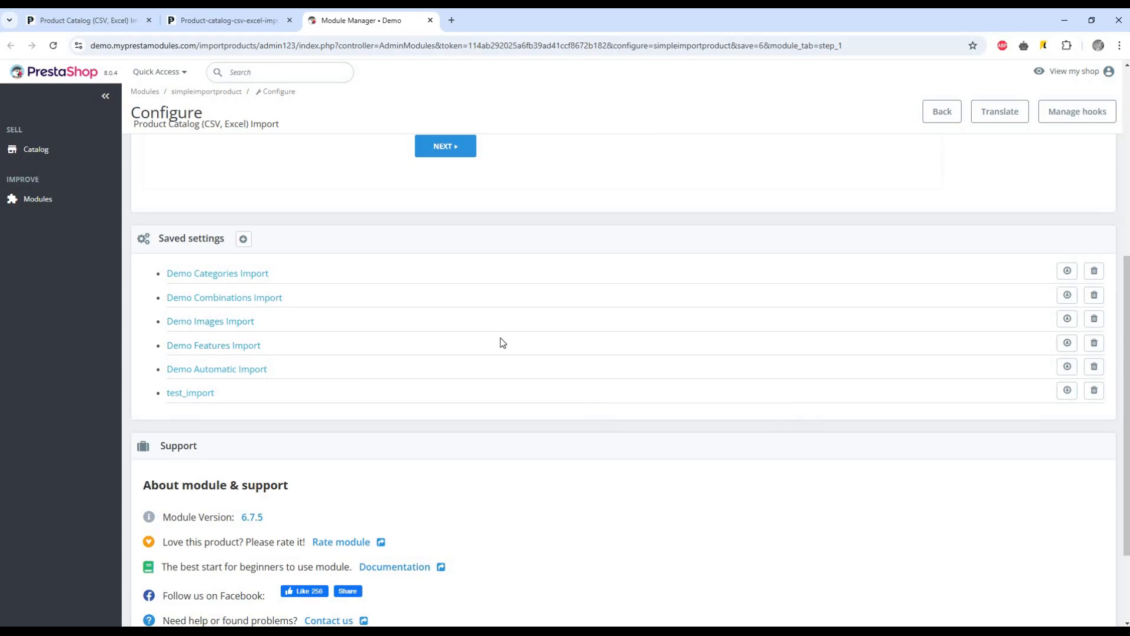
{"action": "mouse_move", "coordinate": [1045, 299]}
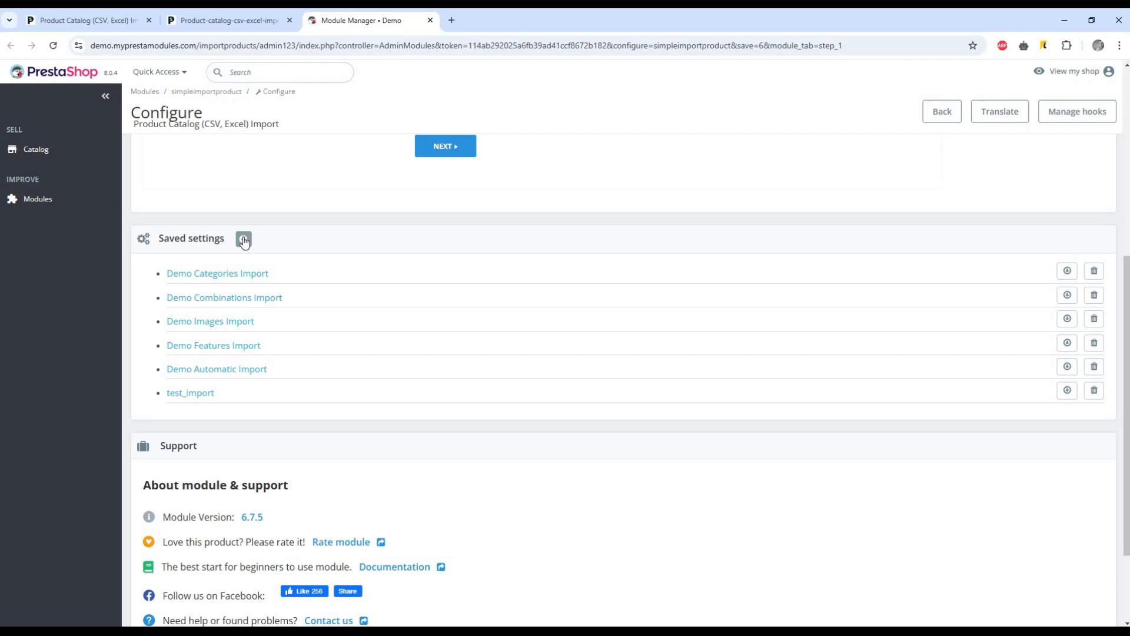
{"action": "mouse_move", "coordinate": [390, 402]}
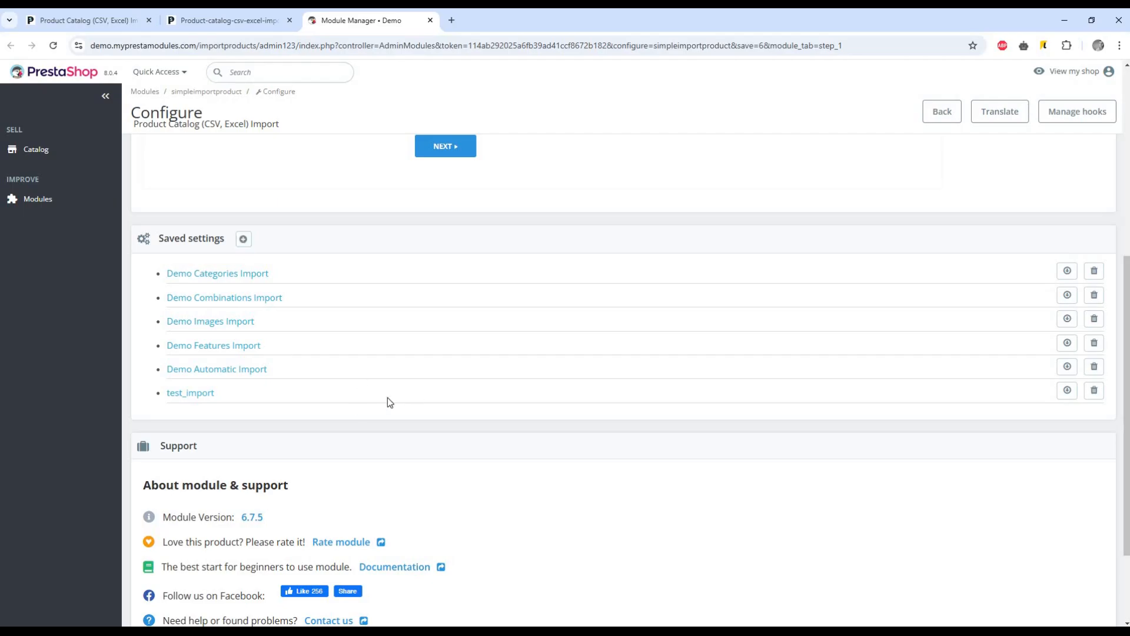
{"action": "mouse_move", "coordinate": [220, 306]}
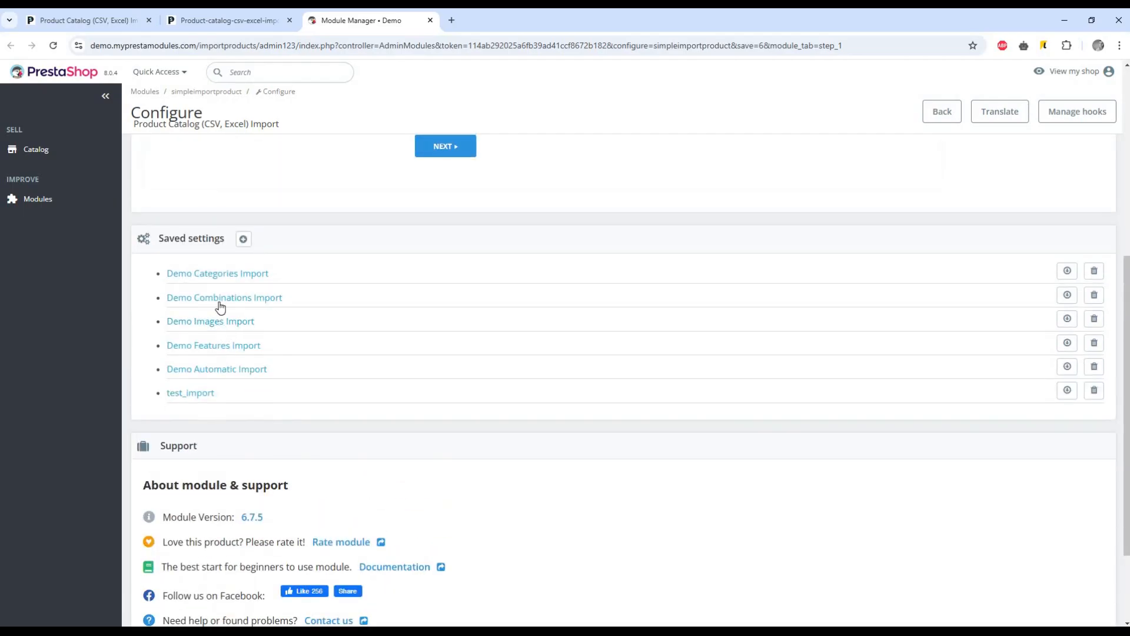
{"action": "mouse_move", "coordinate": [192, 392]}
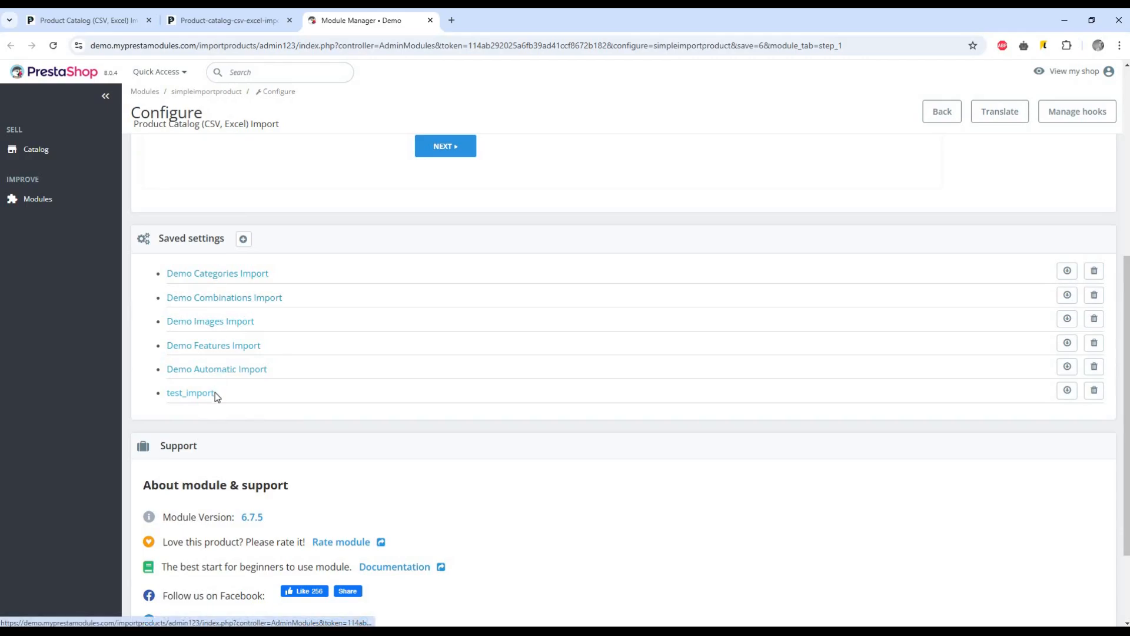
{"action": "mouse_move", "coordinate": [540, 352]}
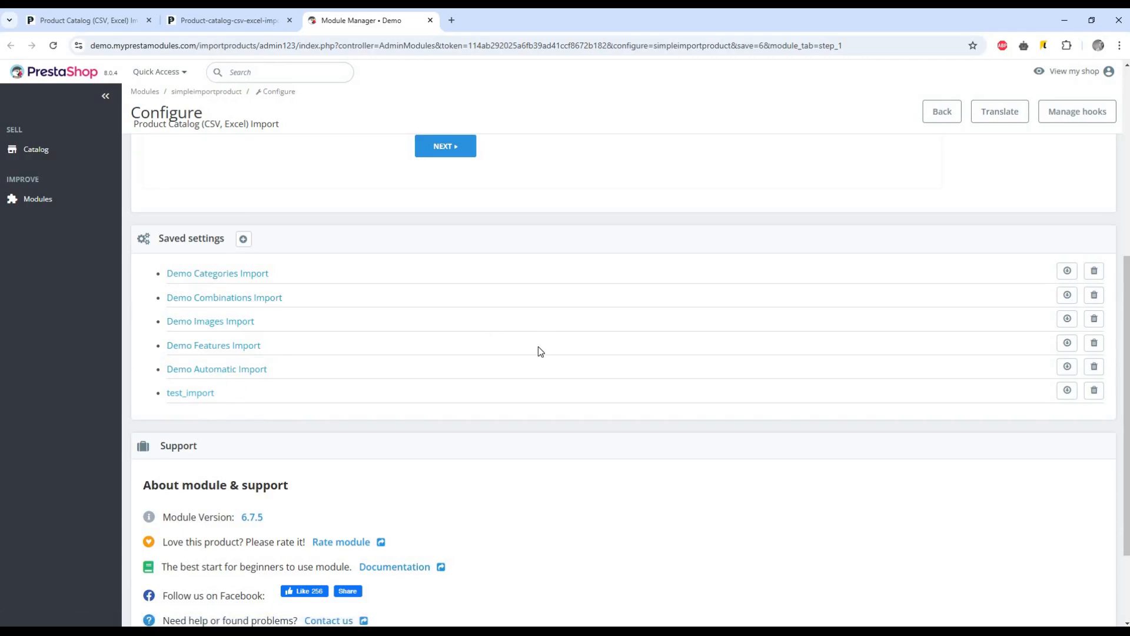
{"action": "mouse_move", "coordinate": [462, 374]}
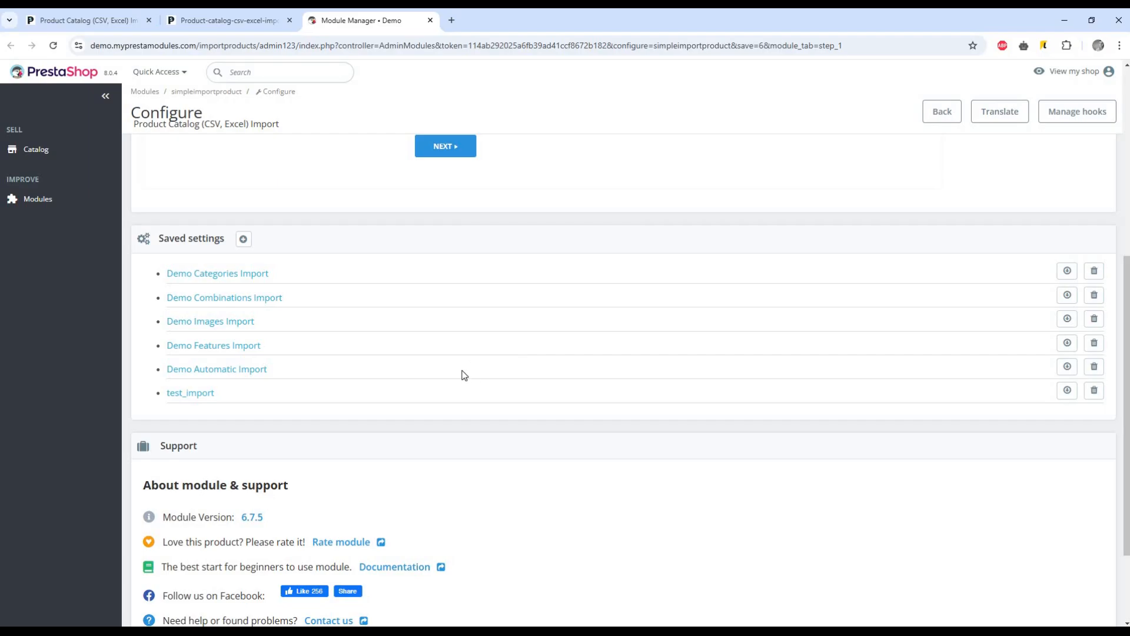
{"action": "scroll", "scroll_direction": "down", "scroll_amount": 3}
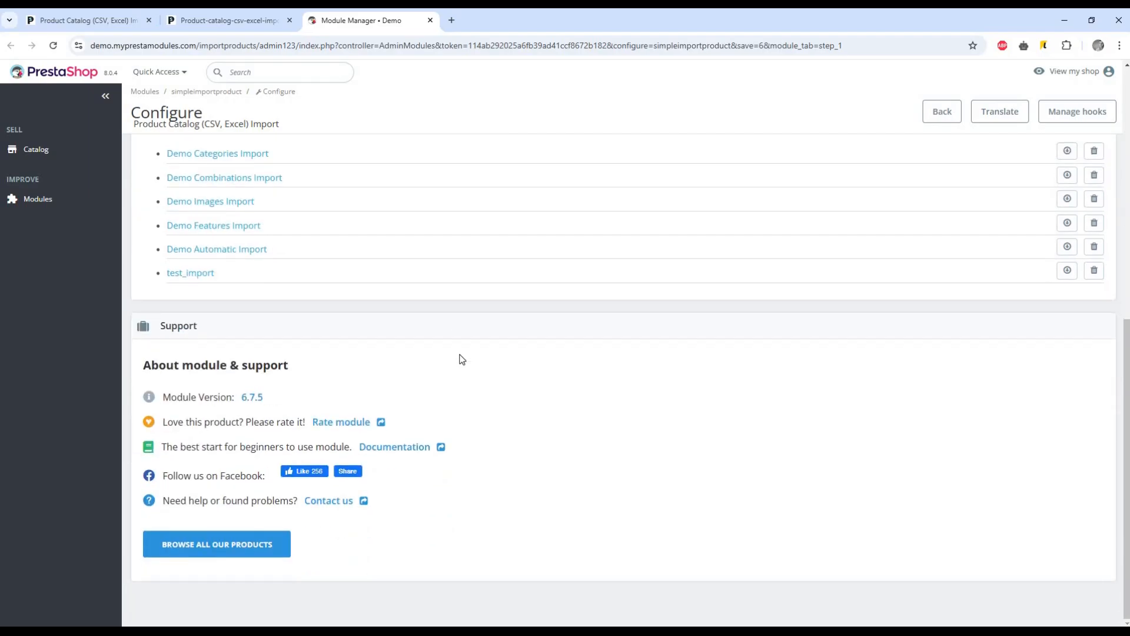
{"action": "mouse_move", "coordinate": [125, 438]}
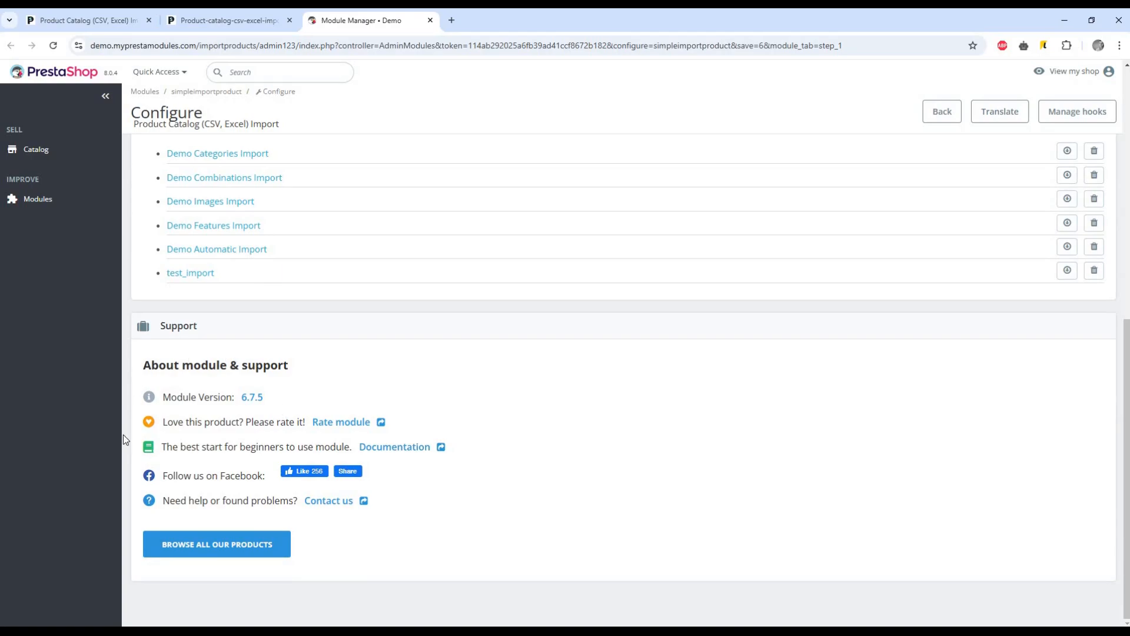
{"action": "mouse_move", "coordinate": [531, 325]}
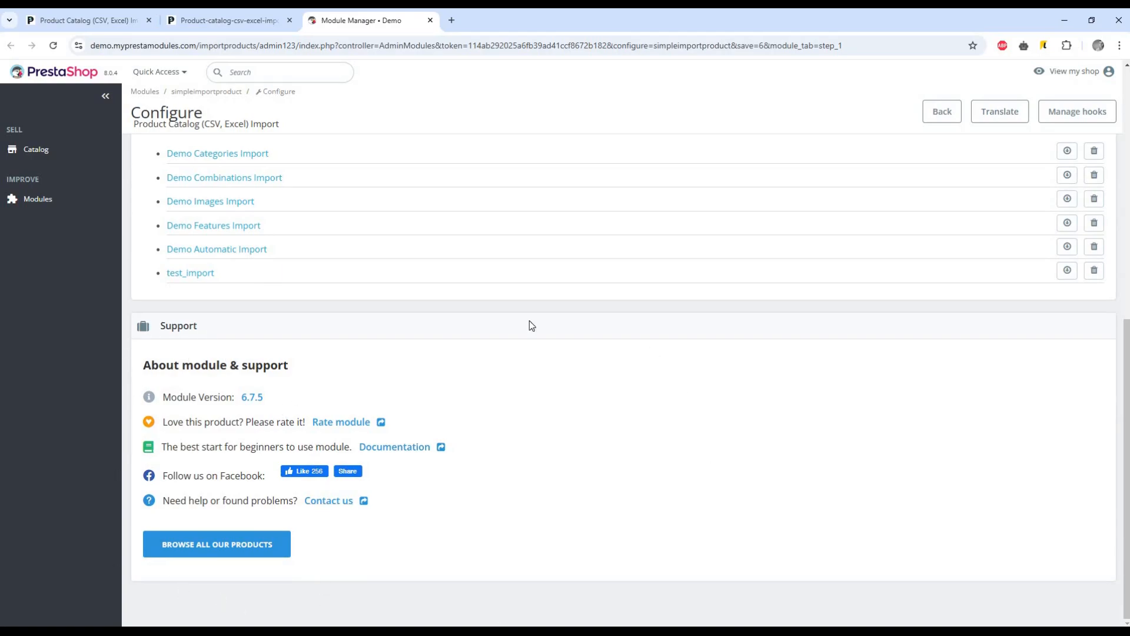
{"action": "mouse_move", "coordinate": [394, 446]}
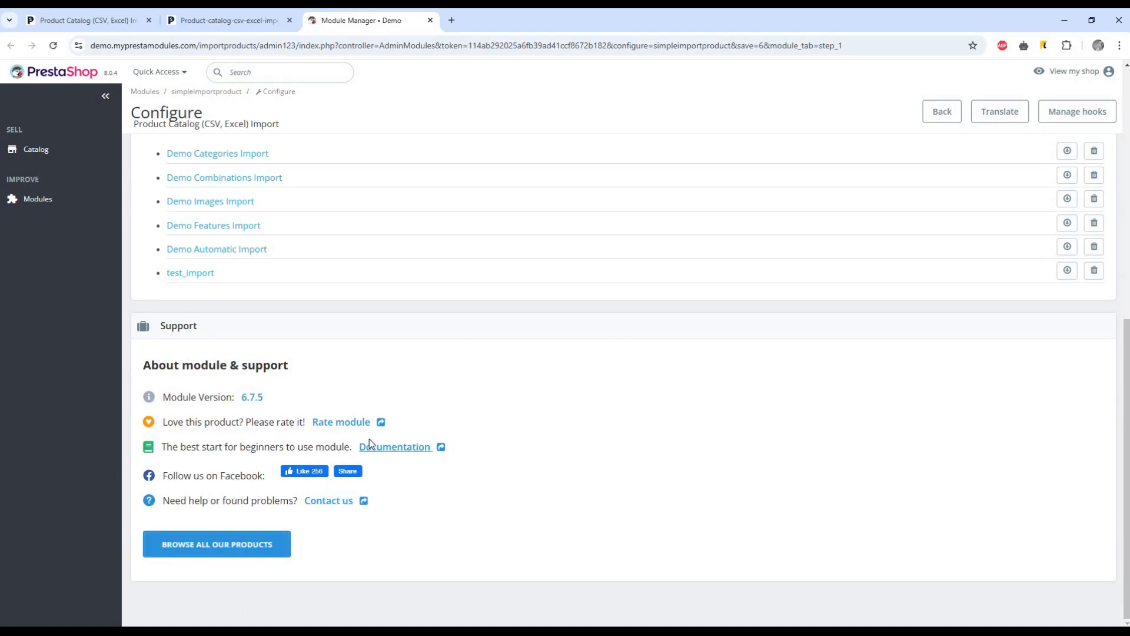
{"action": "mouse_move", "coordinate": [381, 492]}
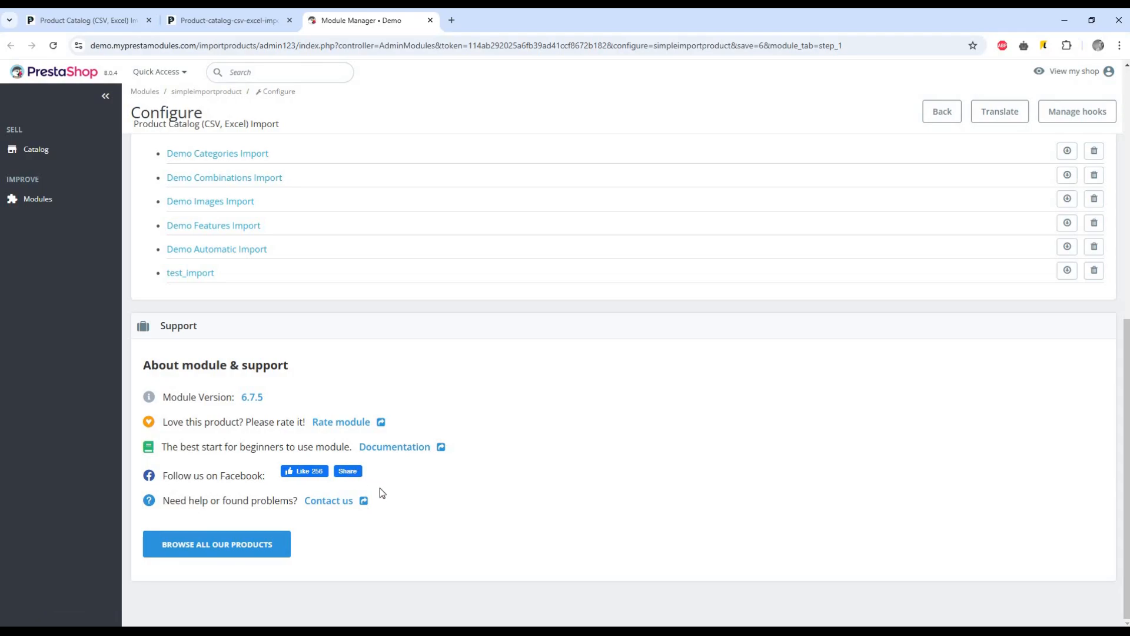
{"action": "mouse_move", "coordinate": [328, 500]}
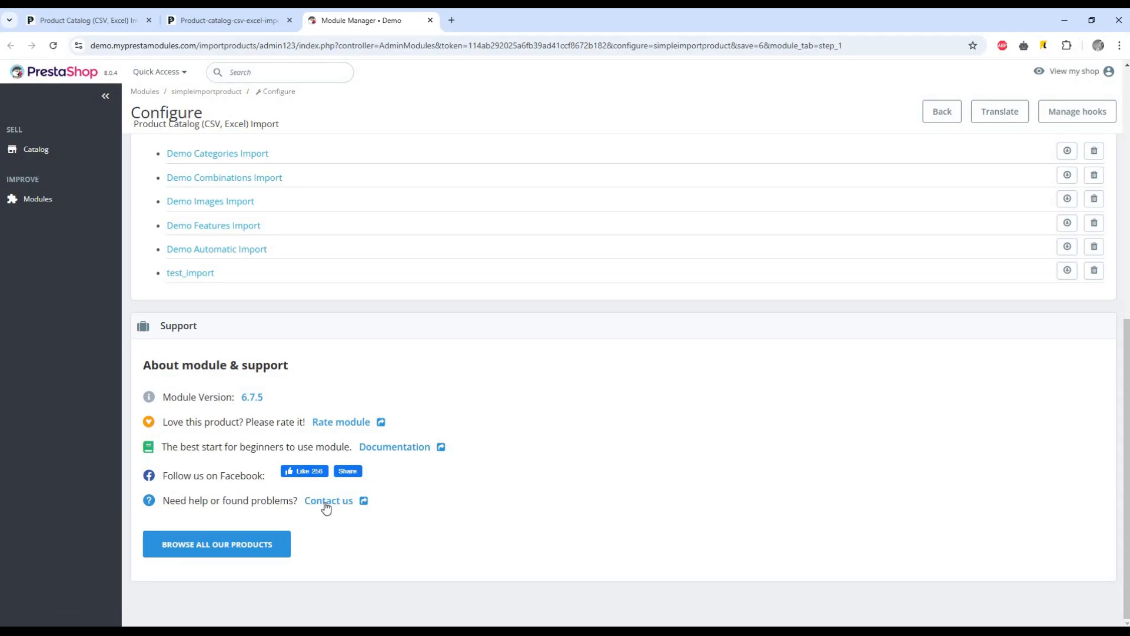
{"action": "mouse_move", "coordinate": [586, 481]}
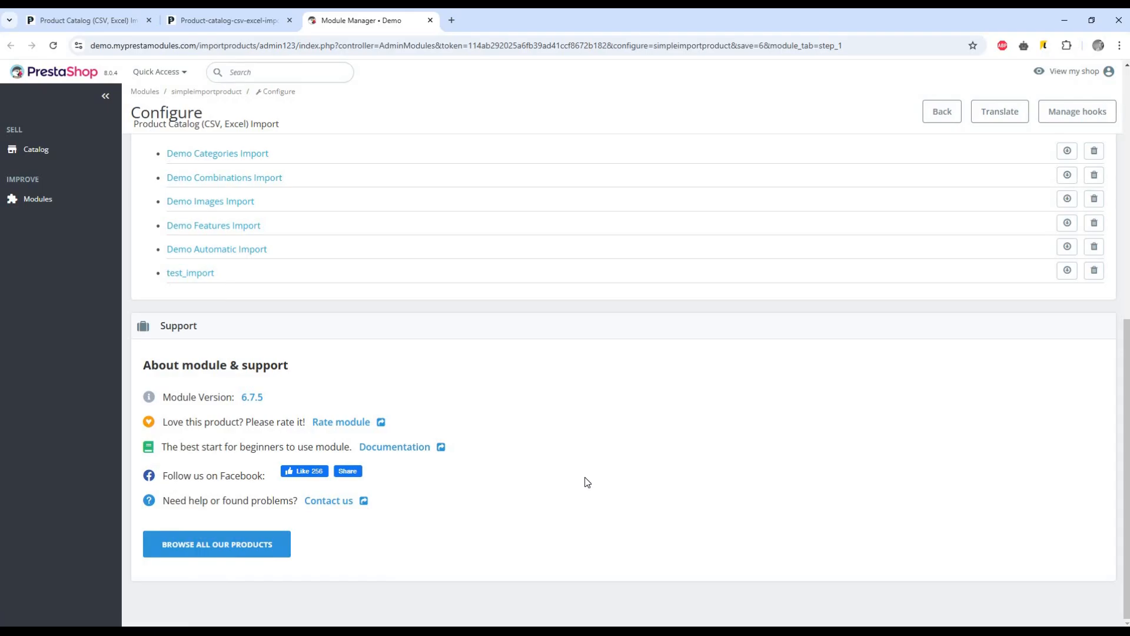
- Keep Product name as the identification key in Step 1 and reveal the additional settings
{"action": "left_click", "coordinate": [191, 272]}
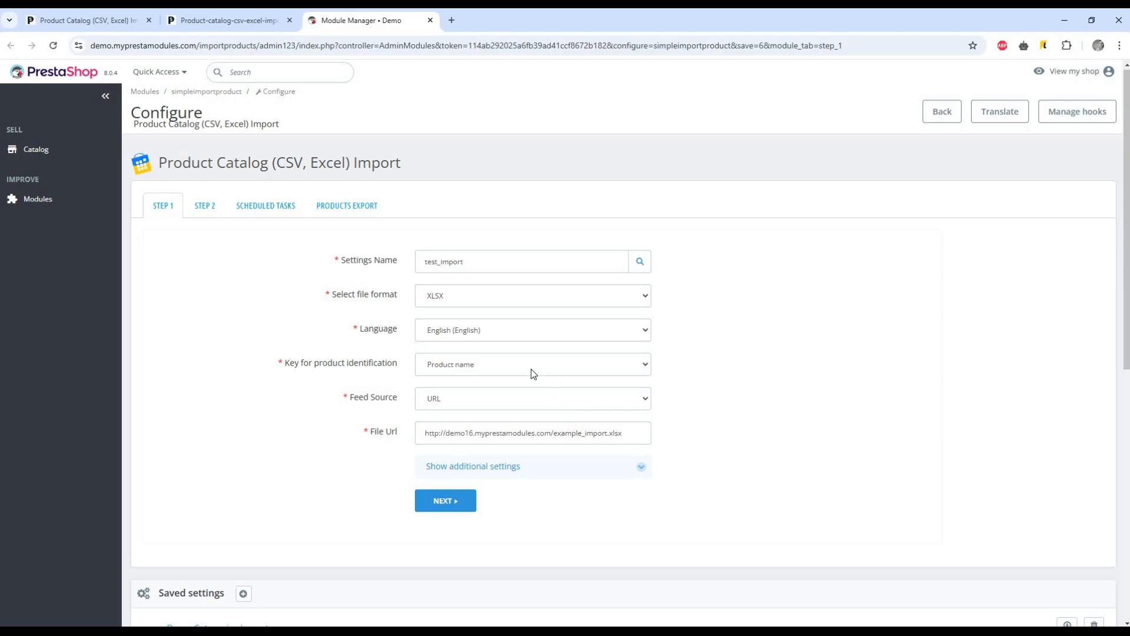
{"action": "mouse_move", "coordinate": [480, 373]}
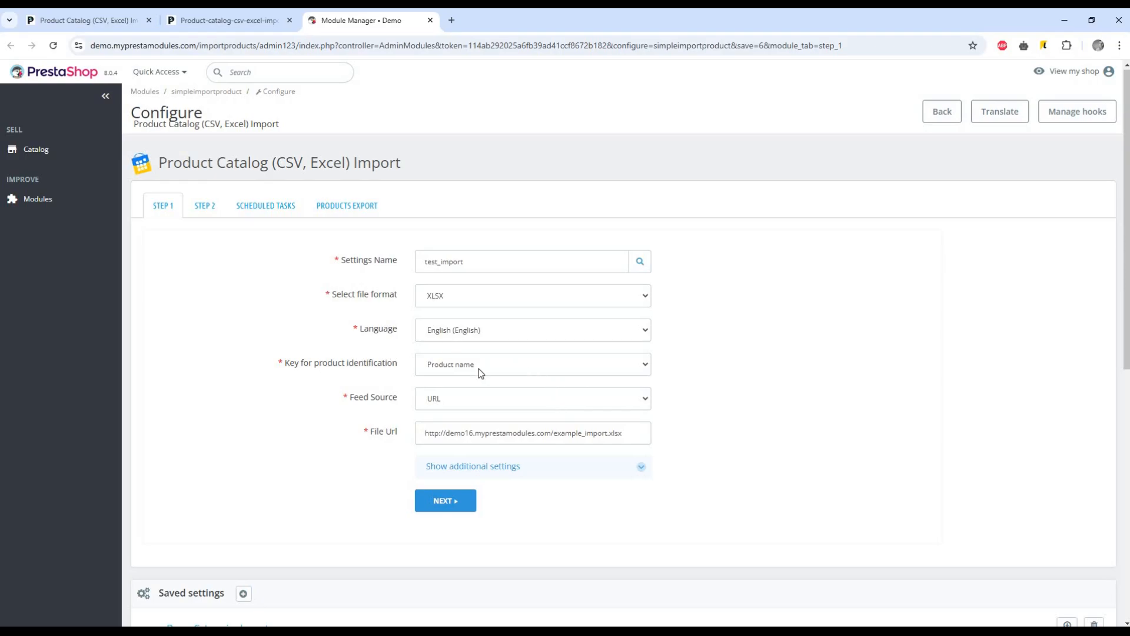
{"action": "left_click", "coordinate": [532, 364]}
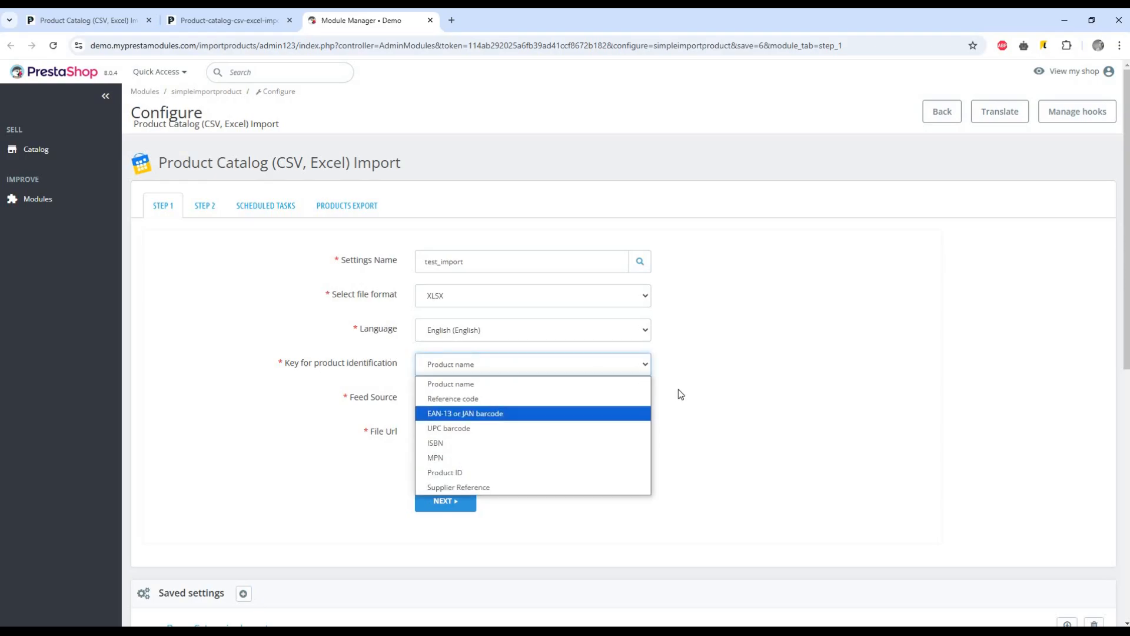
{"action": "left_click", "coordinate": [451, 382]}
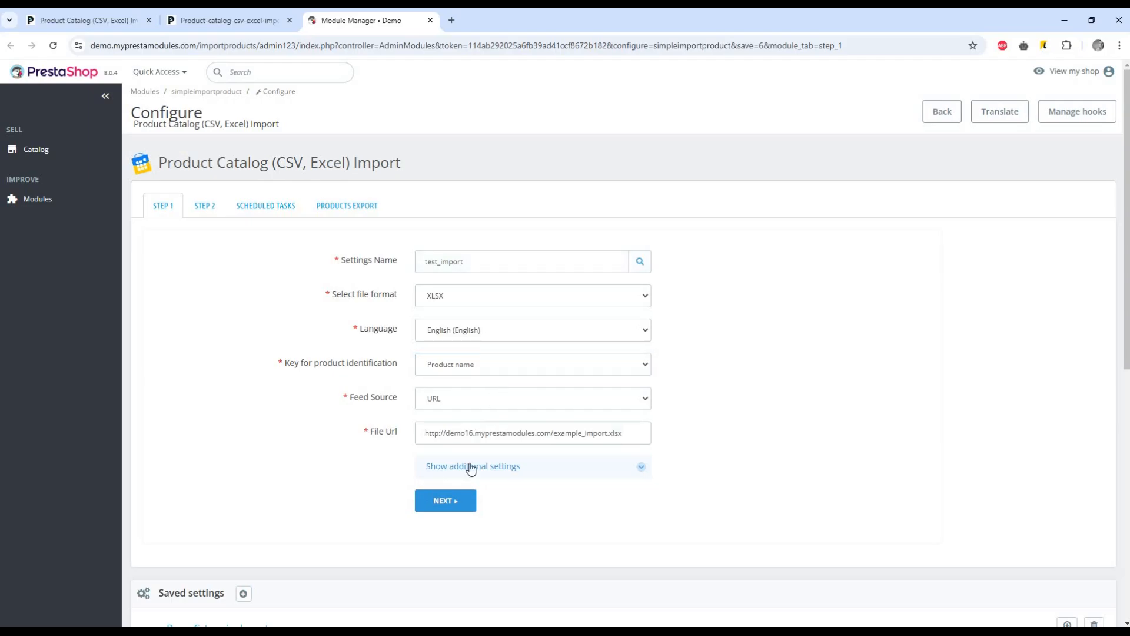
{"action": "left_click", "coordinate": [473, 466]}
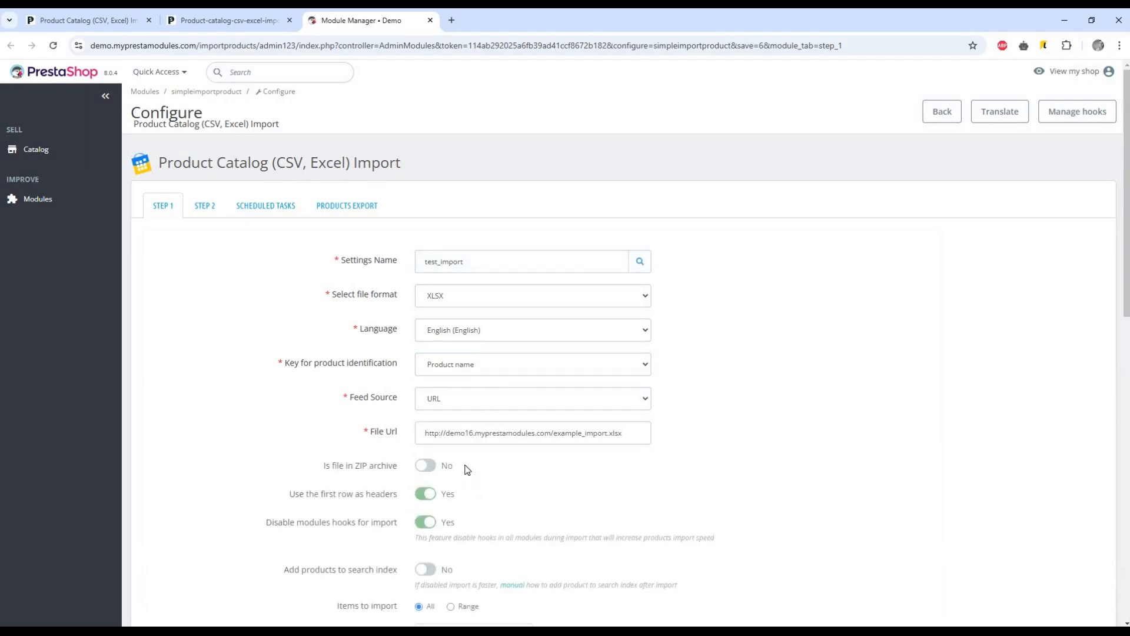
{"action": "scroll", "scroll_direction": "down", "scroll_amount": 3}
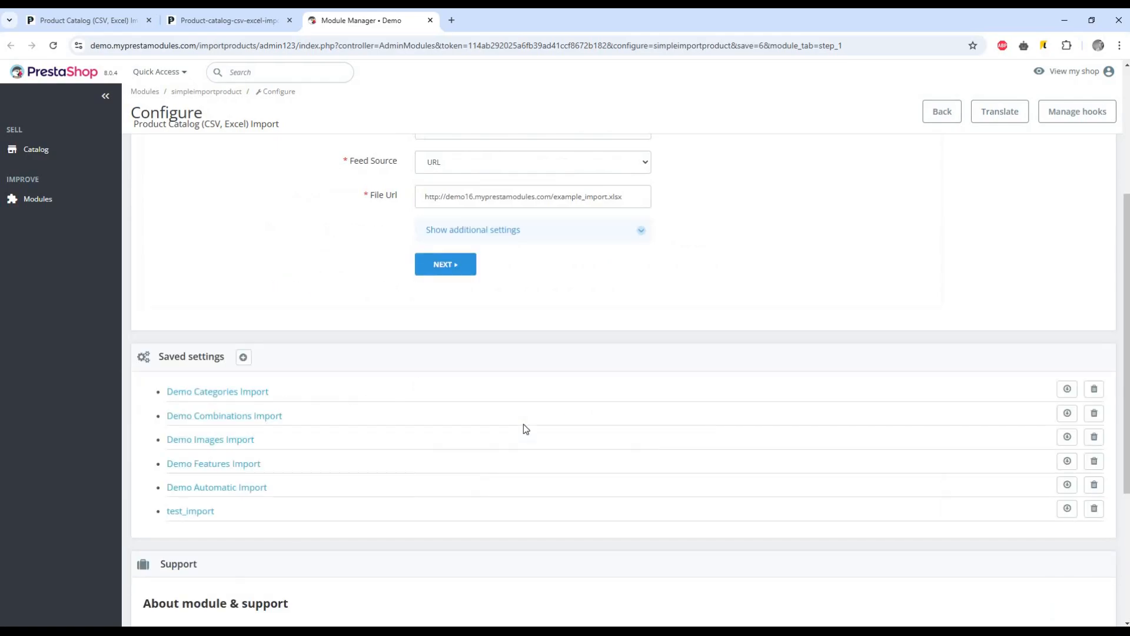
{"action": "scroll", "scroll_direction": "up", "scroll_amount": 3}
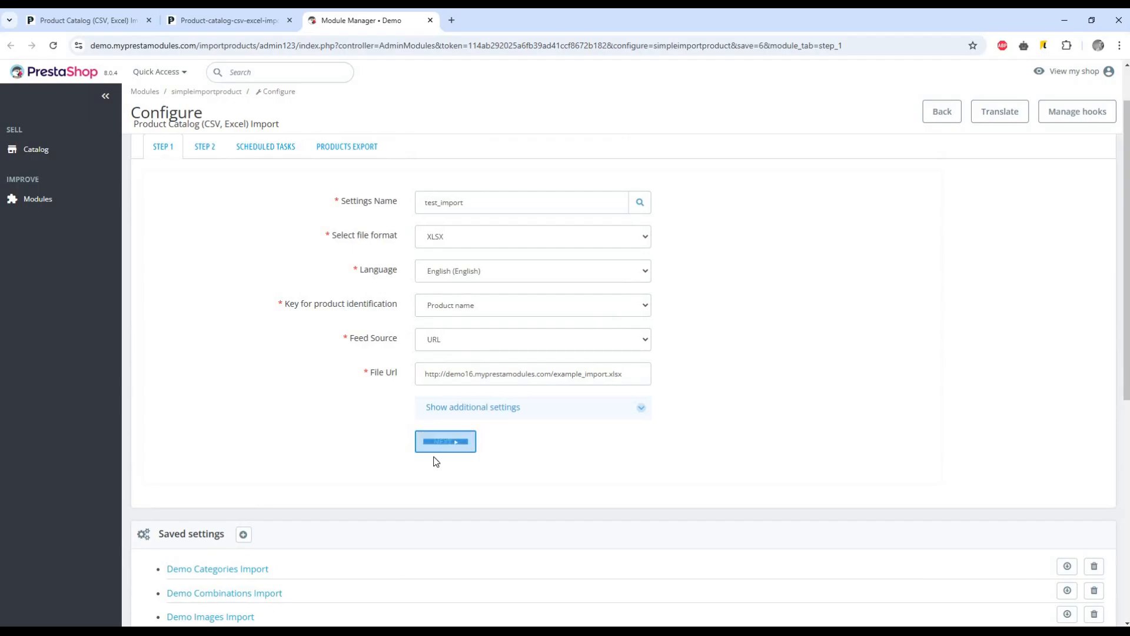
- Advance to Step 2 field mapping and review the Information tab mappings
{"action": "left_click", "coordinate": [445, 441]}
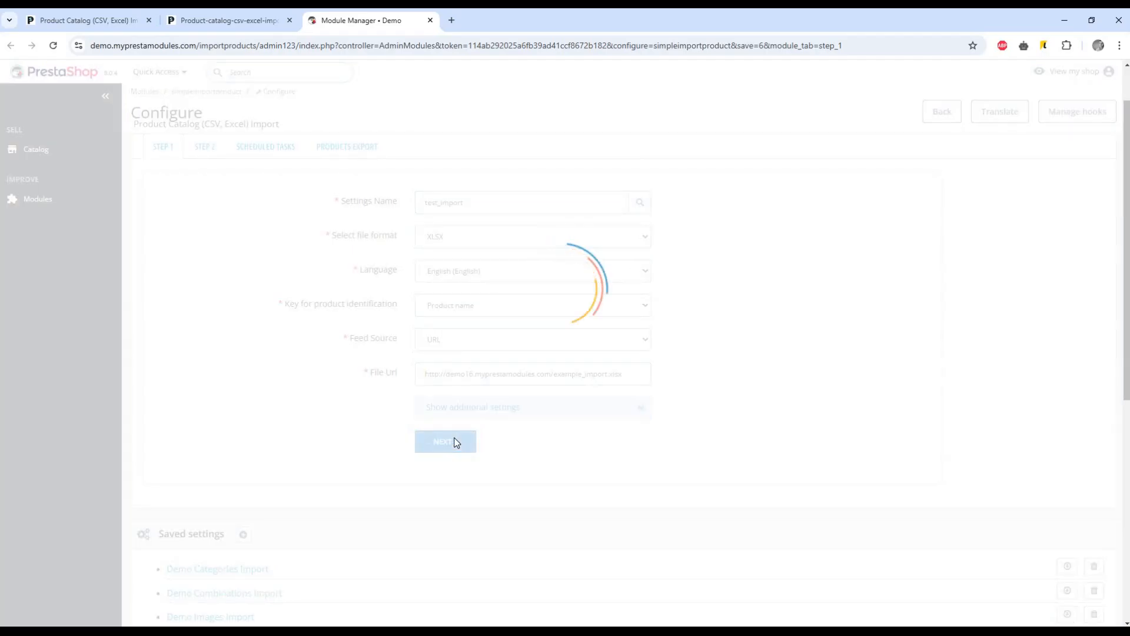
{"action": "left_click", "coordinate": [446, 442]}
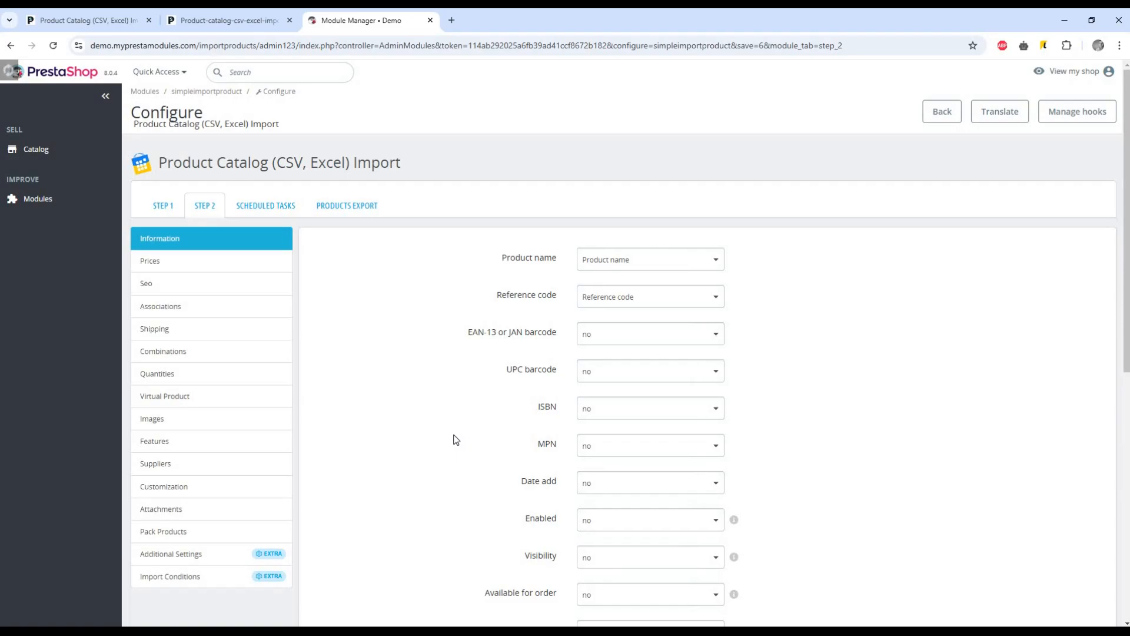
{"action": "scroll", "scroll_direction": "down", "scroll_amount": 3}
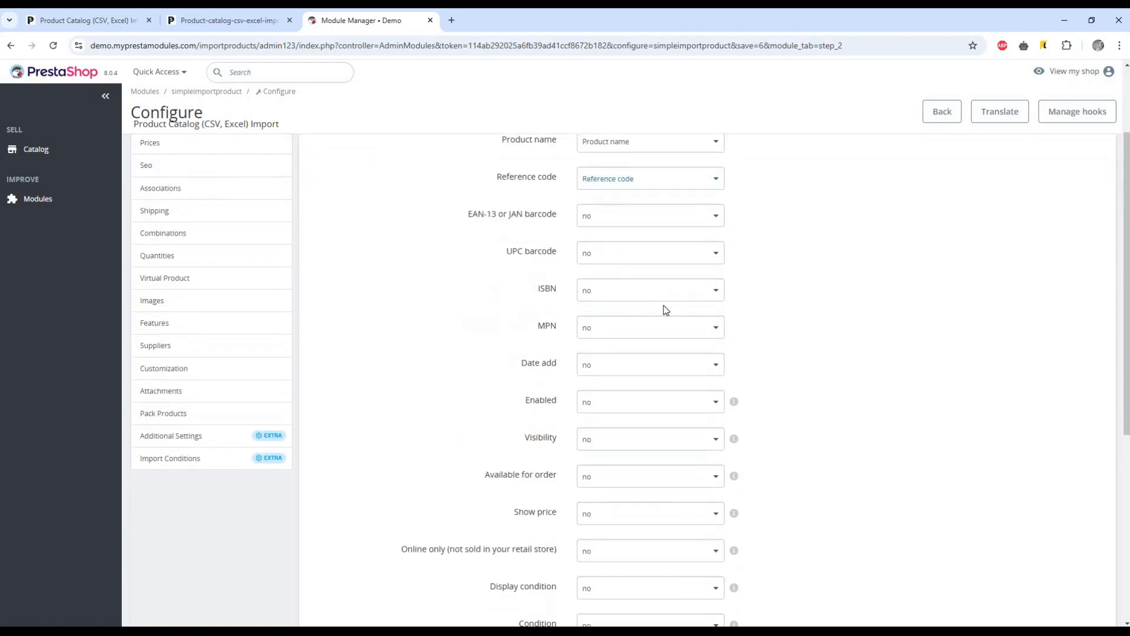
{"action": "scroll", "scroll_direction": "up", "scroll_amount": 3}
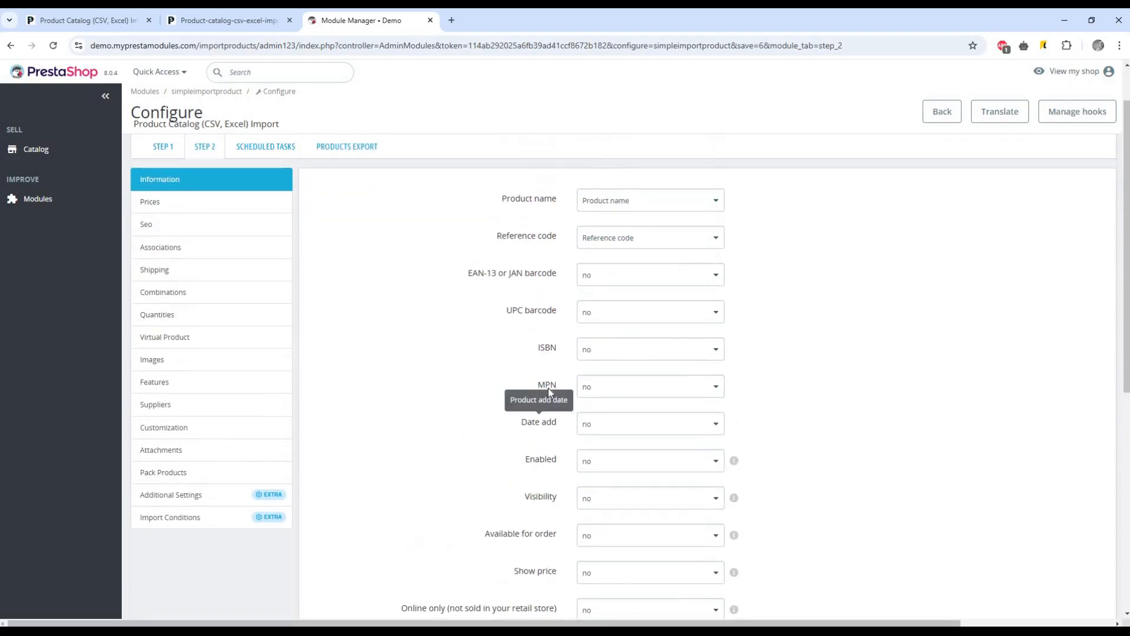
{"action": "mouse_move", "coordinate": [695, 427]}
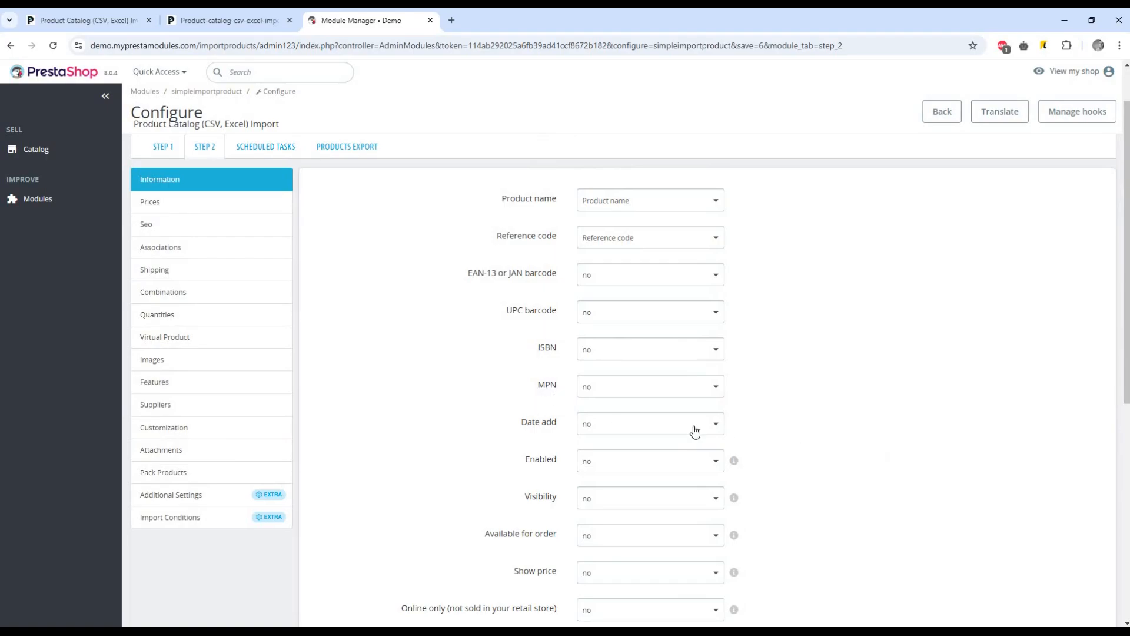
{"action": "mouse_move", "coordinate": [281, 296]}
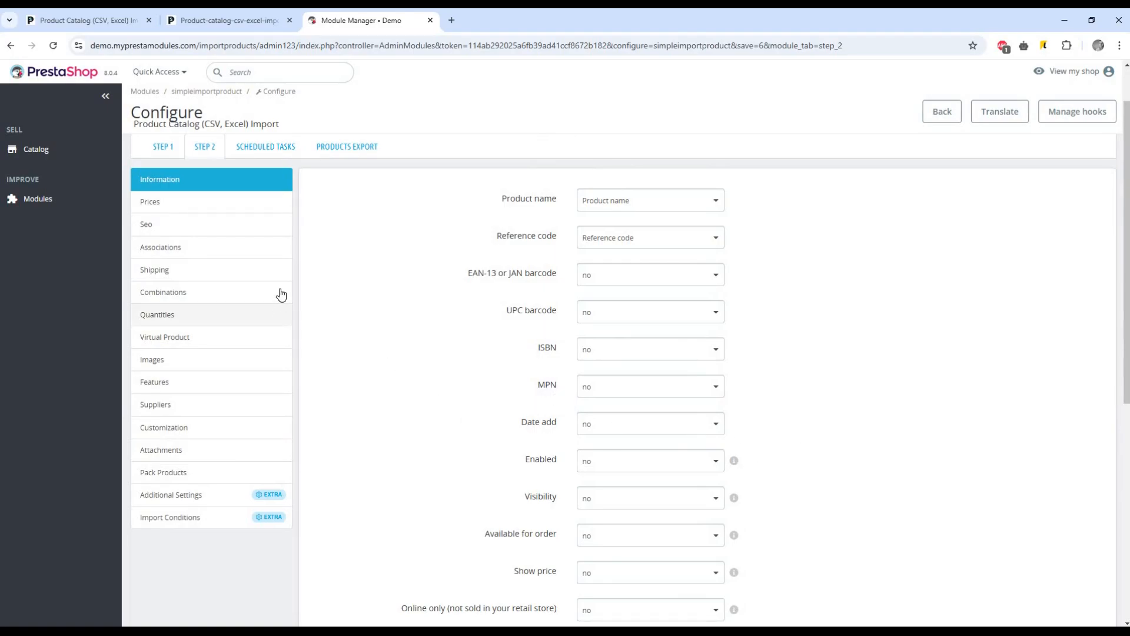
- Confirm Product name stays mapped under Information, then view the Prices mappings
{"action": "left_click", "coordinate": [150, 201]}
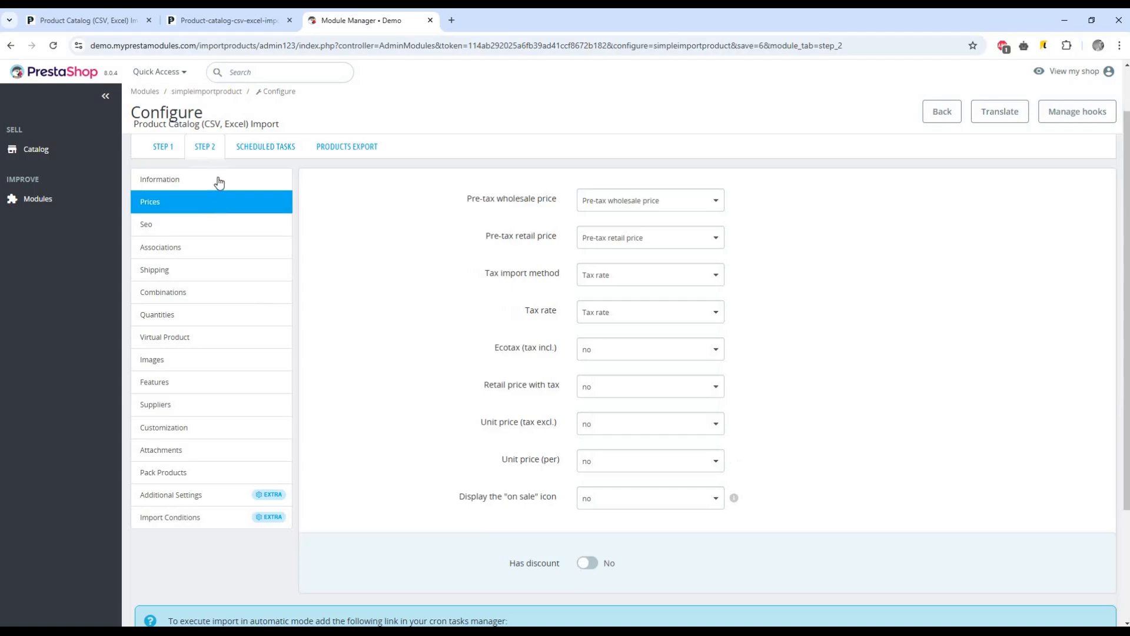
{"action": "left_click", "coordinate": [159, 179]}
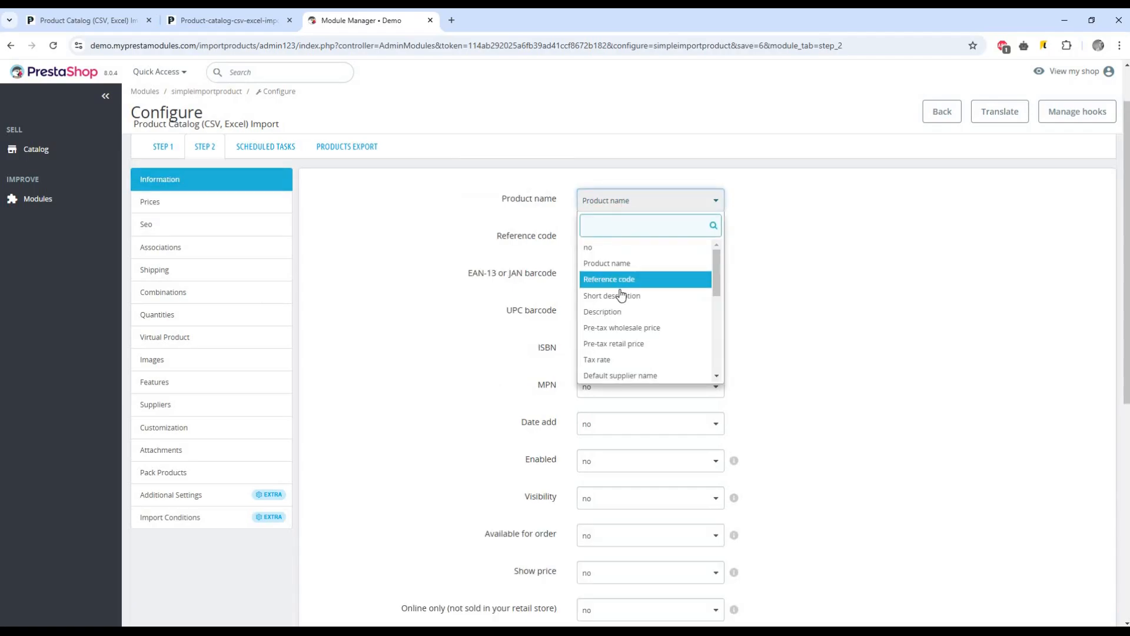
{"action": "left_click", "coordinate": [609, 279]}
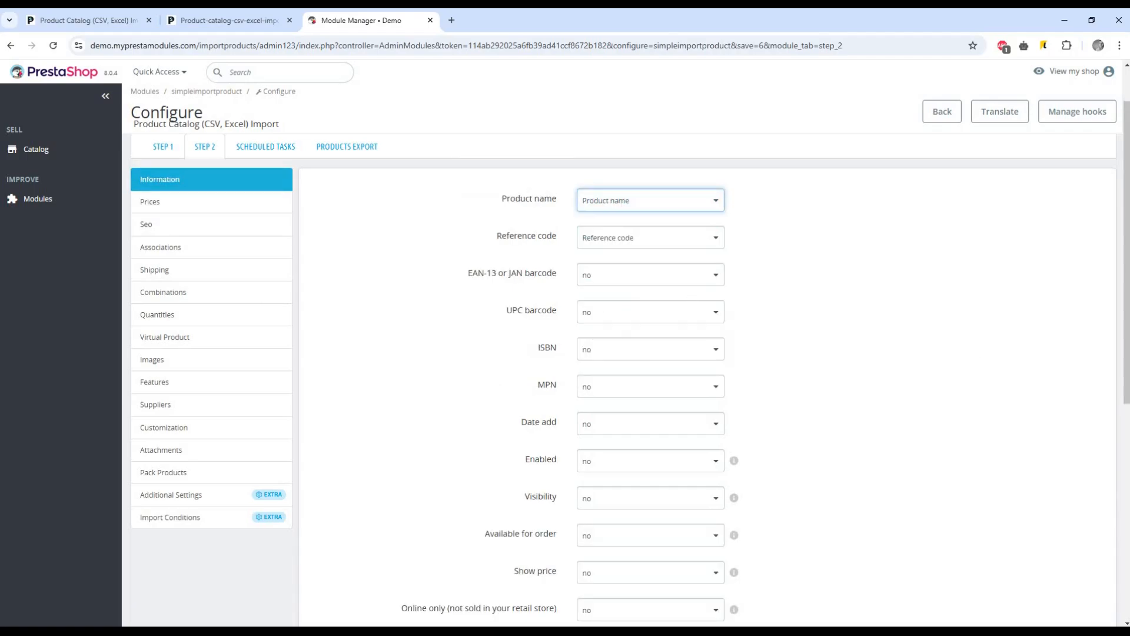
{"action": "mouse_move", "coordinate": [730, 397]}
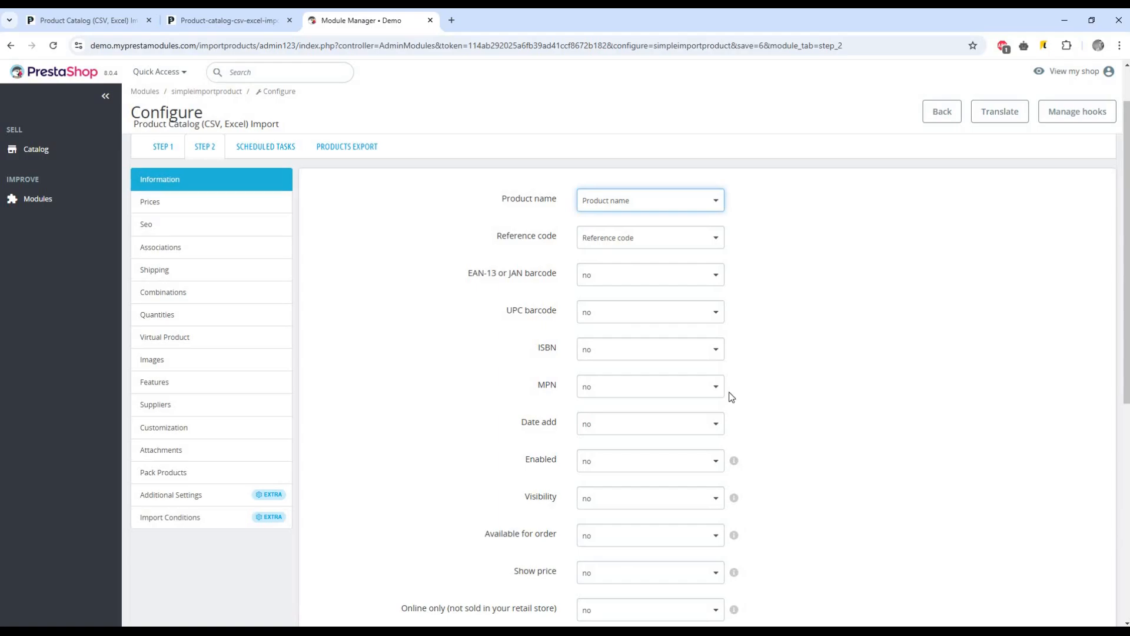
{"action": "mouse_move", "coordinate": [167, 223]}
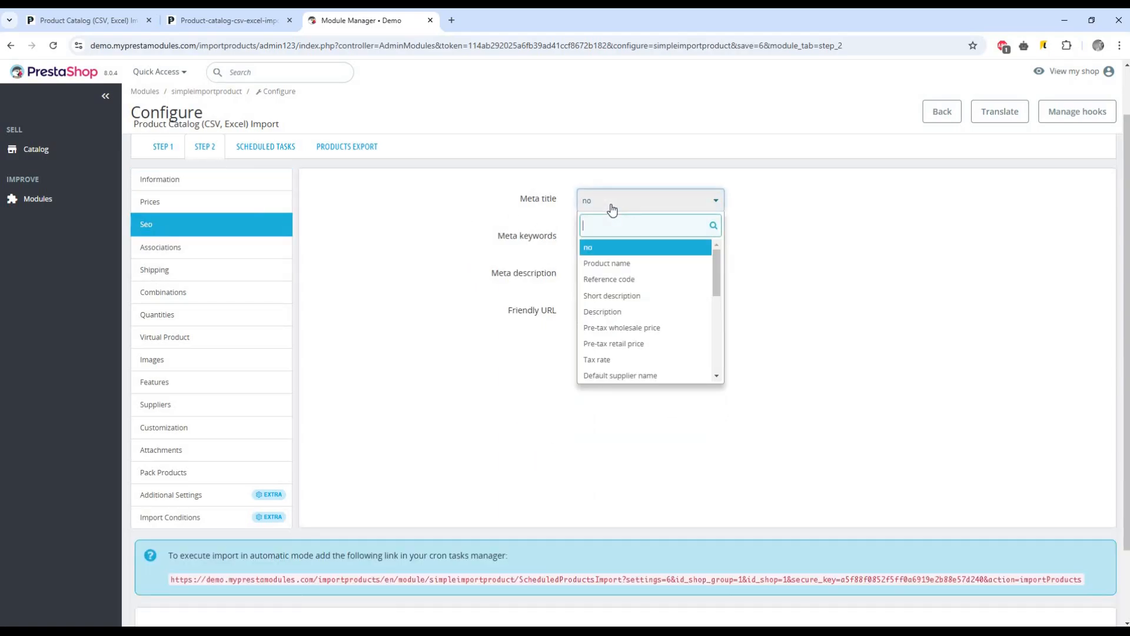
{"action": "left_click", "coordinate": [149, 202]}
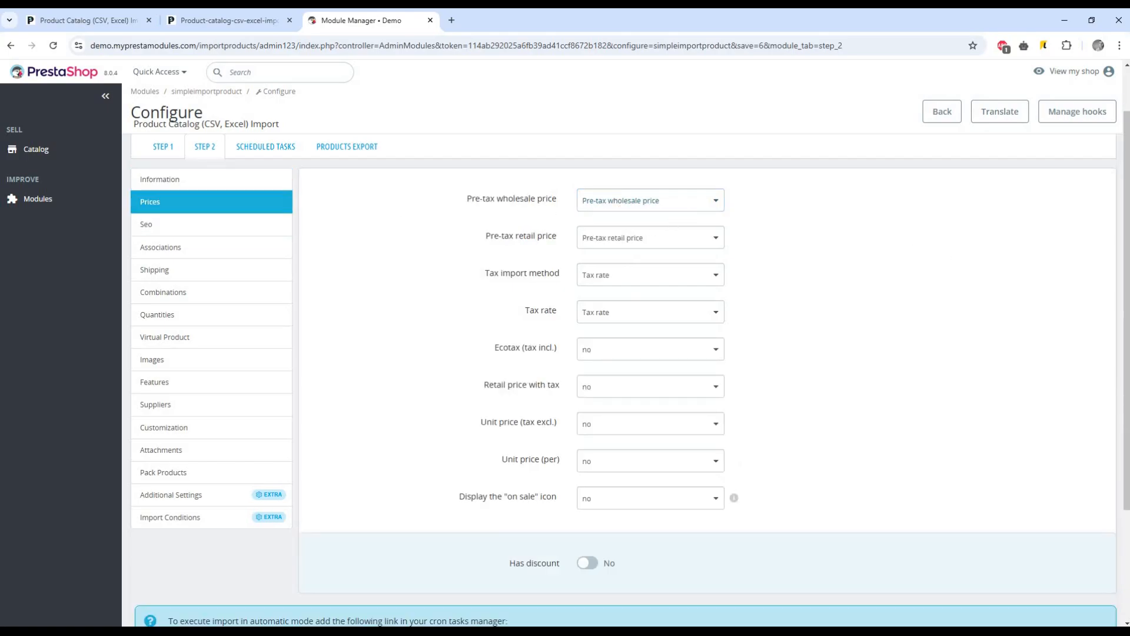
{"action": "mouse_move", "coordinate": [630, 390]}
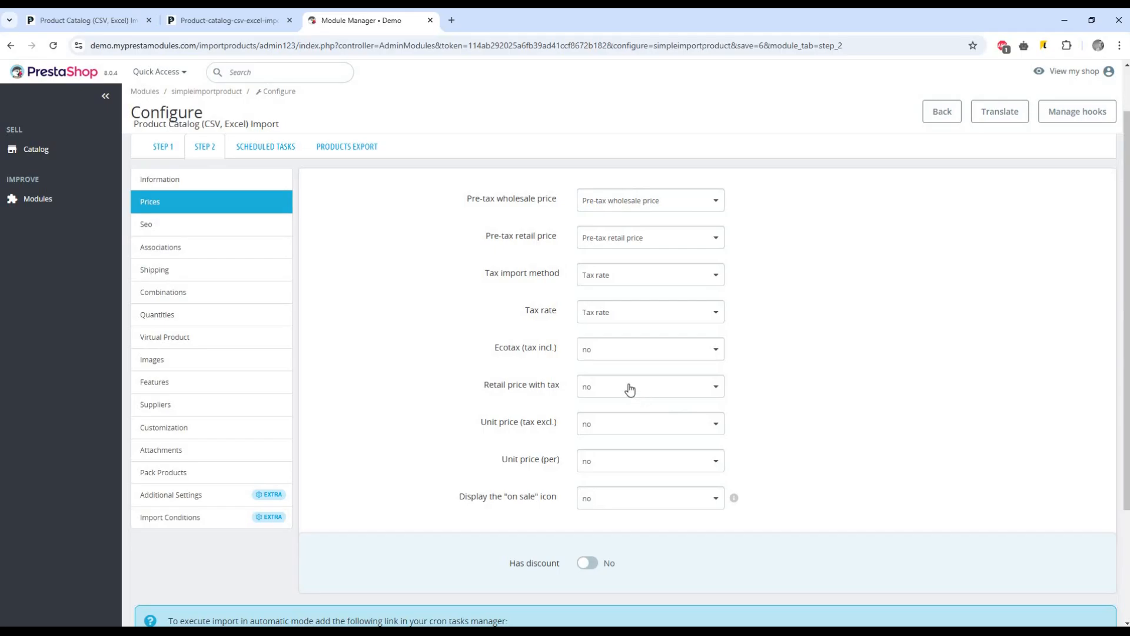
- Browse the Shipping, Combinations, Features, Suppliers, Customization and Pack Products sections
{"action": "left_click", "coordinate": [154, 269]}
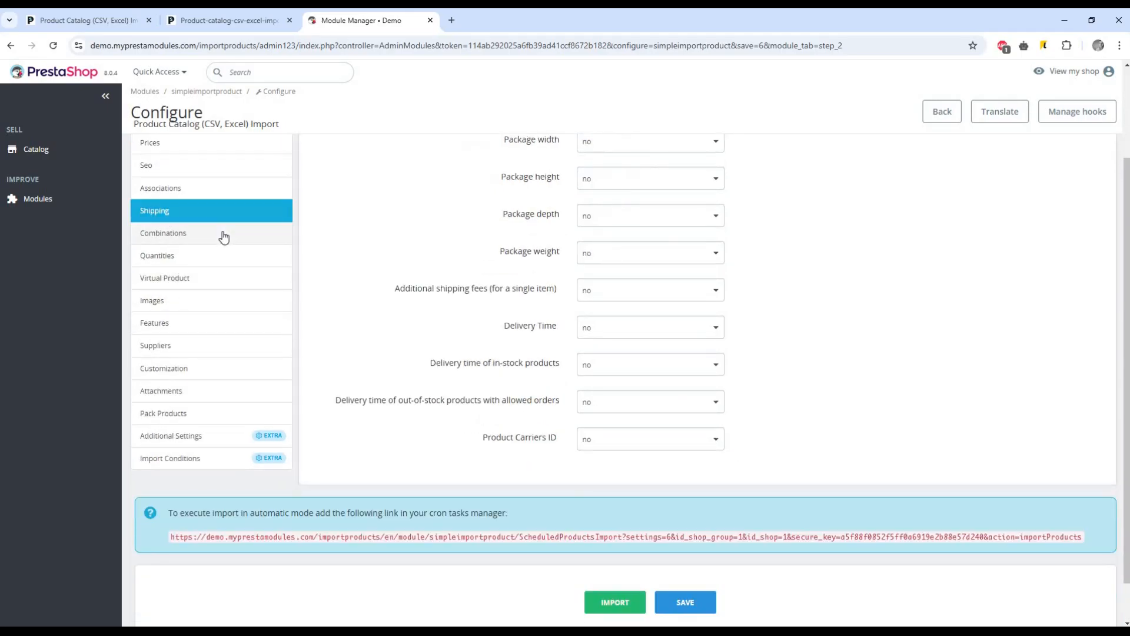
{"action": "left_click", "coordinate": [163, 233]}
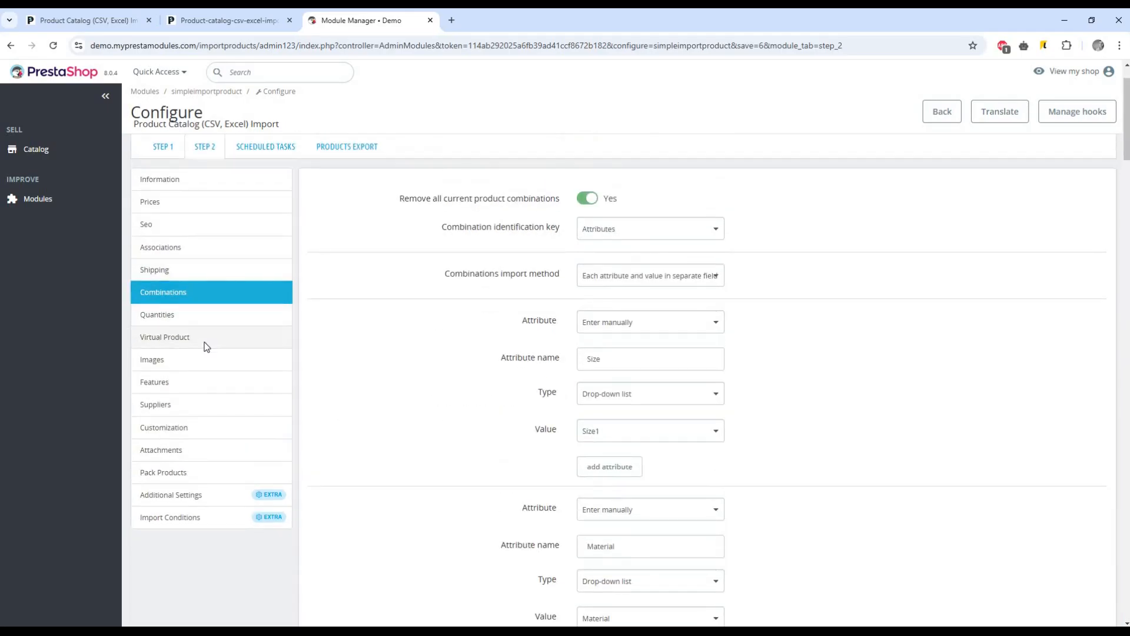
{"action": "left_click", "coordinate": [157, 314]}
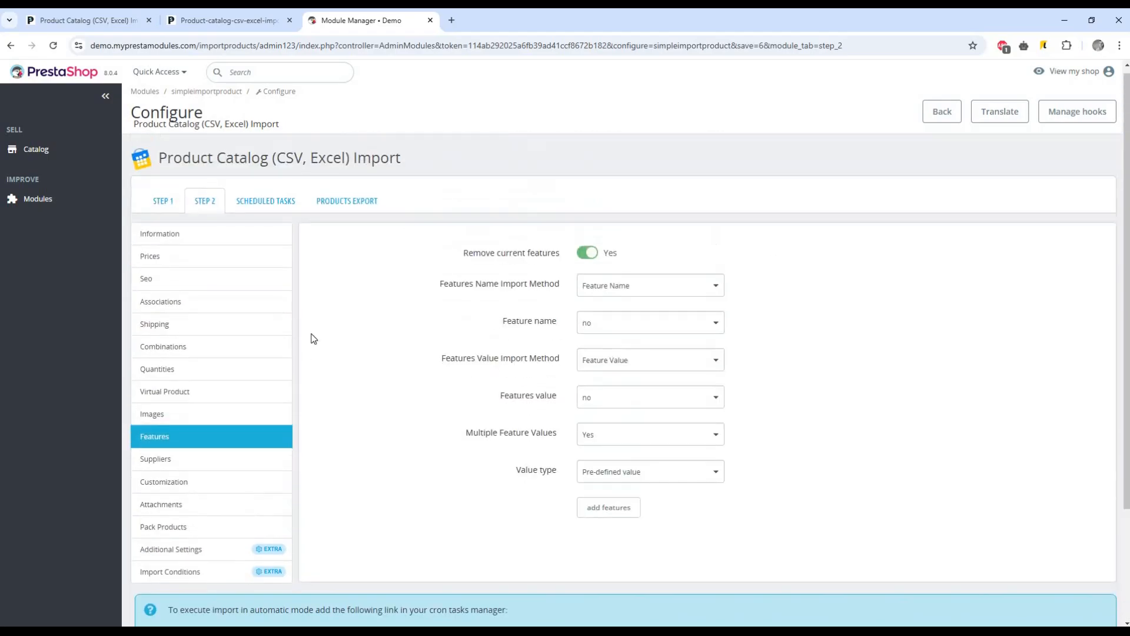
{"action": "scroll", "scroll_direction": "down", "scroll_amount": 3}
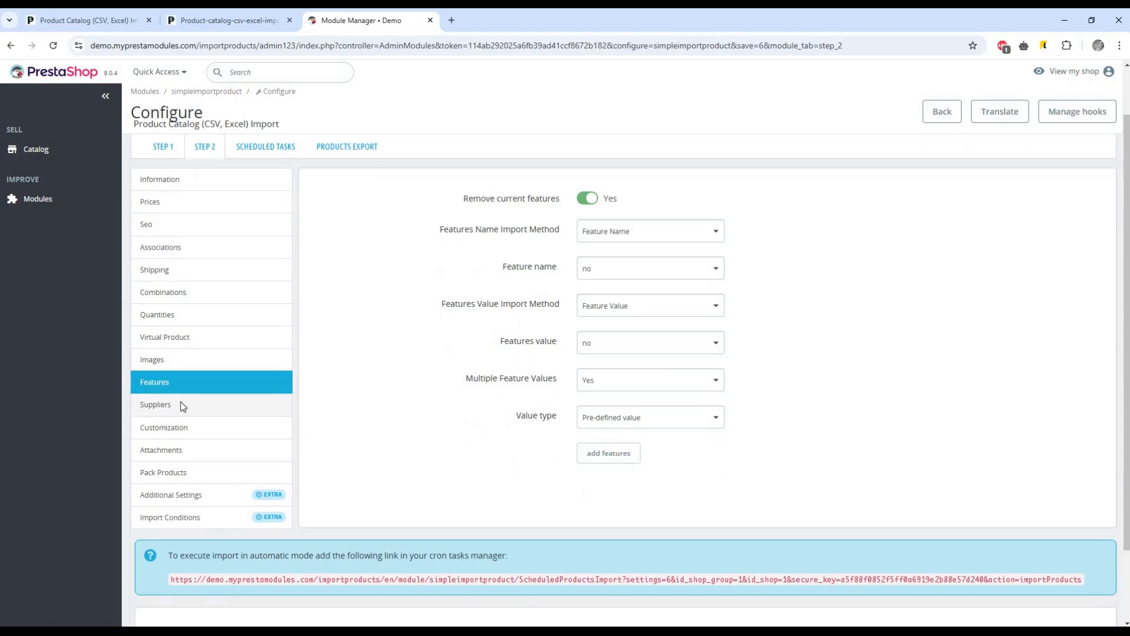
{"action": "left_click", "coordinate": [155, 404]}
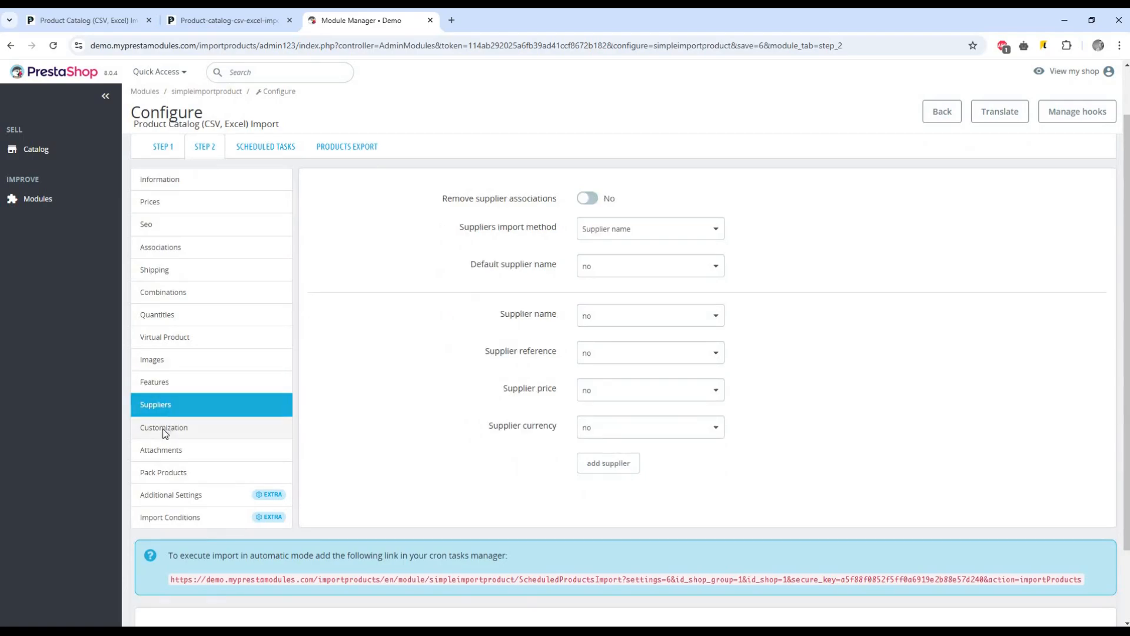
{"action": "left_click", "coordinate": [163, 426]}
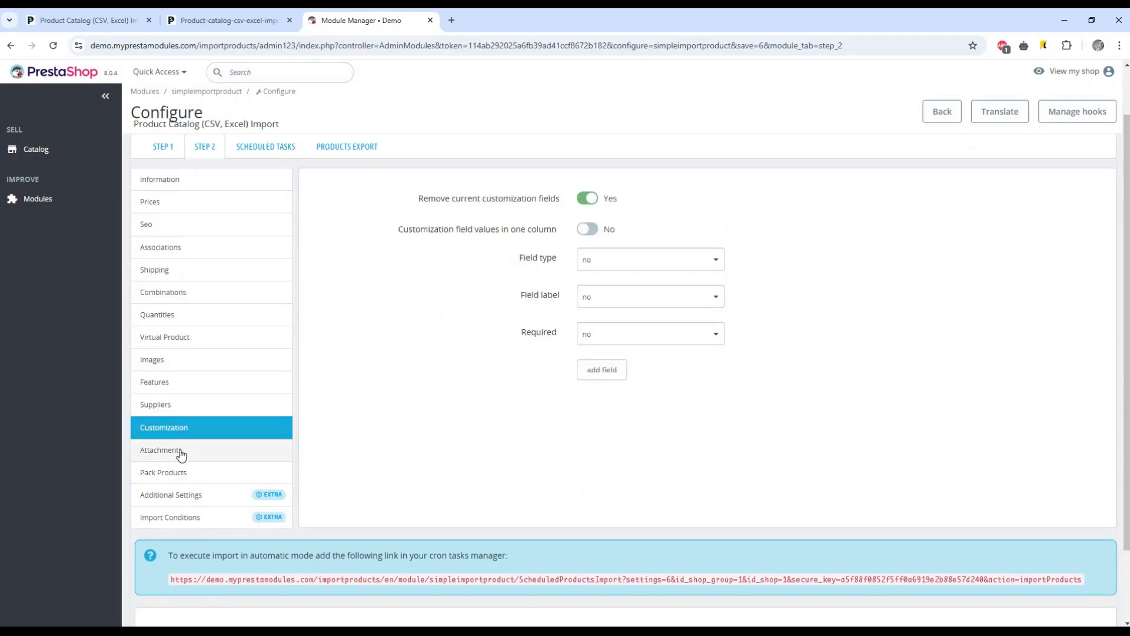
{"action": "left_click", "coordinate": [163, 472]}
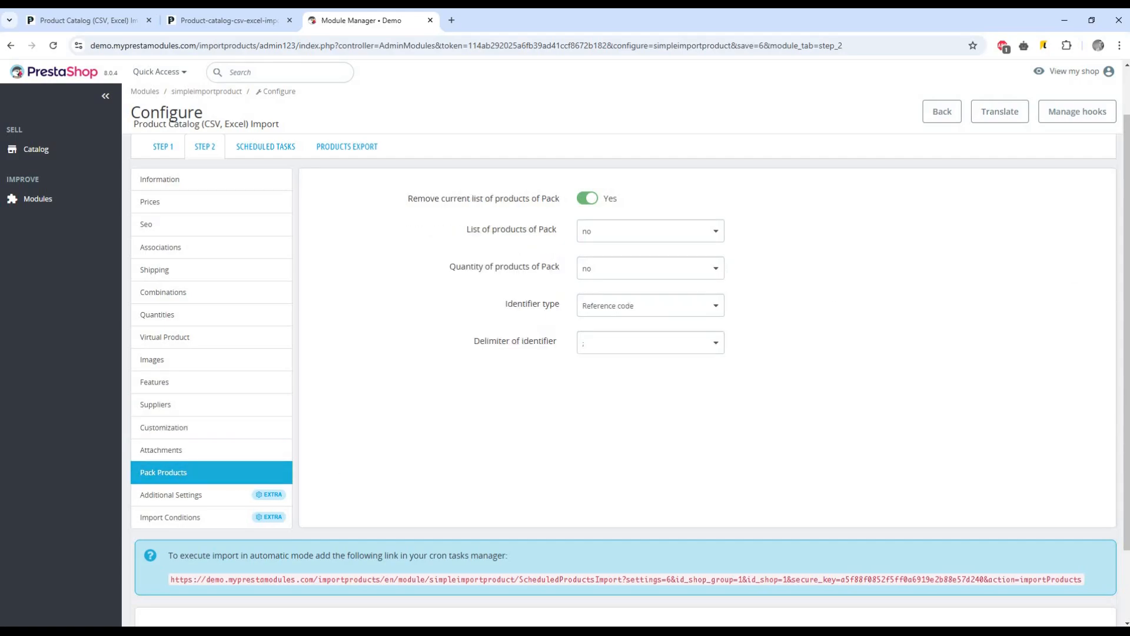
{"action": "mouse_move", "coordinate": [349, 509]}
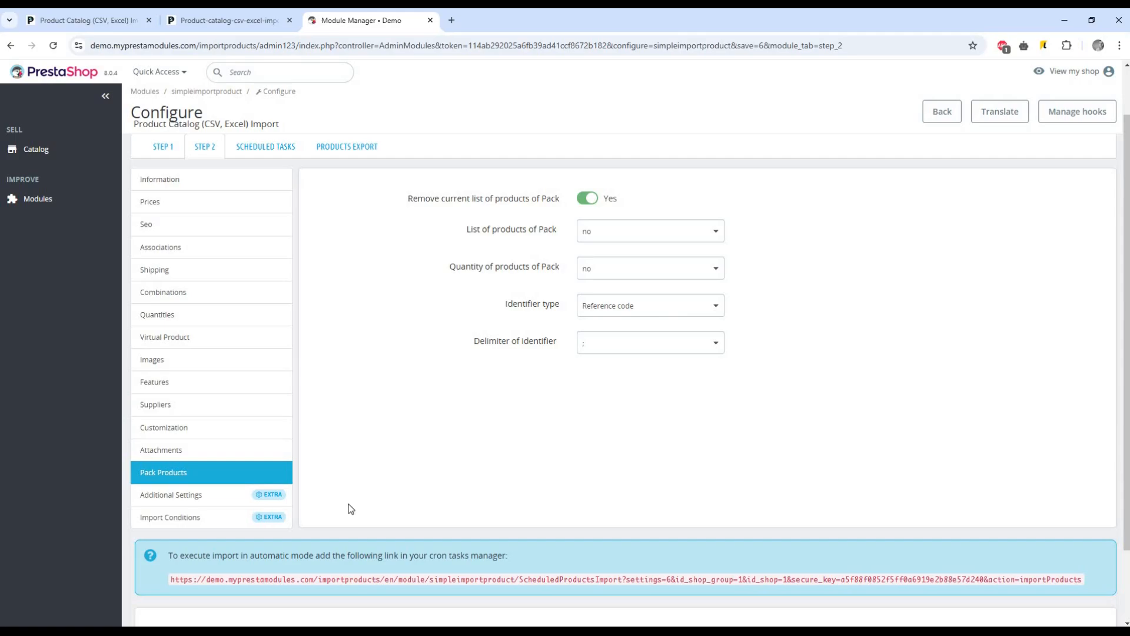
{"action": "mouse_move", "coordinate": [216, 502]}
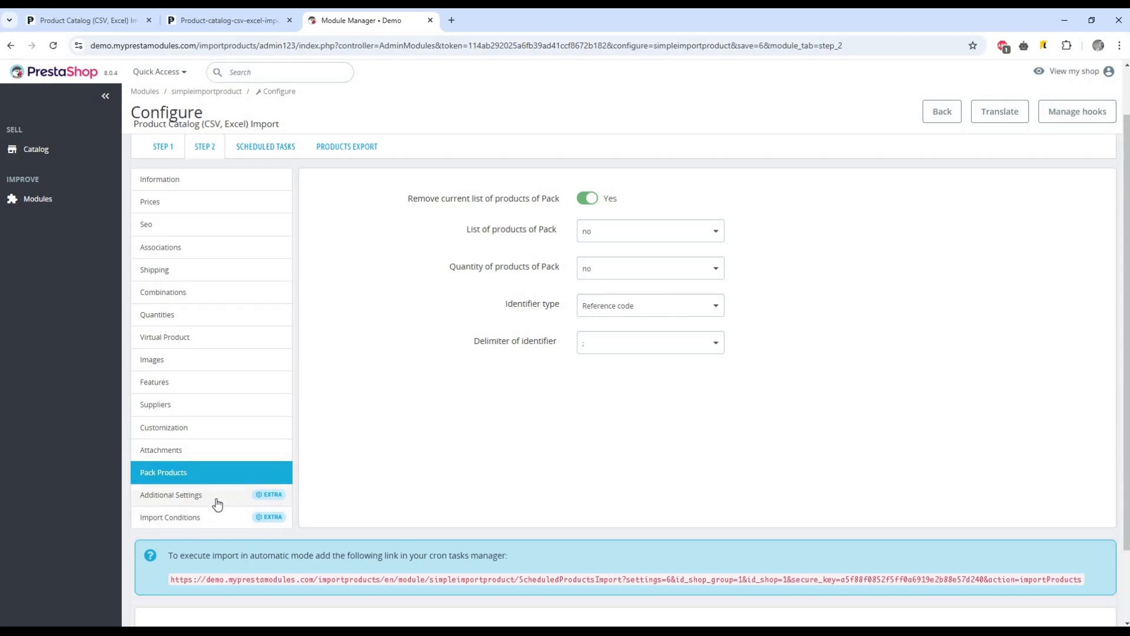
{"action": "mouse_move", "coordinate": [192, 512]}
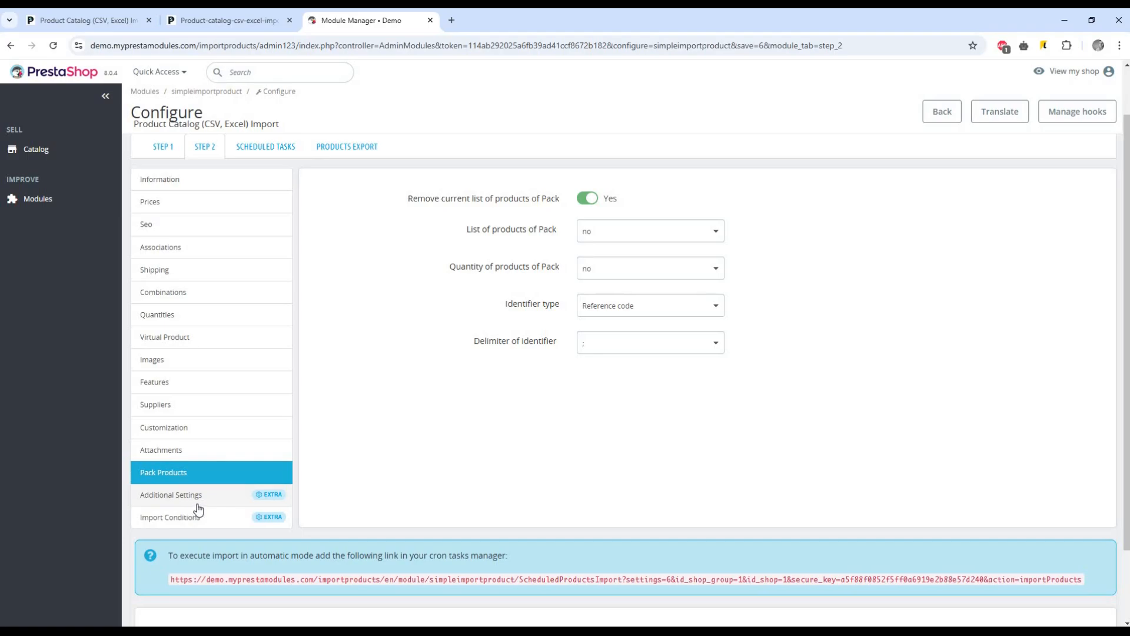
{"action": "mouse_move", "coordinate": [149, 534]}
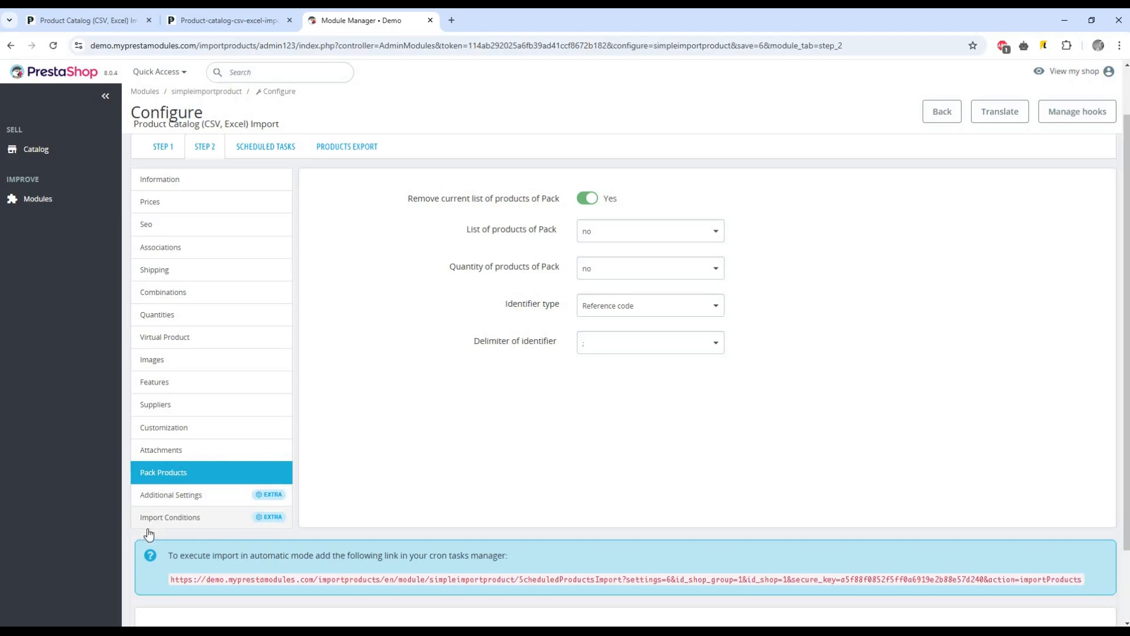
- View Import Conditions and keep new products set to be added
{"action": "left_click", "coordinate": [169, 517]}
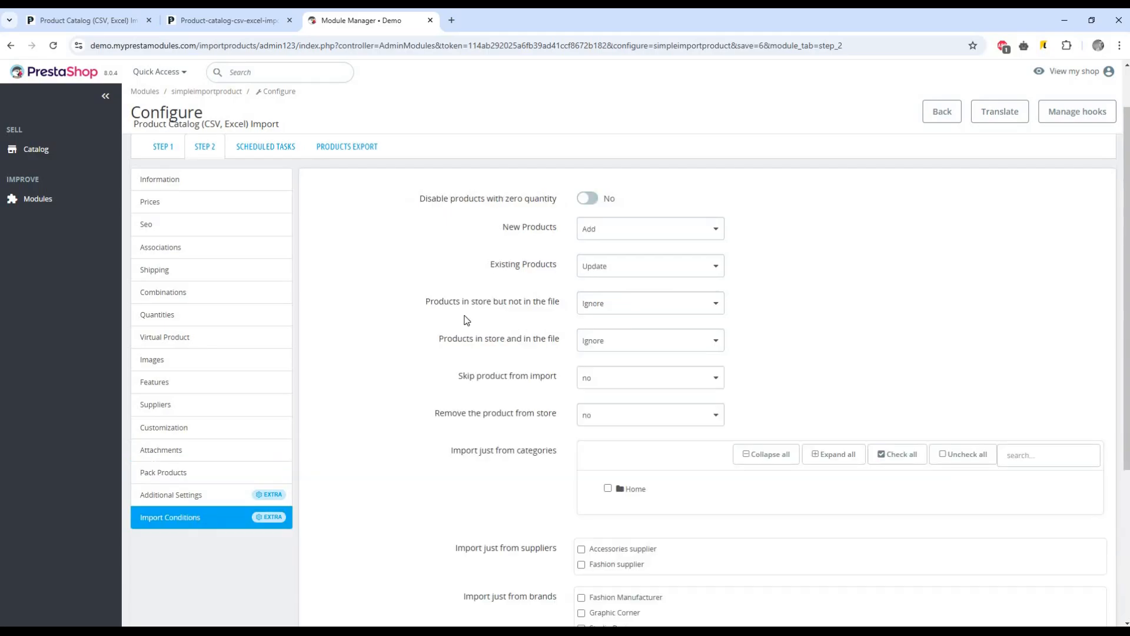
{"action": "scroll", "scroll_direction": "up", "scroll_amount": 3}
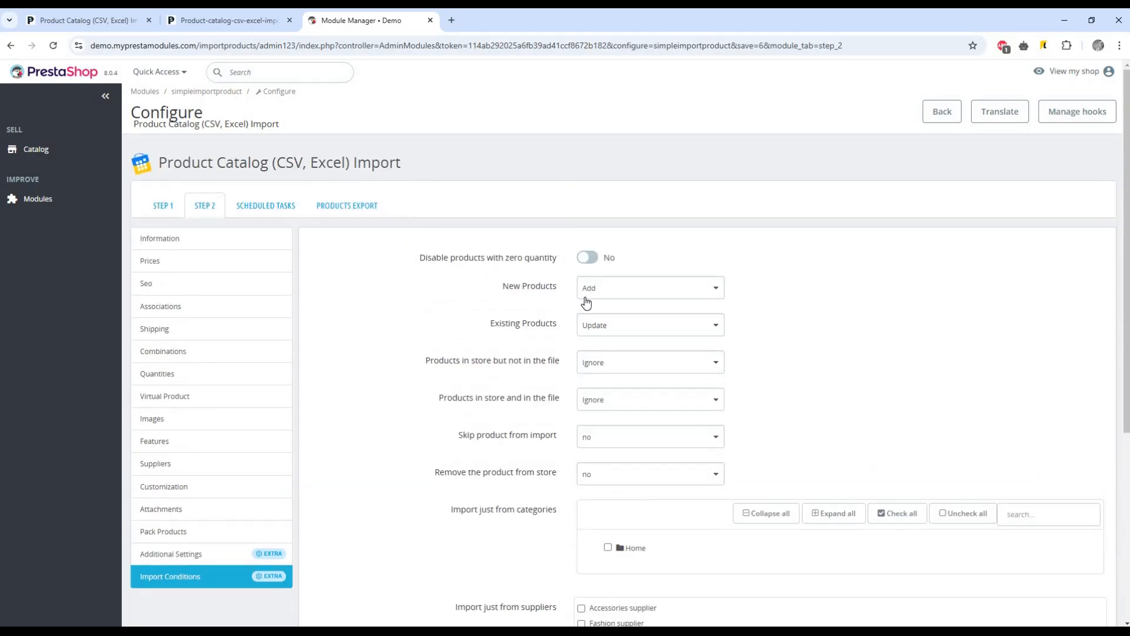
{"action": "left_click", "coordinate": [647, 287]}
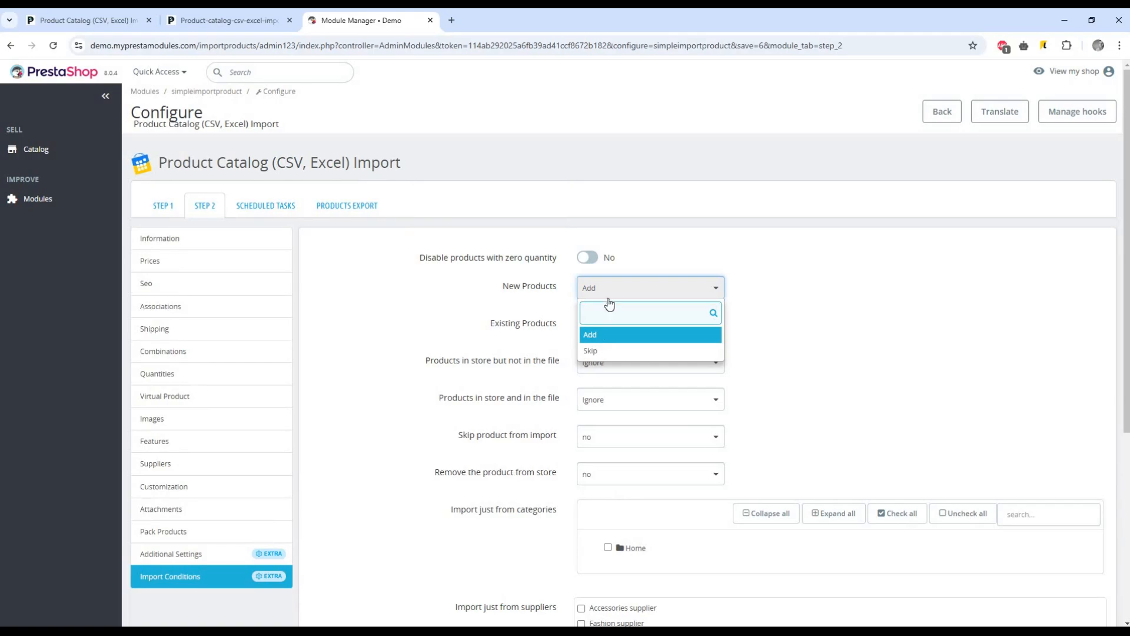
{"action": "left_click", "coordinate": [590, 334]}
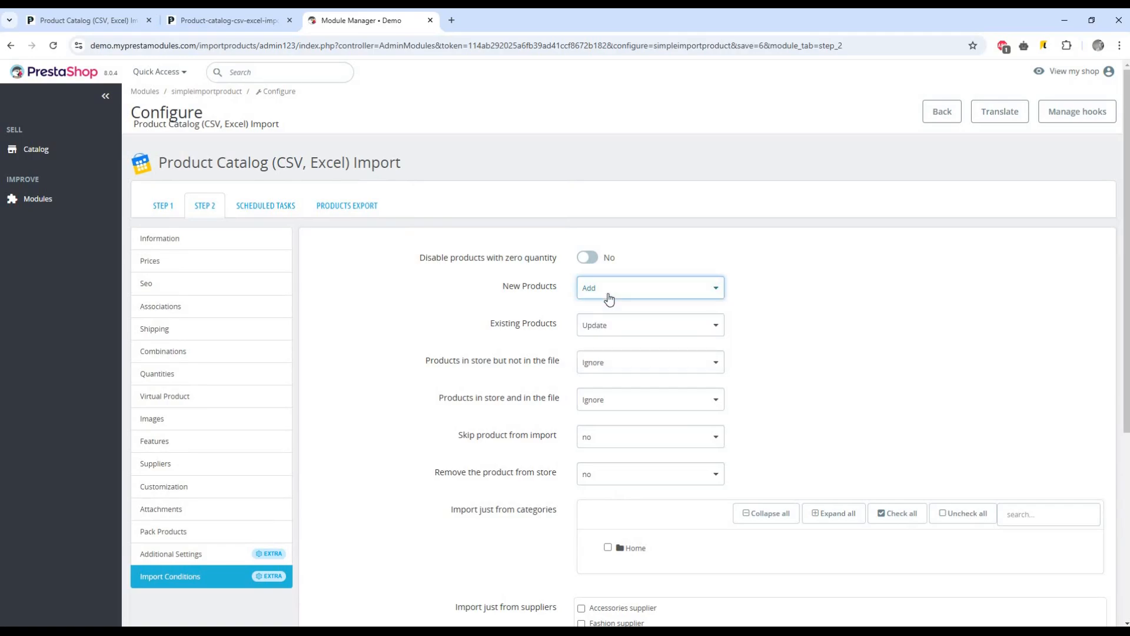
{"action": "mouse_move", "coordinate": [564, 341]}
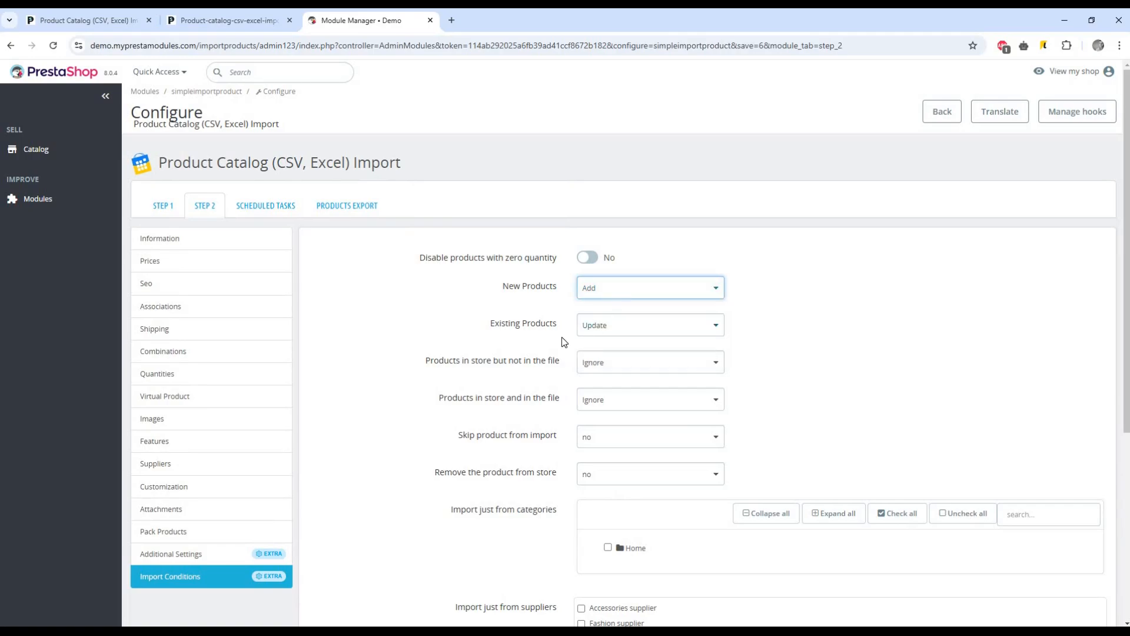
- Expand the whole category tree and inspect how existing products are handled
{"action": "scroll", "scroll_direction": "down", "scroll_amount": 3}
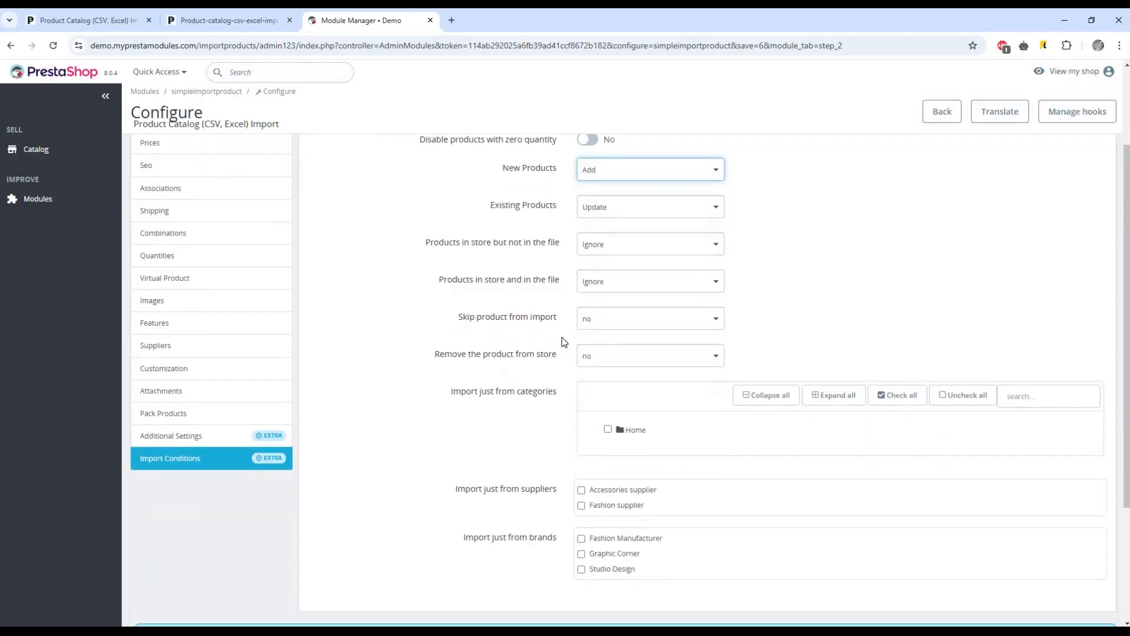
{"action": "scroll", "scroll_direction": "down", "scroll_amount": 3}
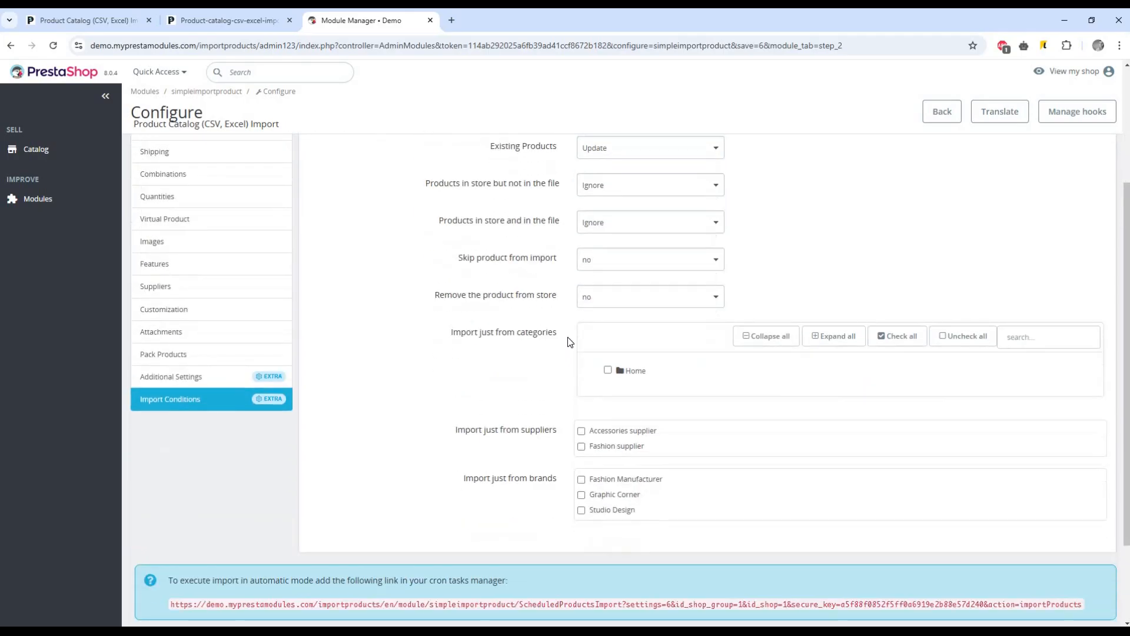
{"action": "mouse_move", "coordinate": [785, 345]}
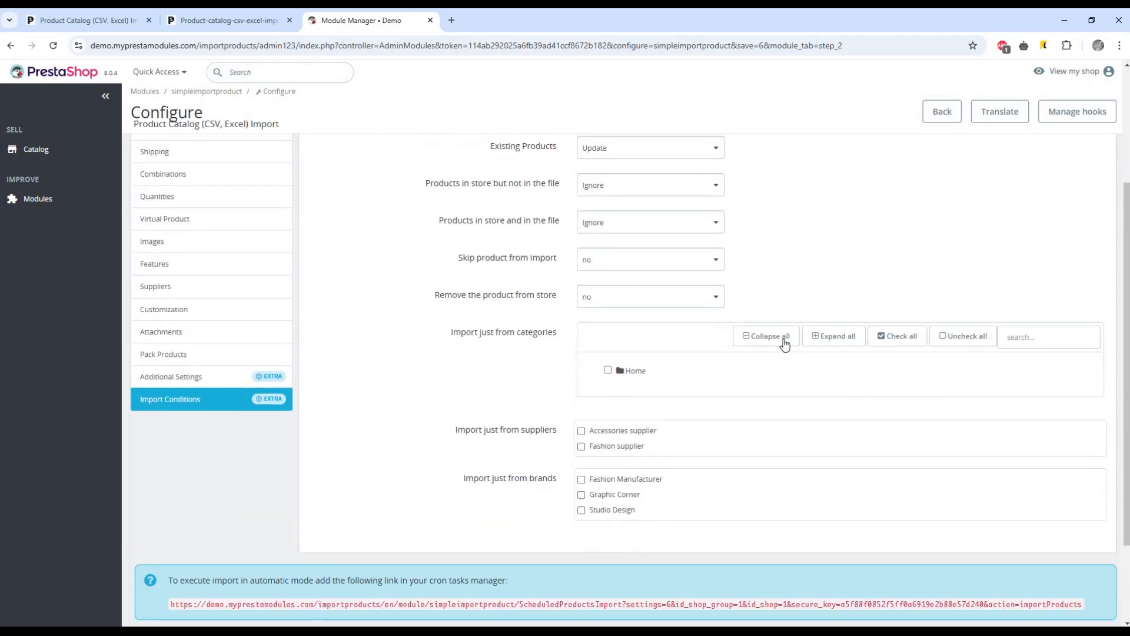
{"action": "left_click", "coordinate": [832, 335]}
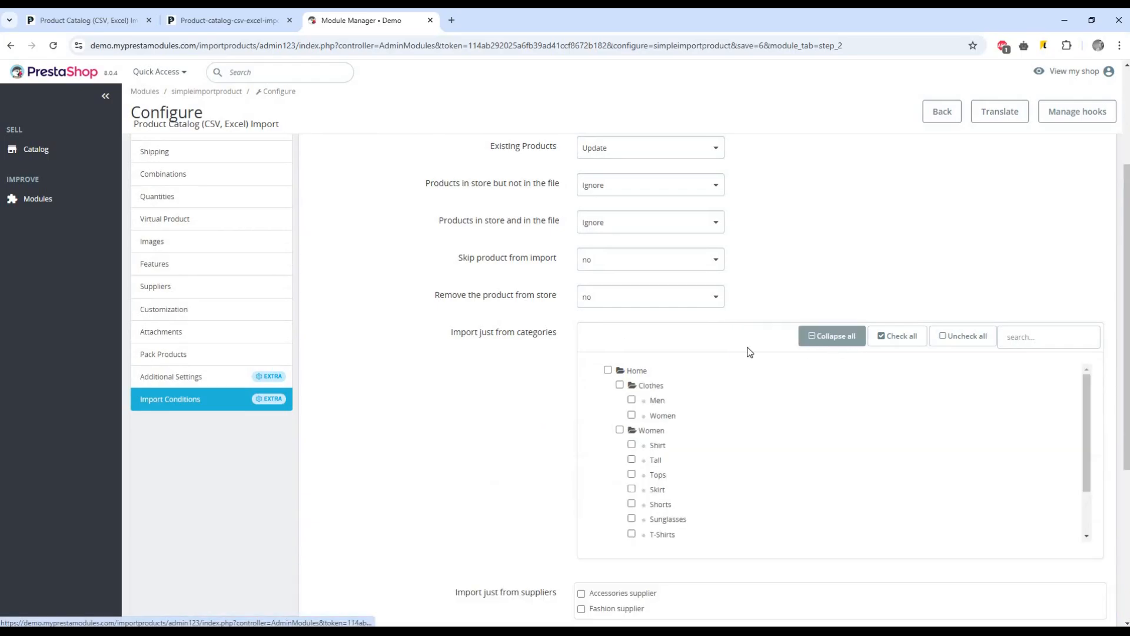
{"action": "scroll", "scroll_direction": "up", "scroll_amount": 3}
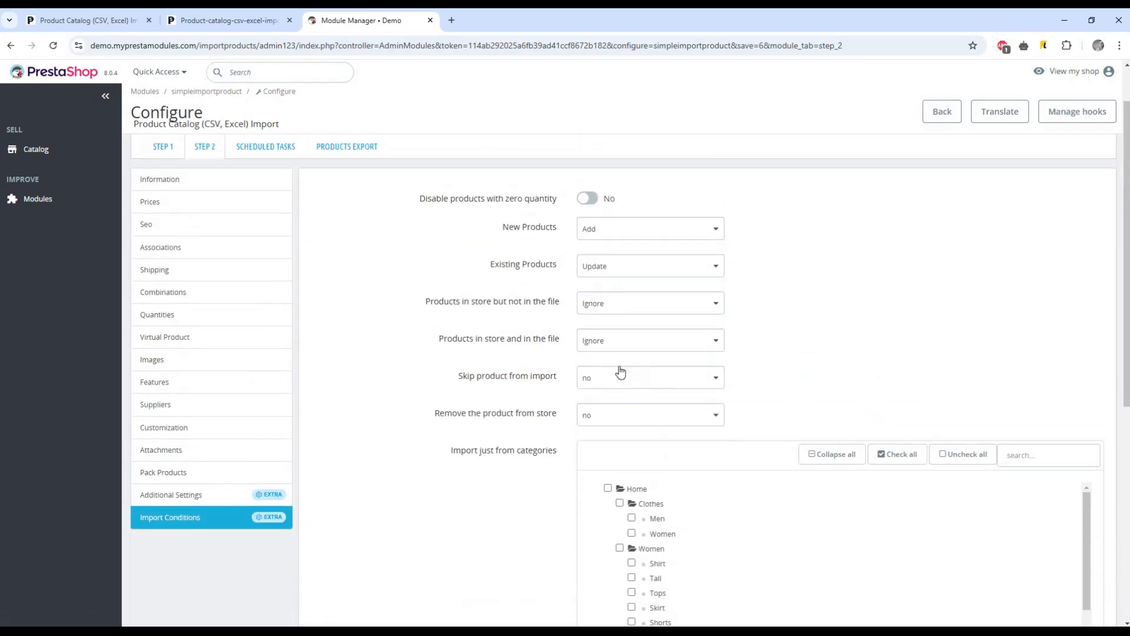
{"action": "left_click", "coordinate": [648, 340]}
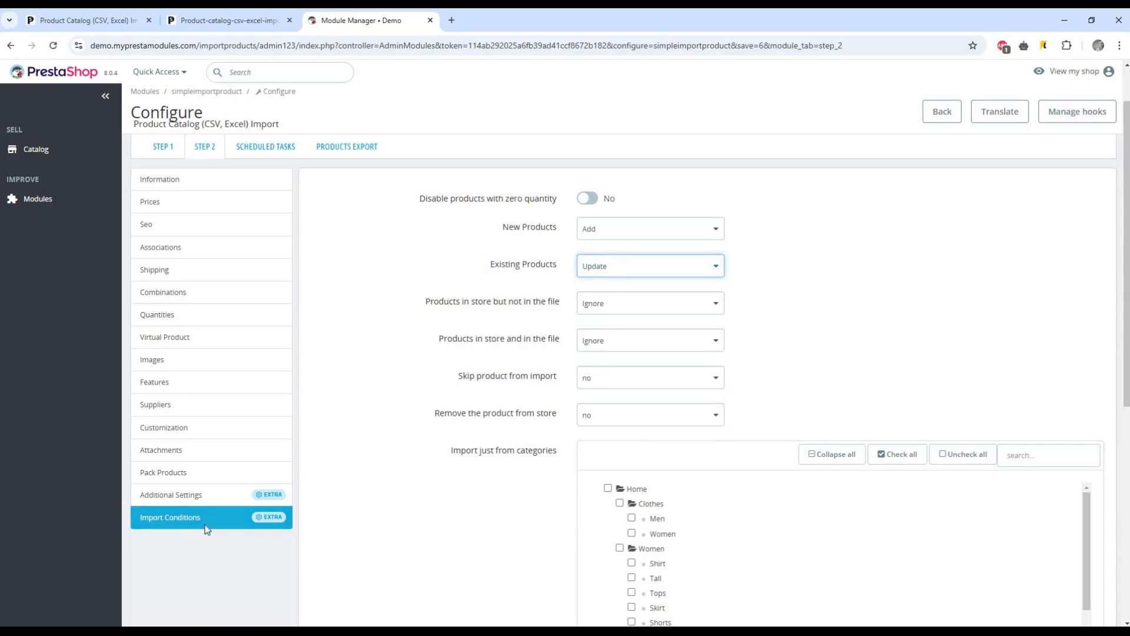
- Review Additional Settings: Custom Fields, Price Conditions and Quantity Rules
{"action": "left_click", "coordinate": [170, 495]}
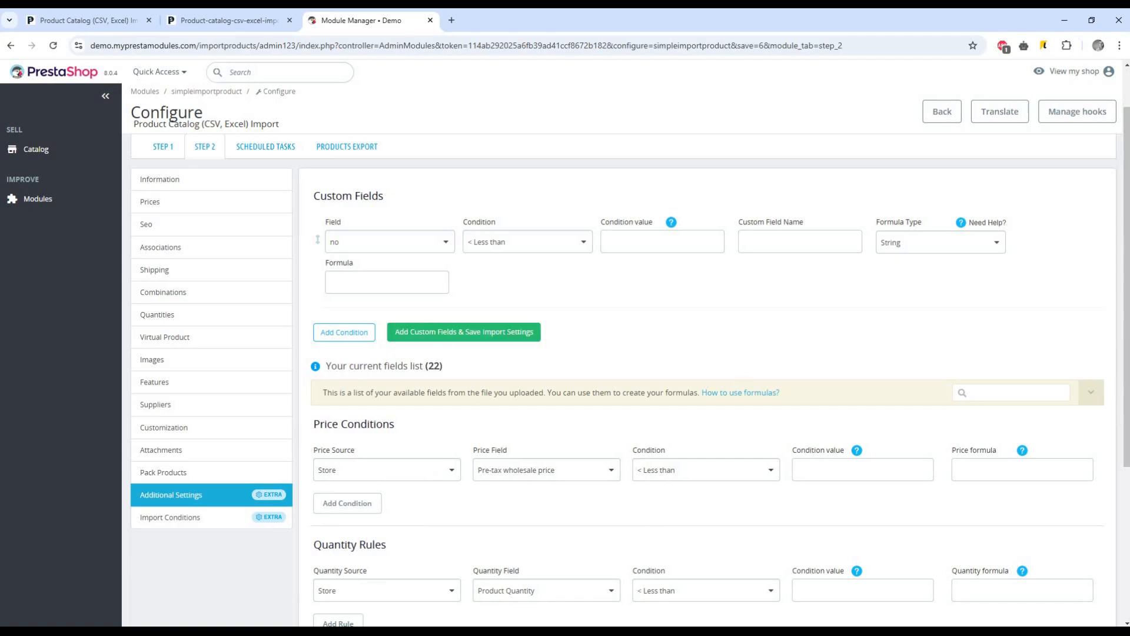
{"action": "mouse_move", "coordinate": [635, 352]}
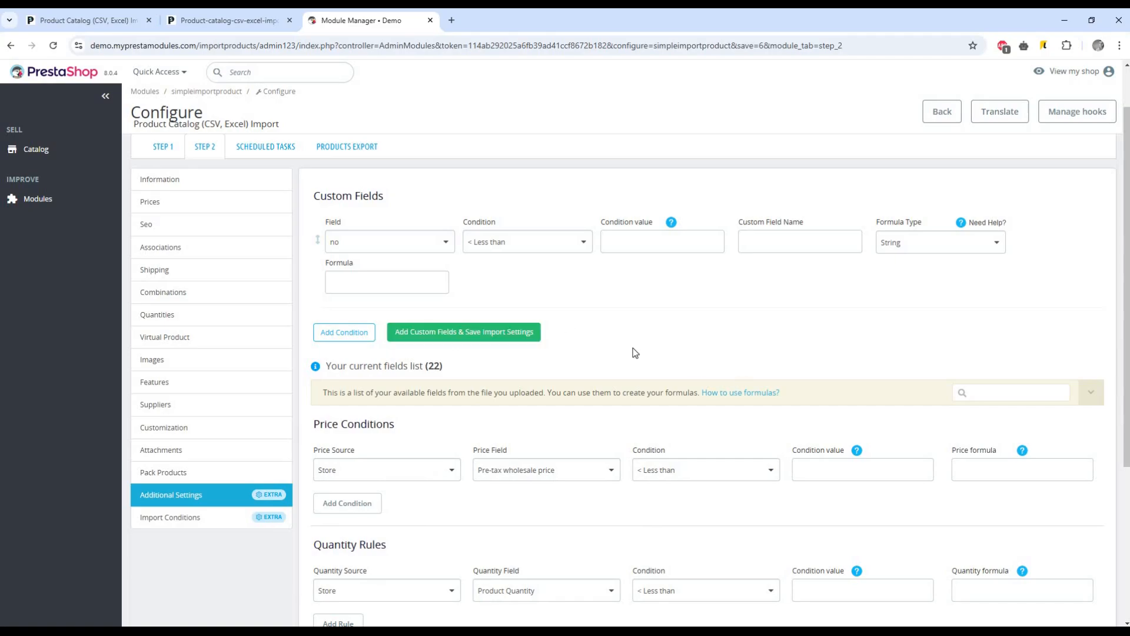
{"action": "scroll", "scroll_direction": "down", "scroll_amount": 3}
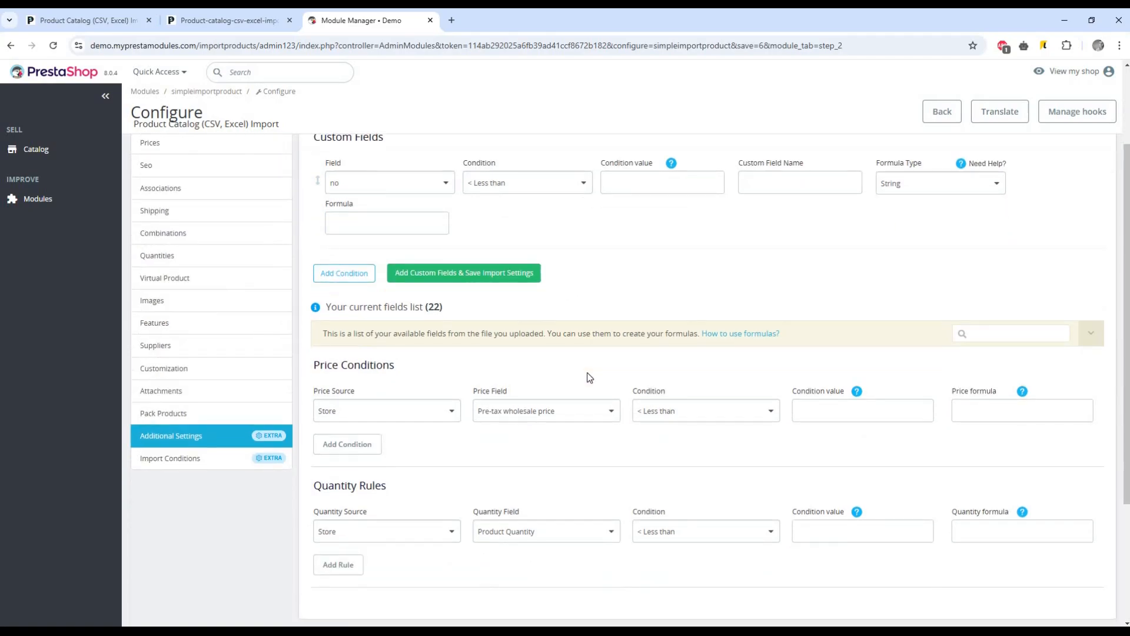
{"action": "scroll", "scroll_direction": "up", "scroll_amount": 3}
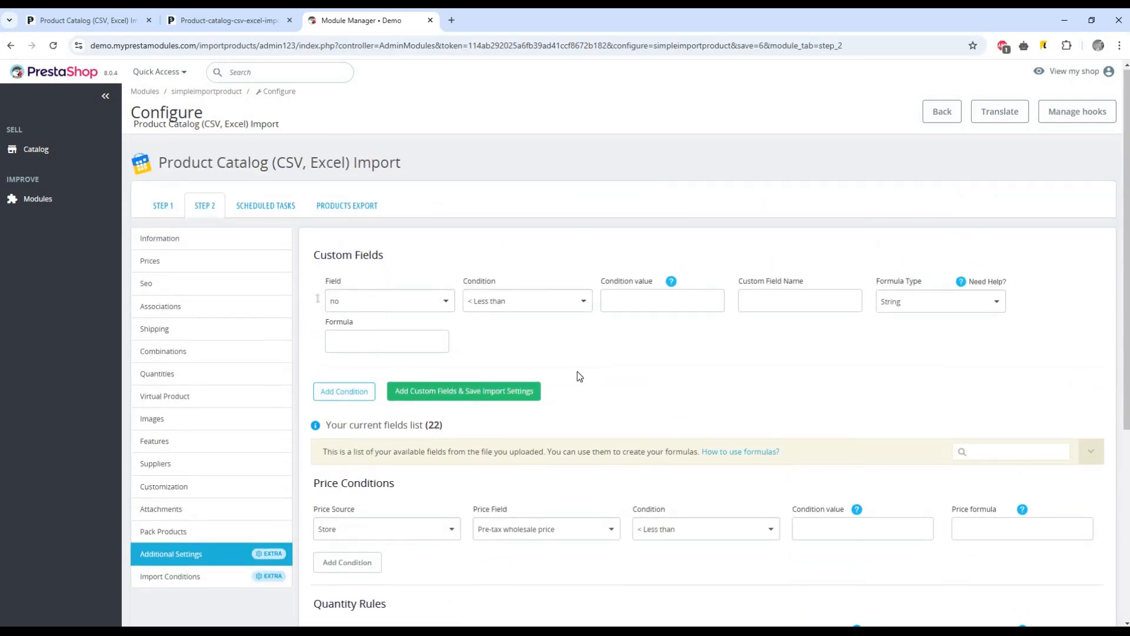
{"action": "mouse_move", "coordinate": [523, 365]}
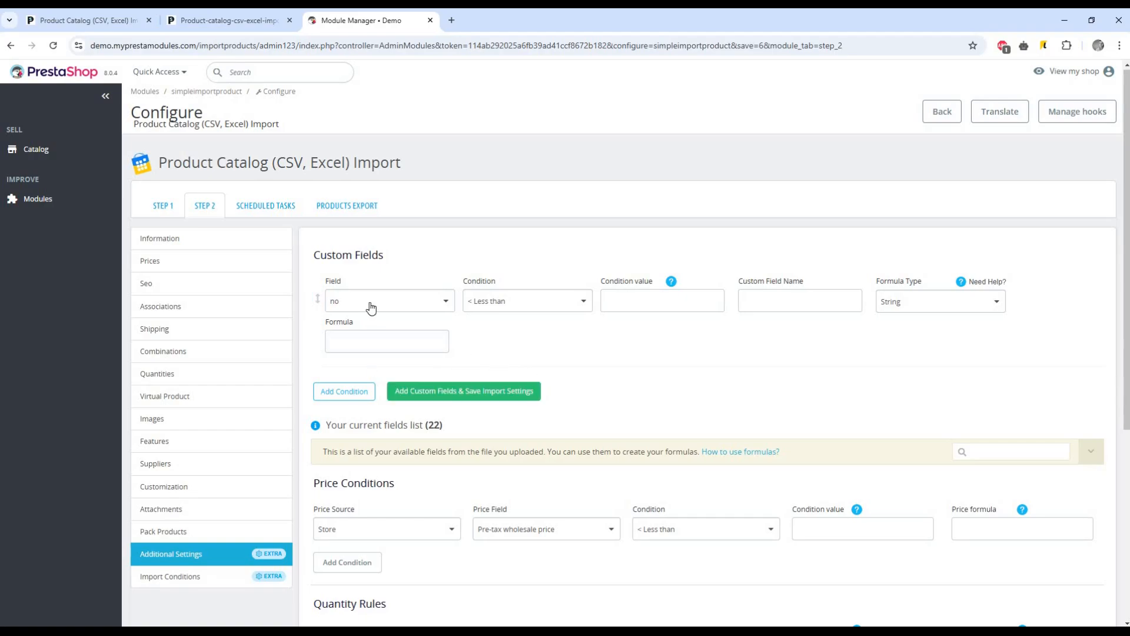
{"action": "left_click", "coordinate": [388, 300]}
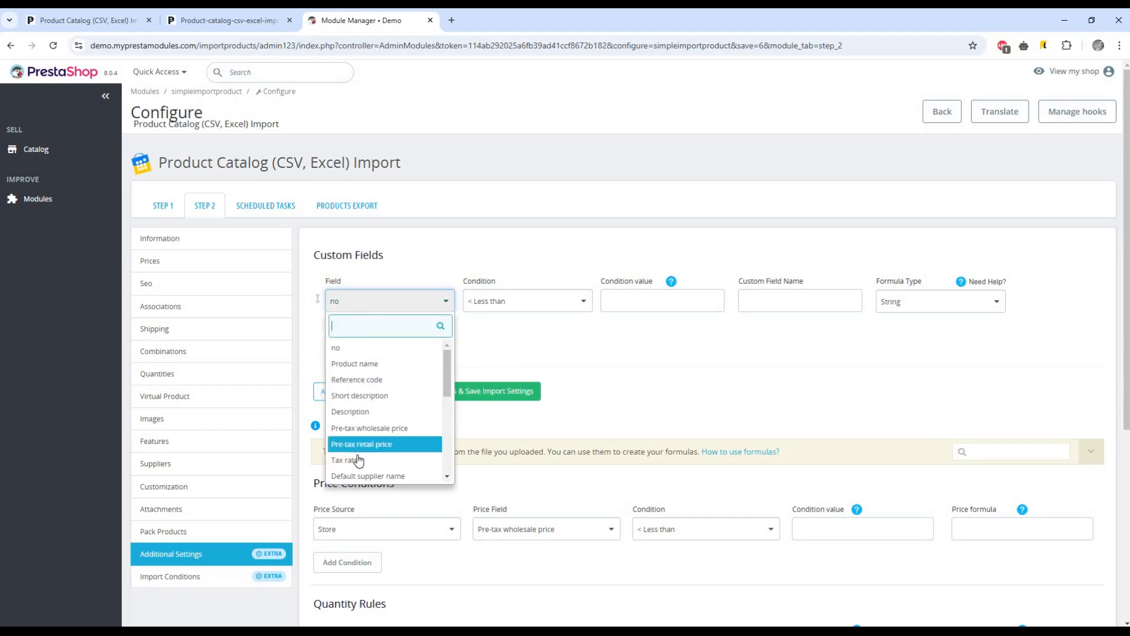
{"action": "left_click", "coordinate": [369, 428]}
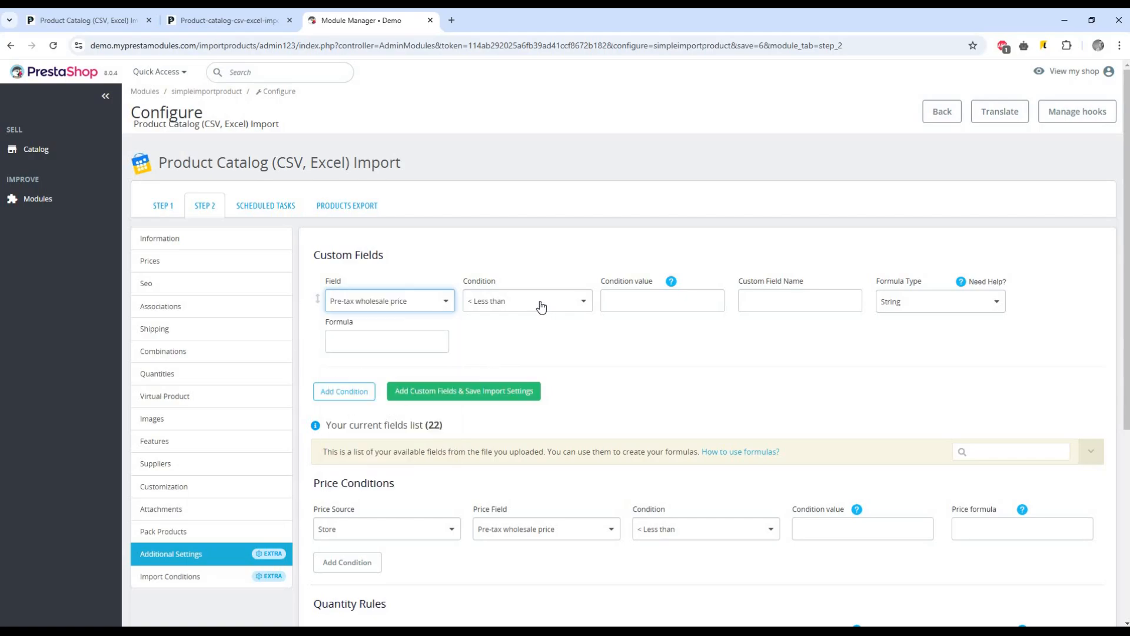
{"action": "left_click", "coordinate": [527, 300]}
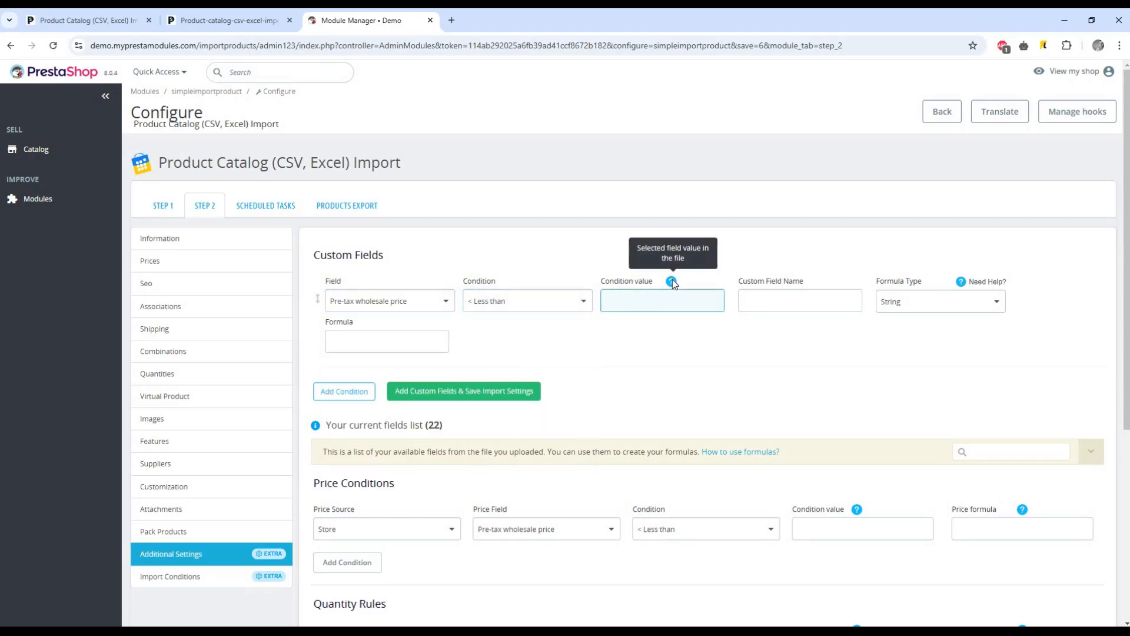
{"action": "left_click", "coordinate": [799, 300]}
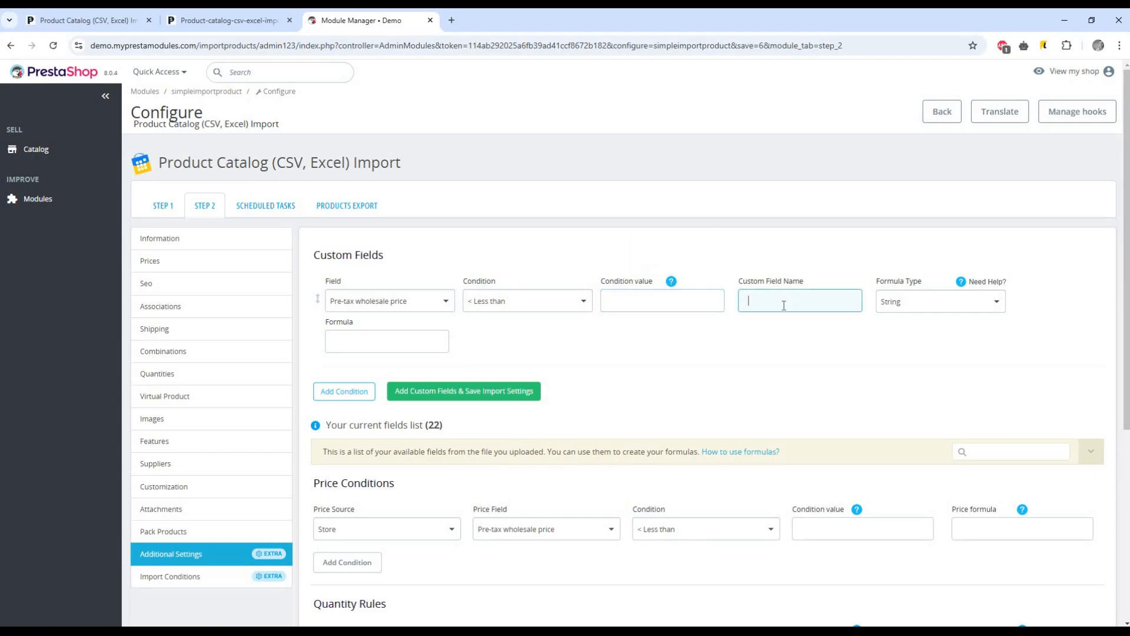
{"action": "mouse_move", "coordinate": [726, 363]}
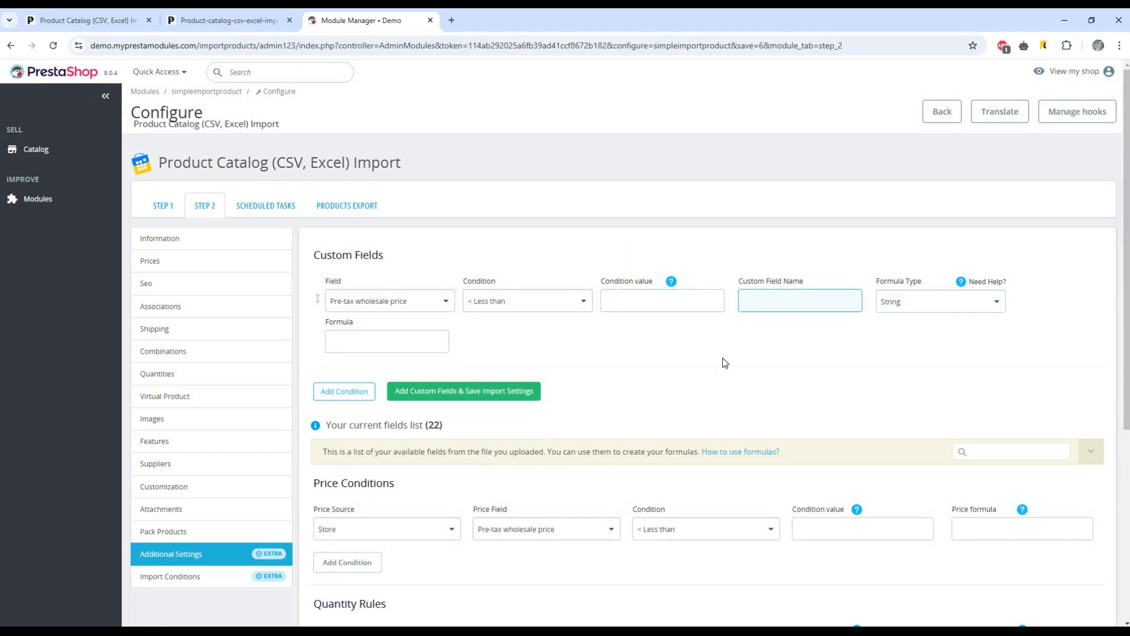
{"action": "left_click", "coordinate": [386, 340]}
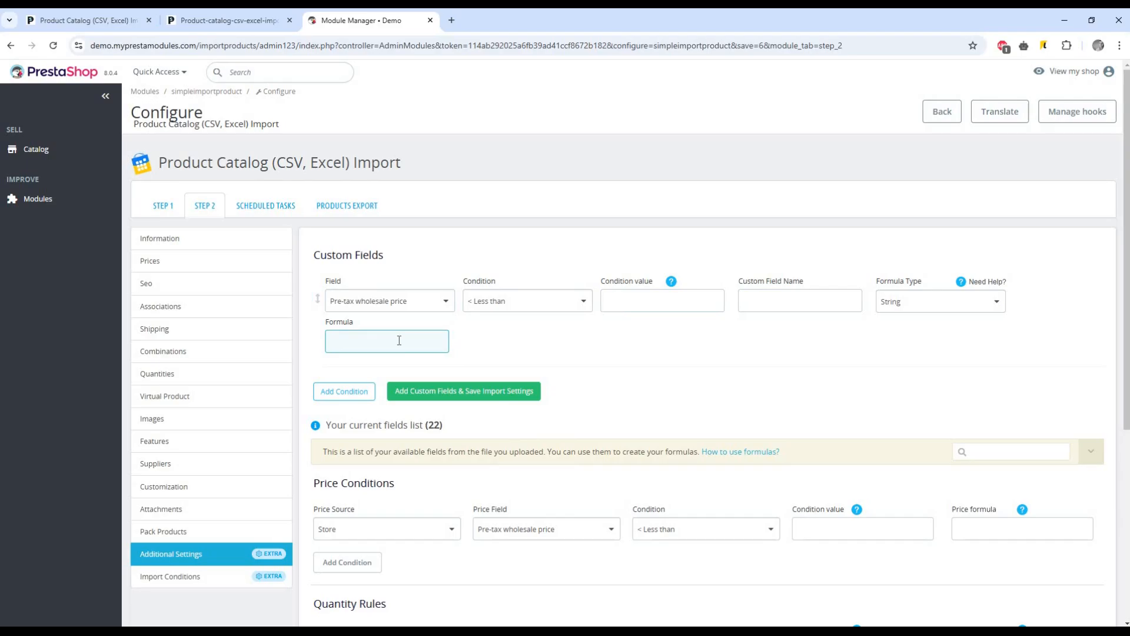
{"action": "left_click", "coordinate": [344, 391]}
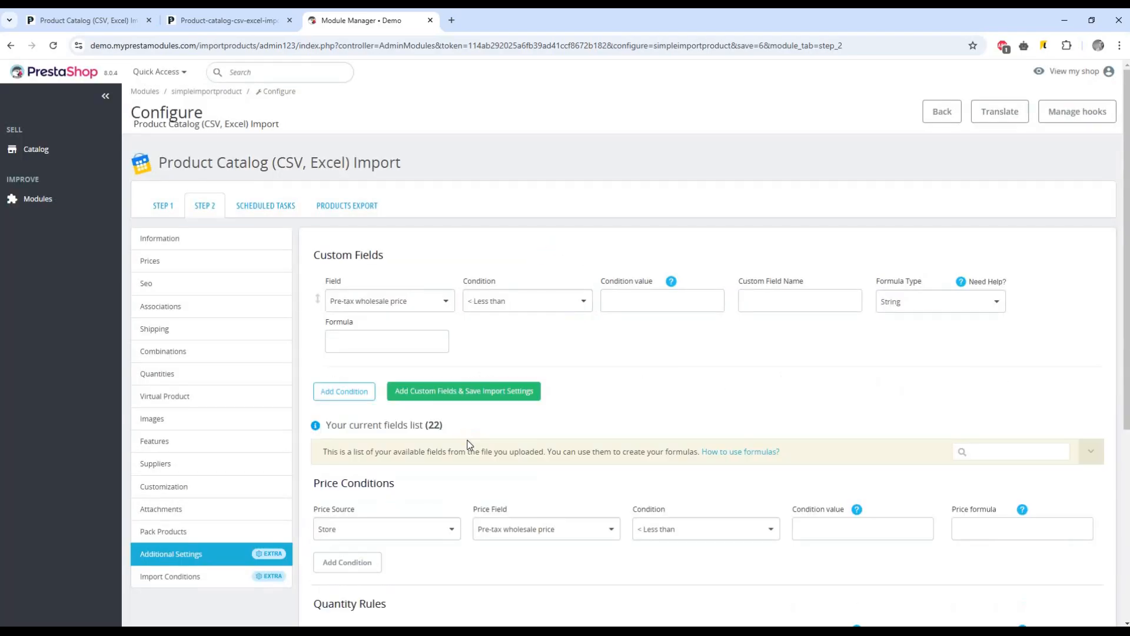
{"action": "mouse_move", "coordinate": [464, 391]}
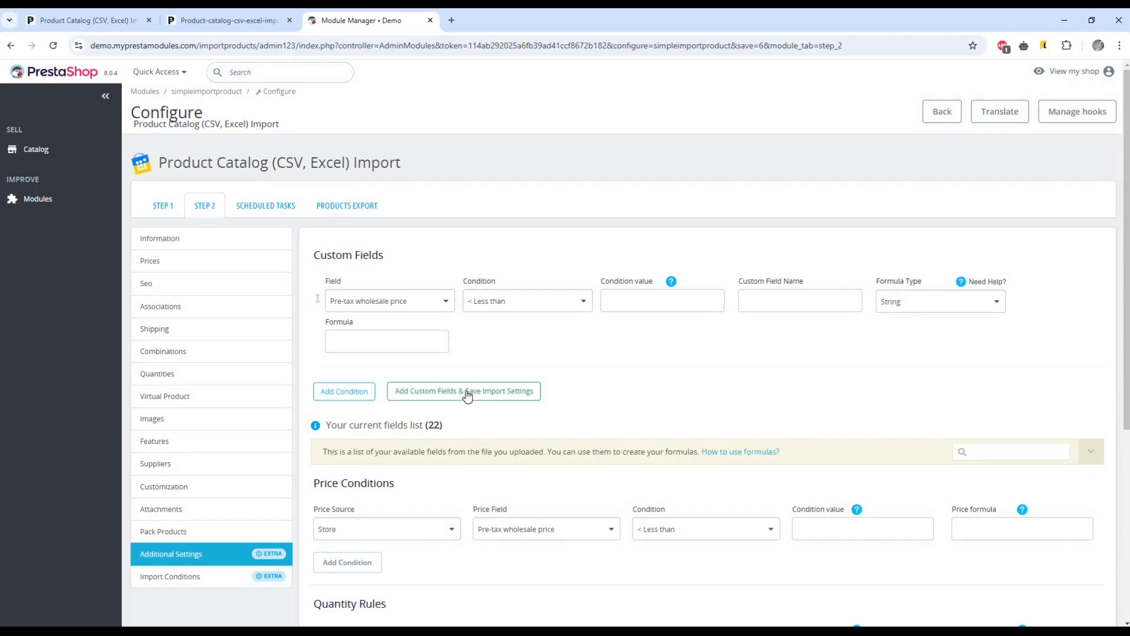
{"action": "scroll", "scroll_direction": "down", "scroll_amount": 3}
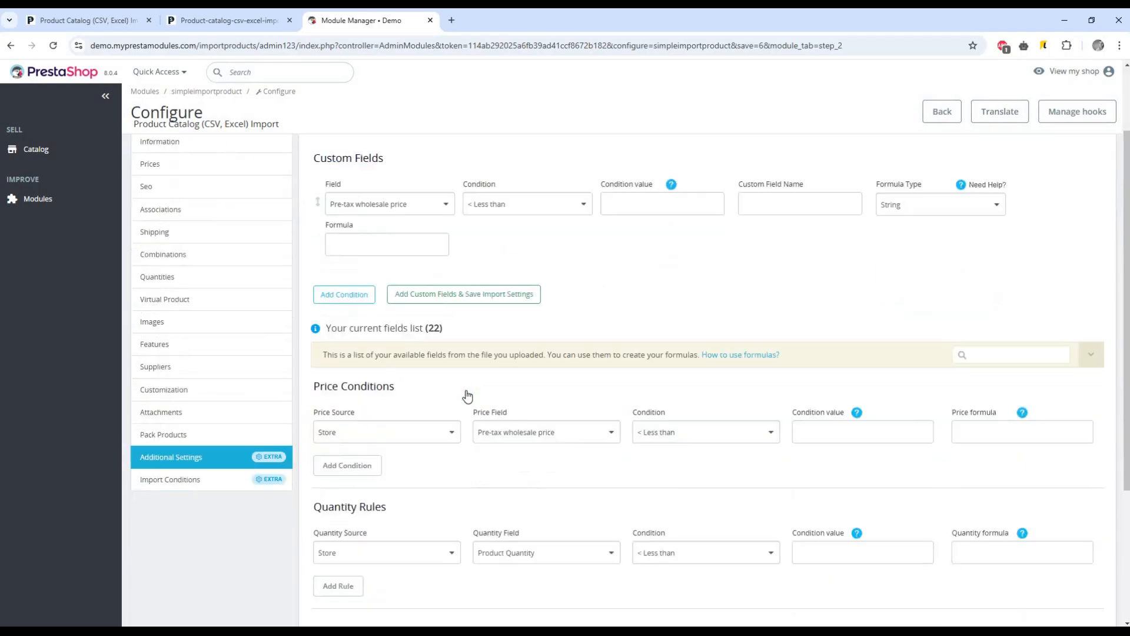
{"action": "scroll", "scroll_direction": "down", "scroll_amount": 3}
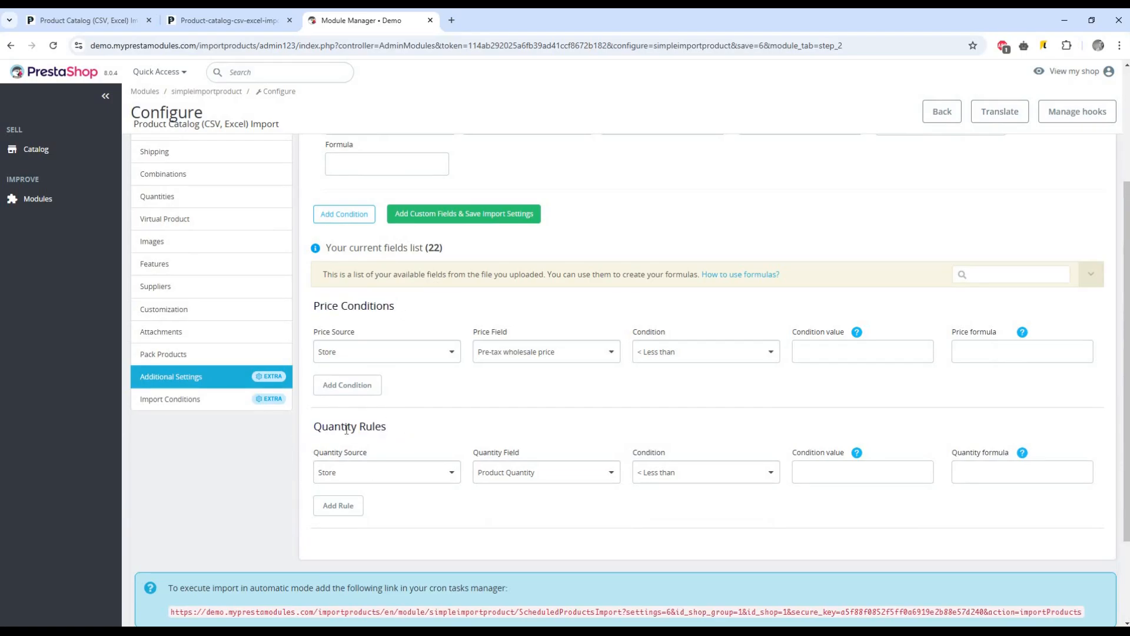
{"action": "mouse_move", "coordinate": [691, 410]}
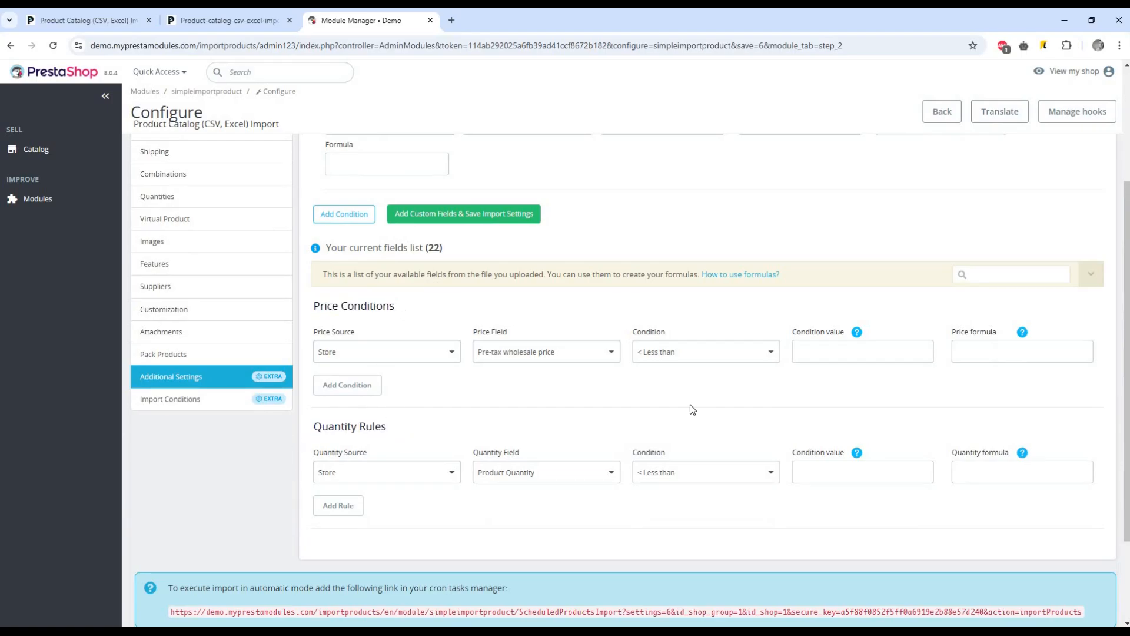
{"action": "mouse_move", "coordinate": [669, 426]}
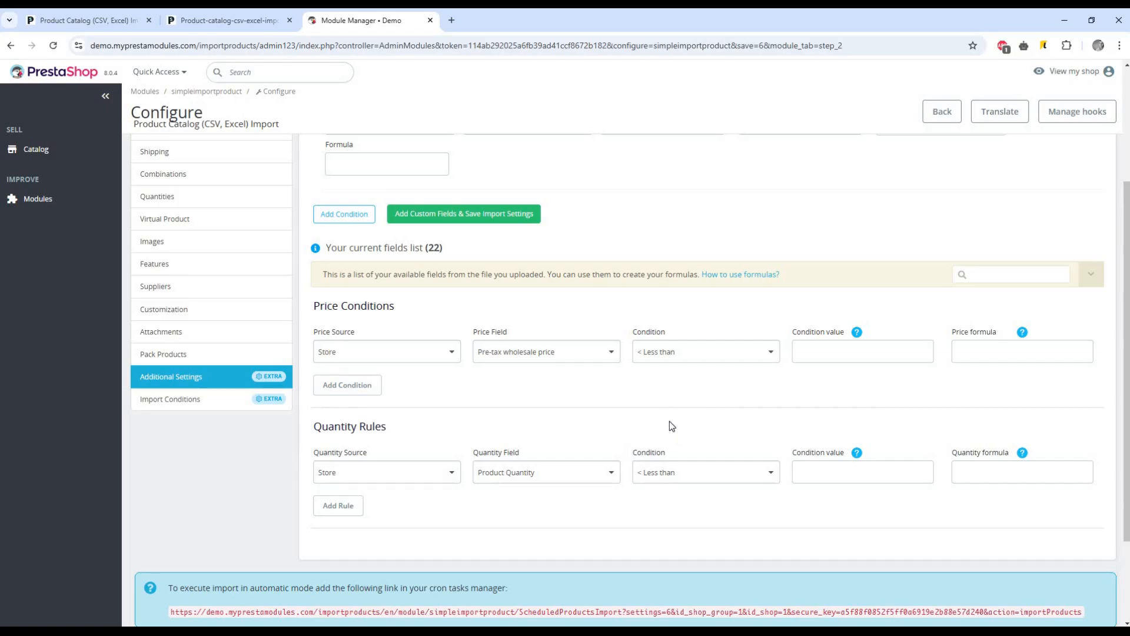
{"action": "scroll", "scroll_direction": "down", "scroll_amount": 3}
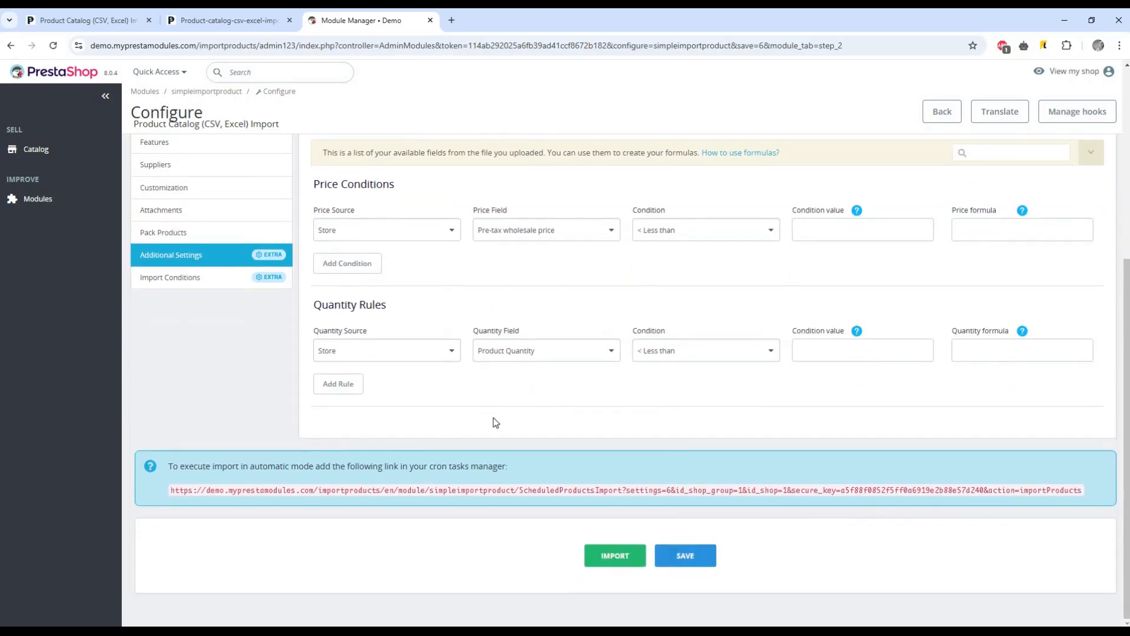
{"action": "scroll", "scroll_direction": "up", "scroll_amount": 3}
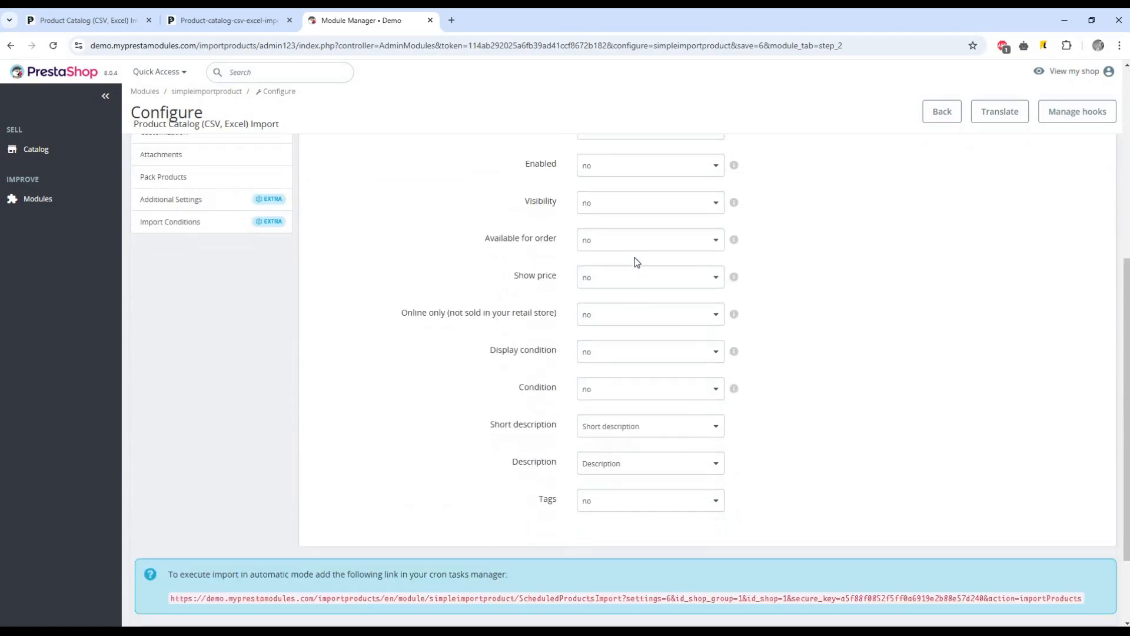
{"action": "scroll", "scroll_direction": "down", "scroll_amount": 3}
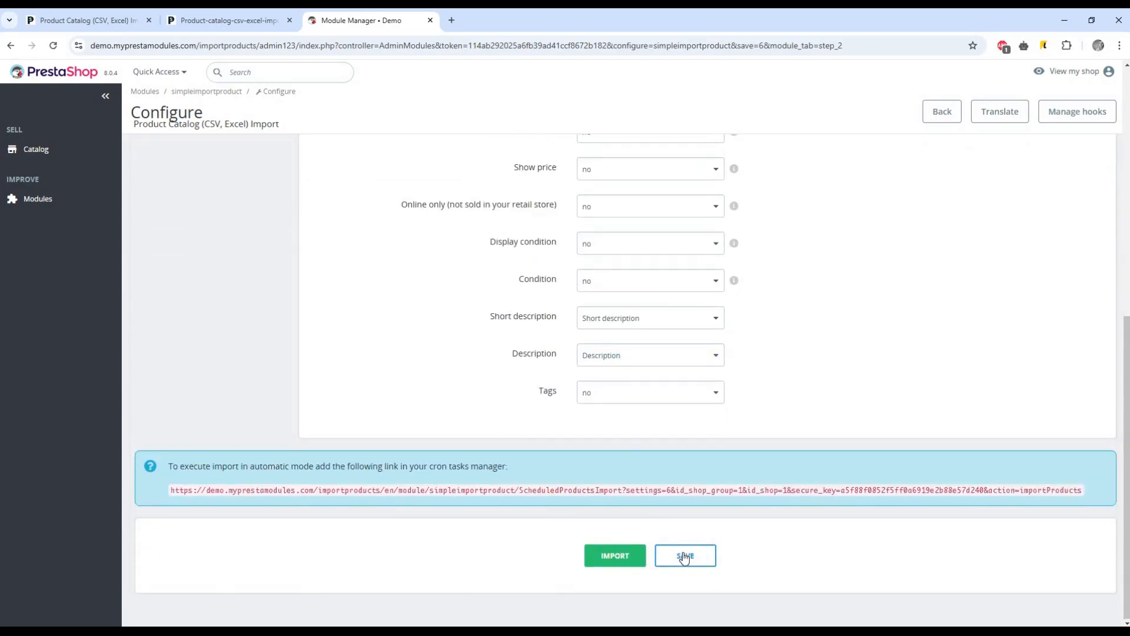
{"action": "mouse_move", "coordinate": [757, 537]}
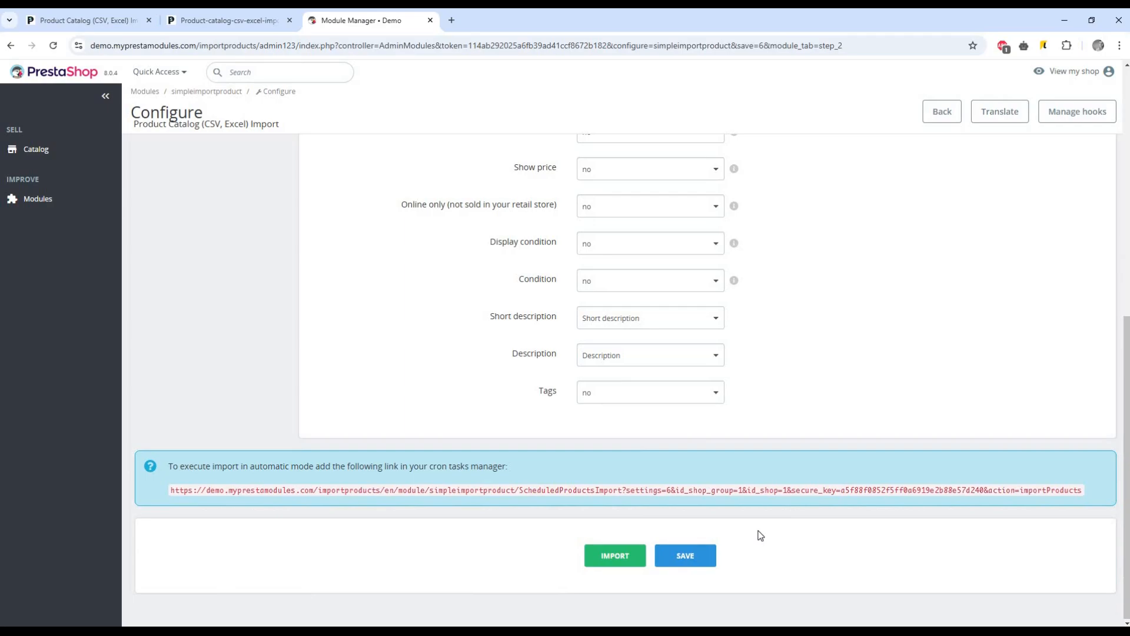
{"action": "mouse_move", "coordinate": [142, 487]}
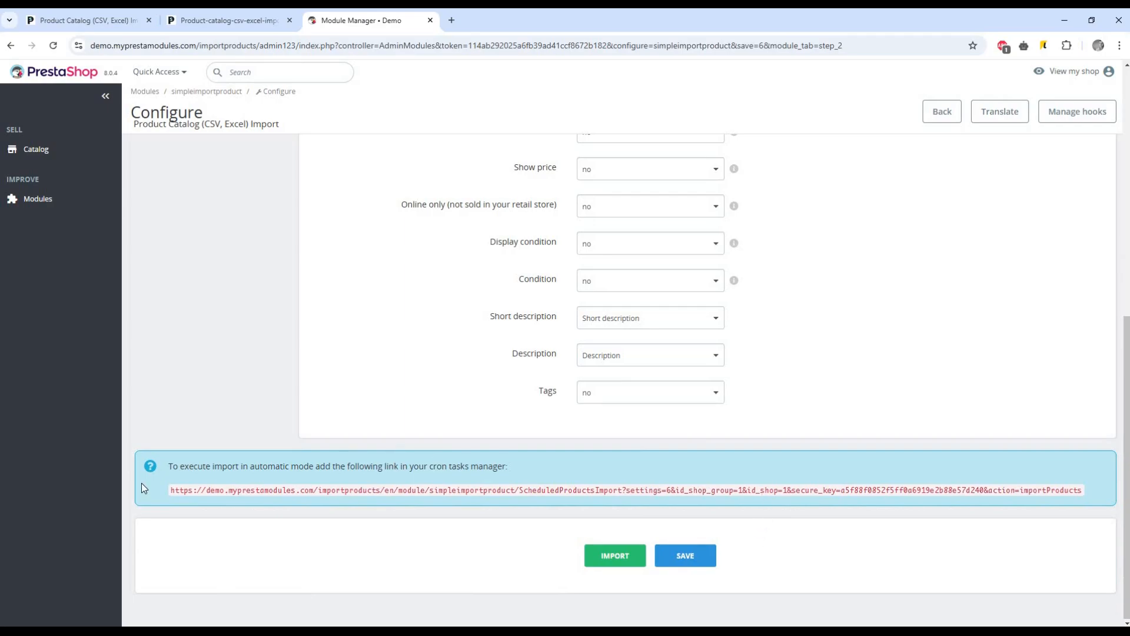
{"action": "double_click", "coordinate": [391, 466]}
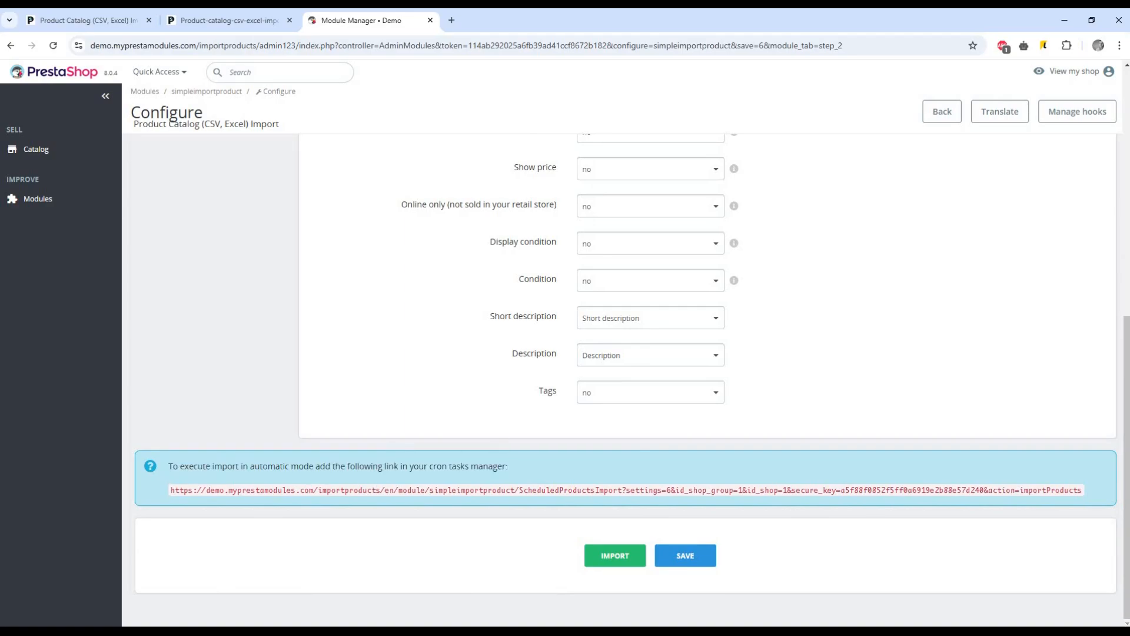
{"action": "mouse_move", "coordinate": [648, 452]}
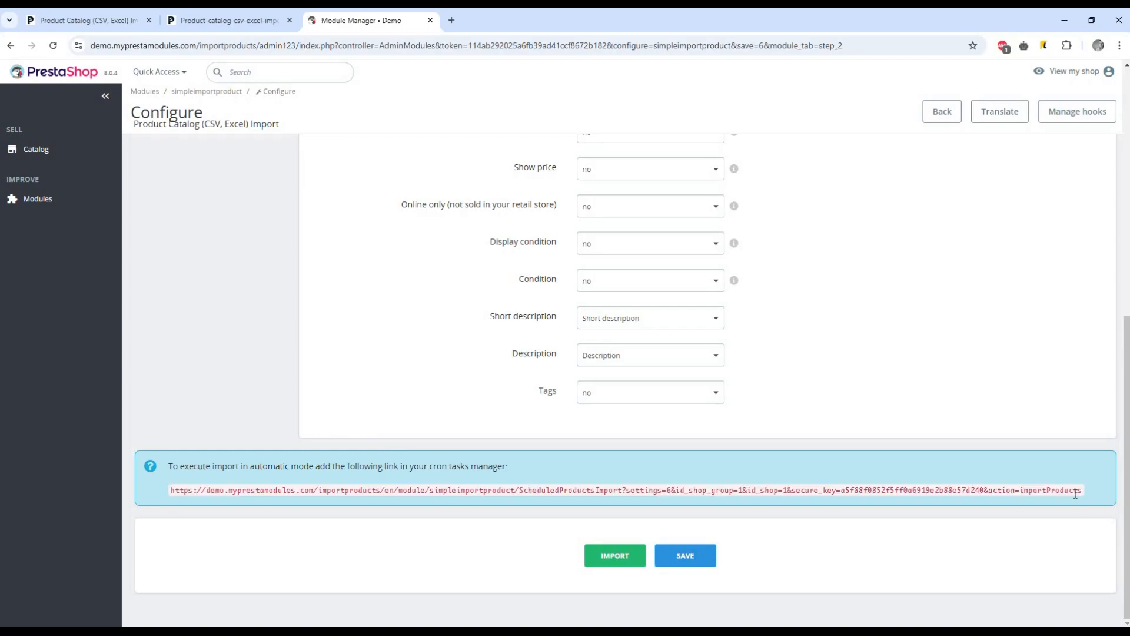
{"action": "mouse_move", "coordinate": [563, 550]}
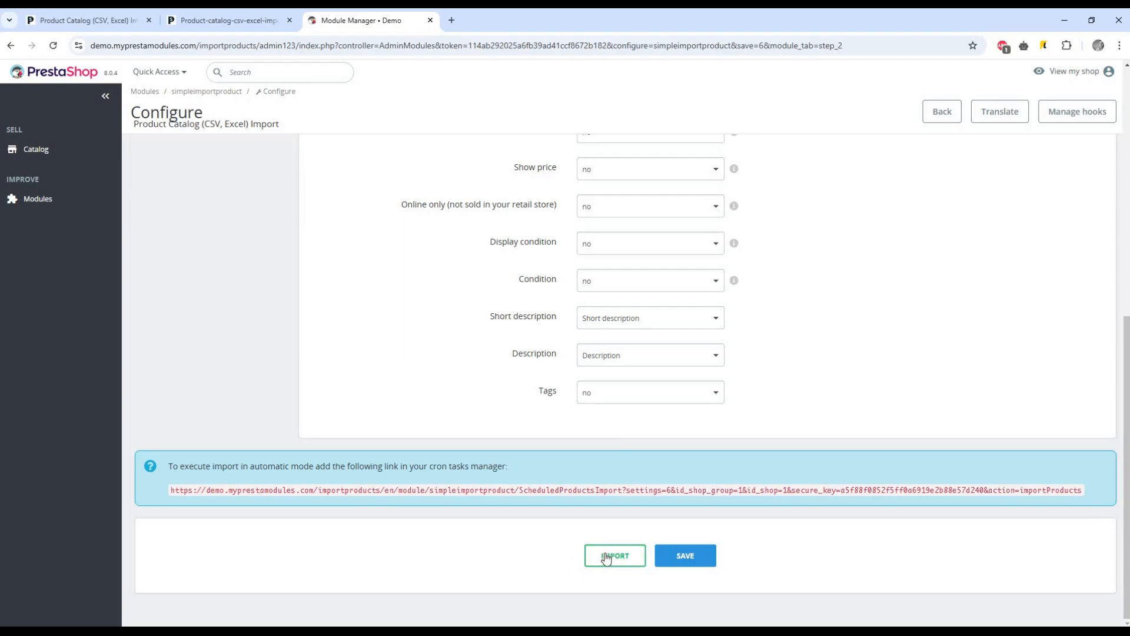
- Run the import to 7 of 7 products completed, then go to Scheduled Tasks
{"action": "left_click", "coordinate": [614, 555]}
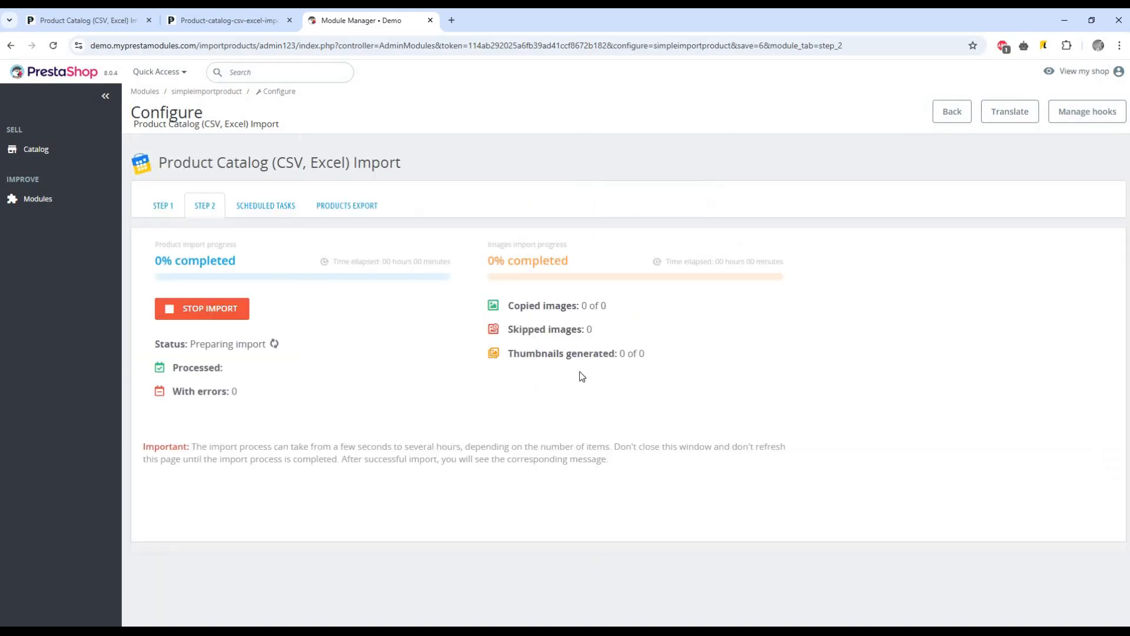
{"action": "mouse_move", "coordinate": [180, 296]}
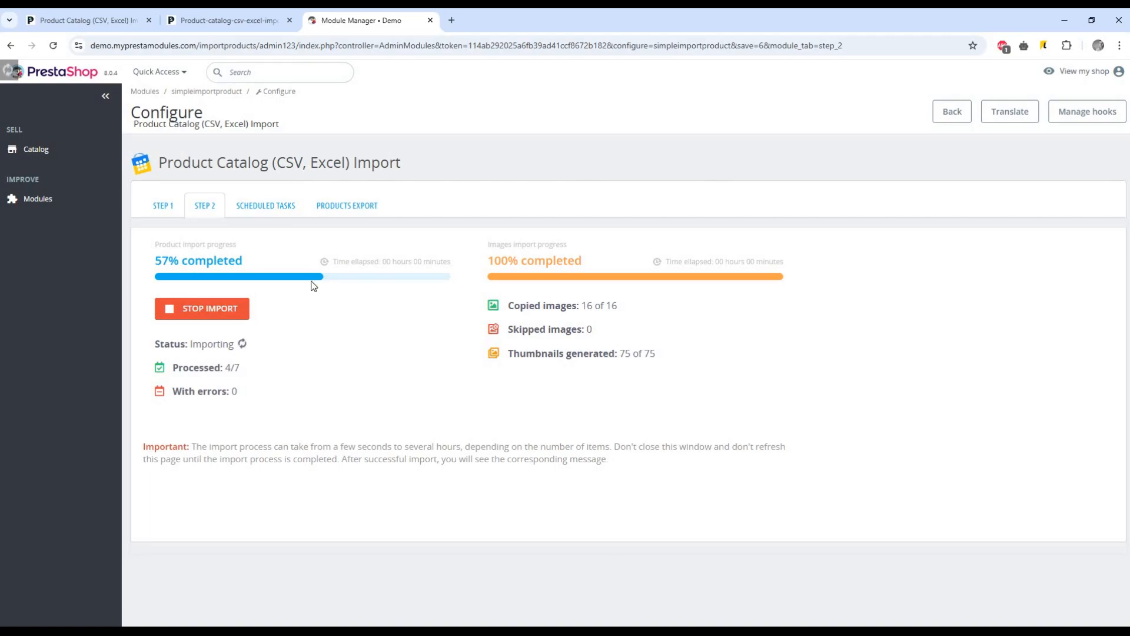
{"action": "mouse_move", "coordinate": [457, 268]}
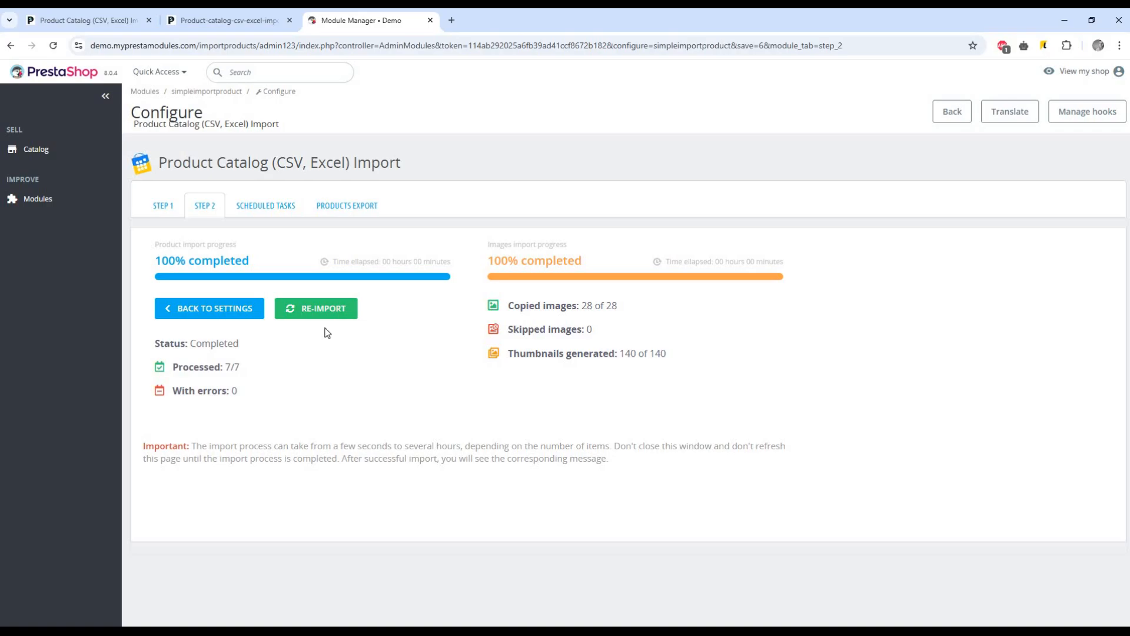
{"action": "mouse_move", "coordinate": [441, 260]}
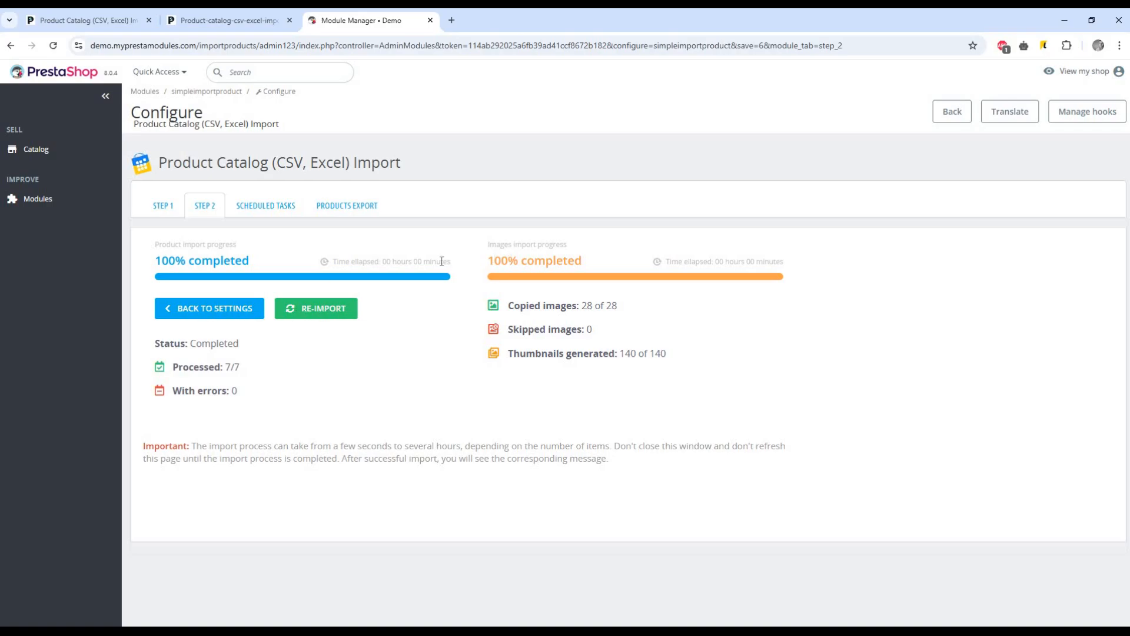
{"action": "mouse_move", "coordinate": [570, 305]}
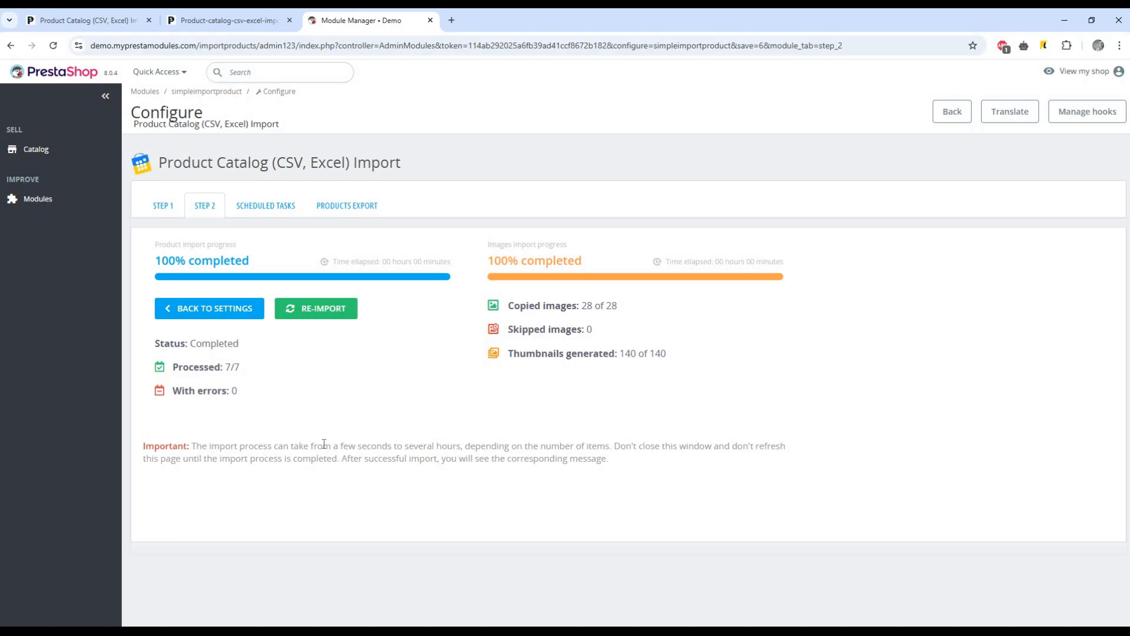
{"action": "mouse_move", "coordinate": [611, 457]}
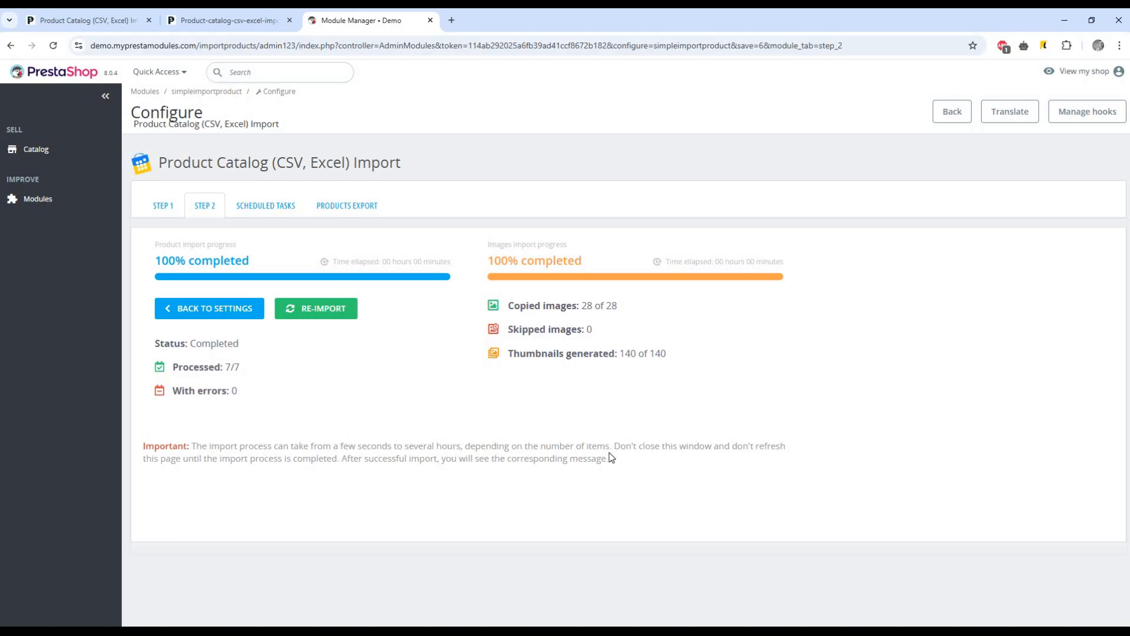
{"action": "mouse_move", "coordinate": [484, 445]}
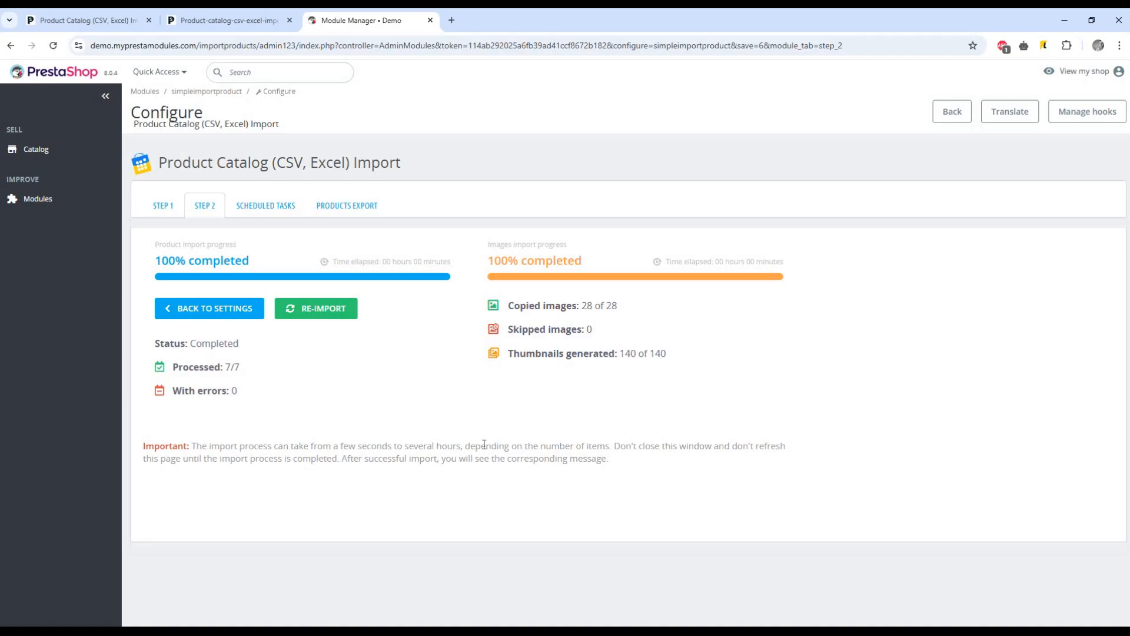
{"action": "mouse_move", "coordinate": [265, 205]}
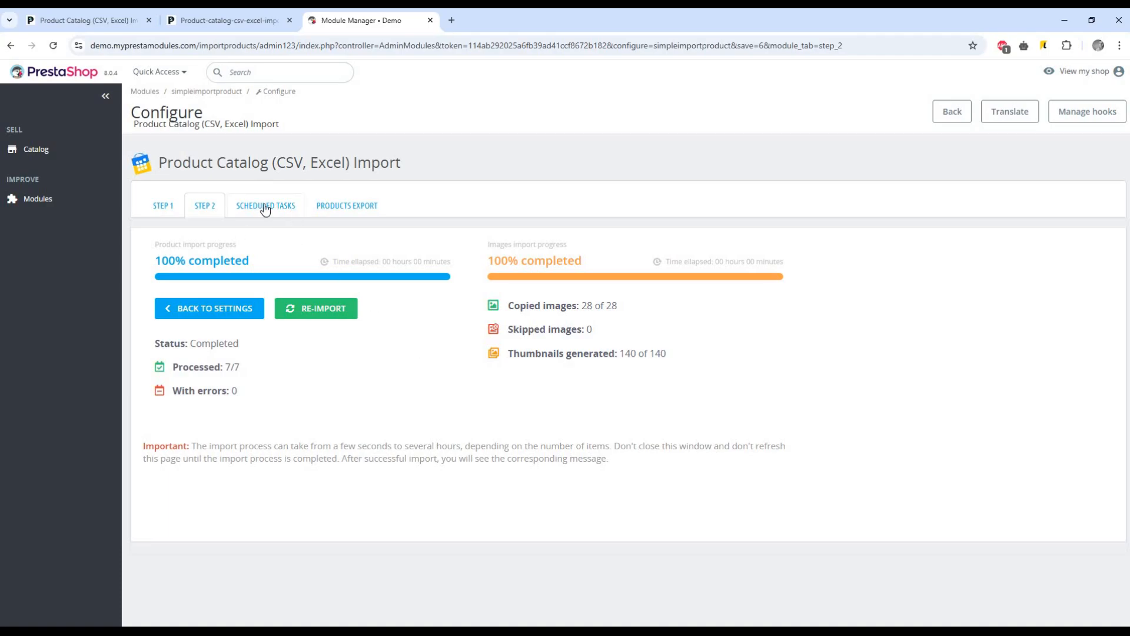
{"action": "mouse_move", "coordinate": [265, 204]}
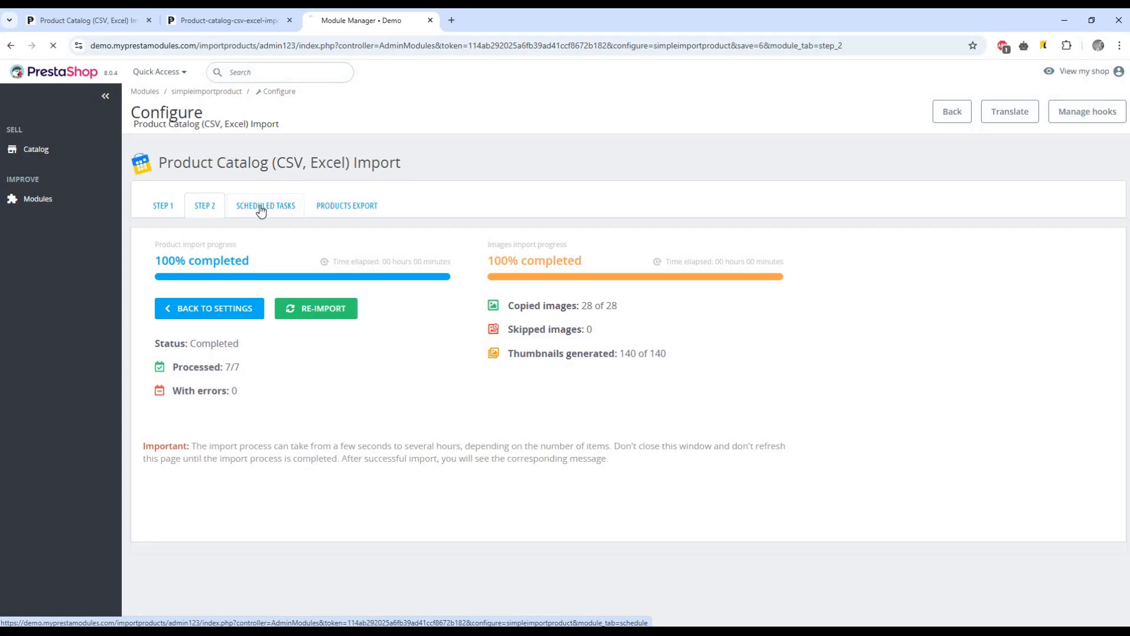
{"action": "left_click", "coordinate": [265, 205]}
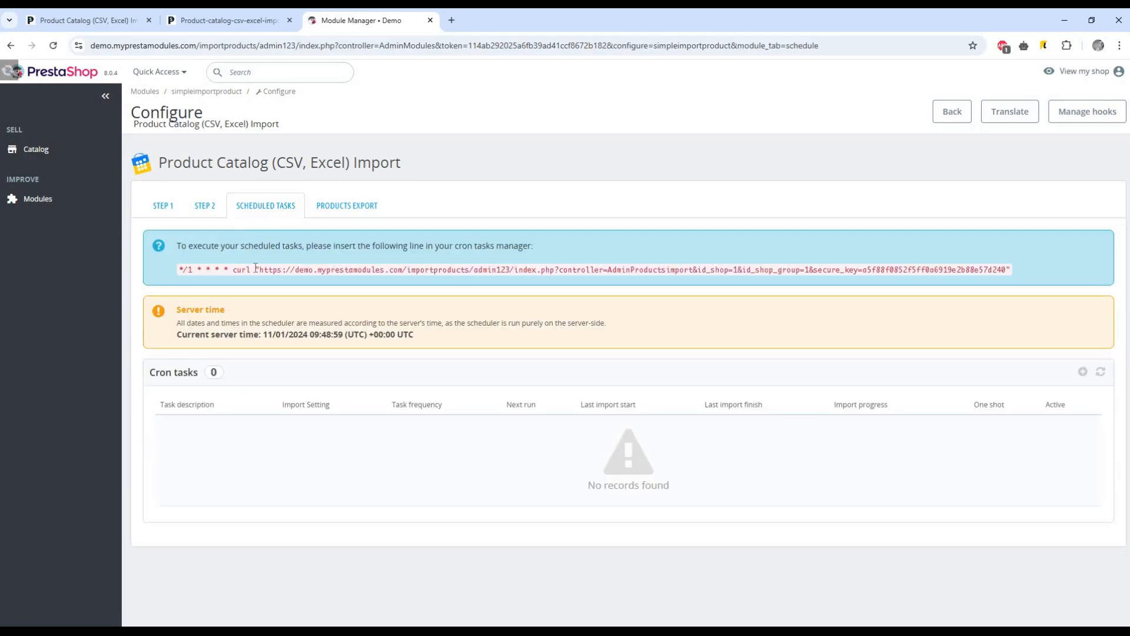
- Select the cron command line on the Scheduled Tasks page
{"action": "double_click", "coordinate": [628, 484]}
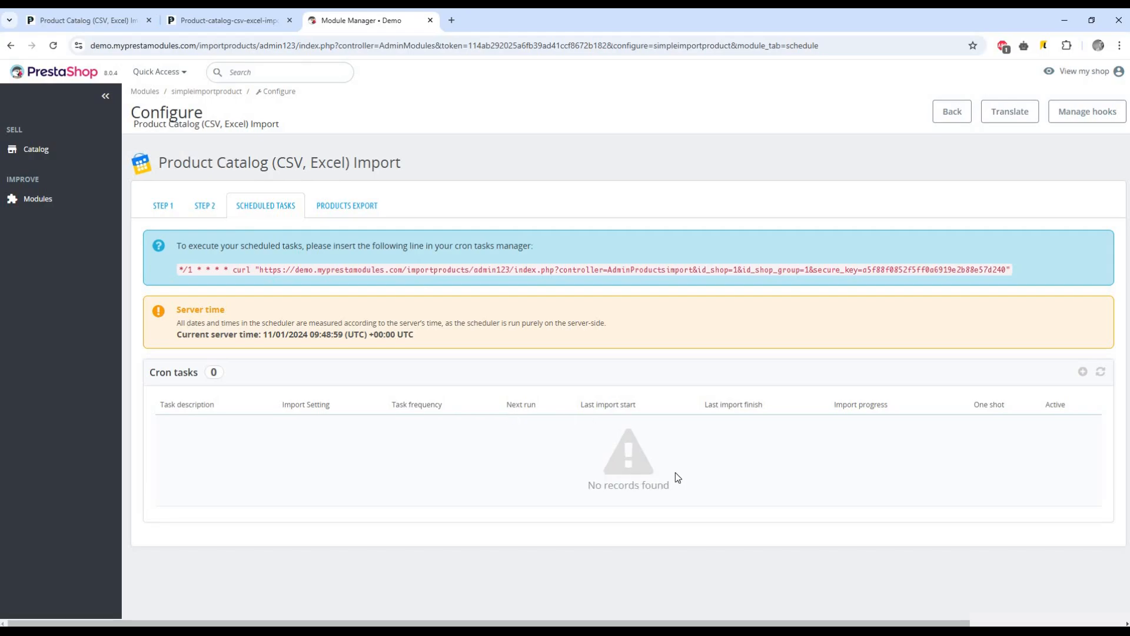
{"action": "mouse_move", "coordinate": [1048, 408]}
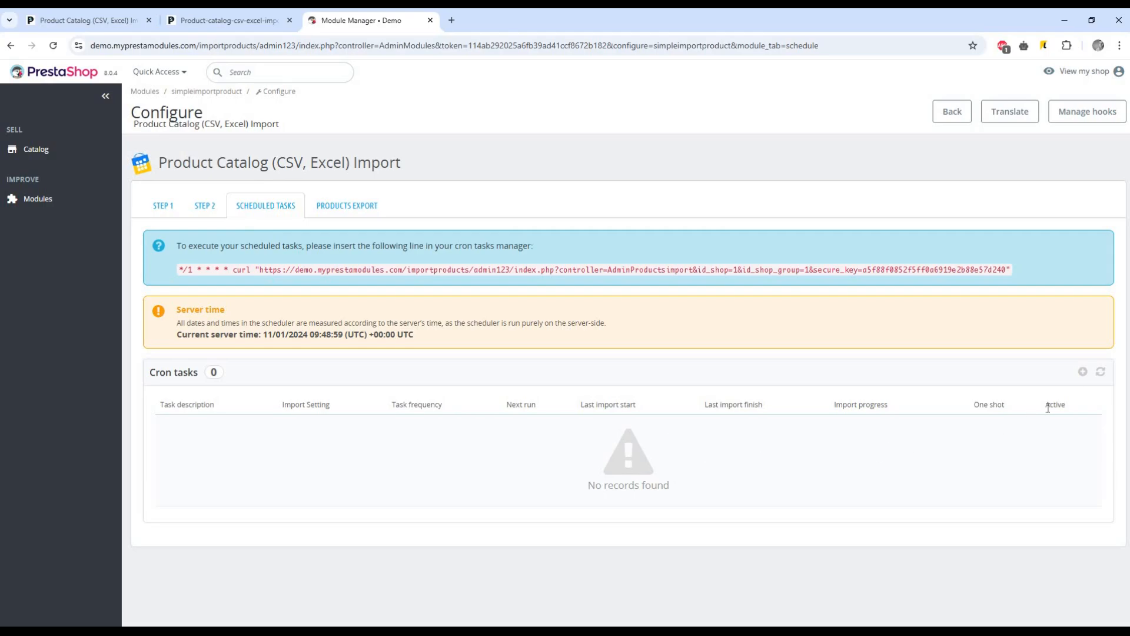
{"action": "mouse_move", "coordinate": [1082, 373]}
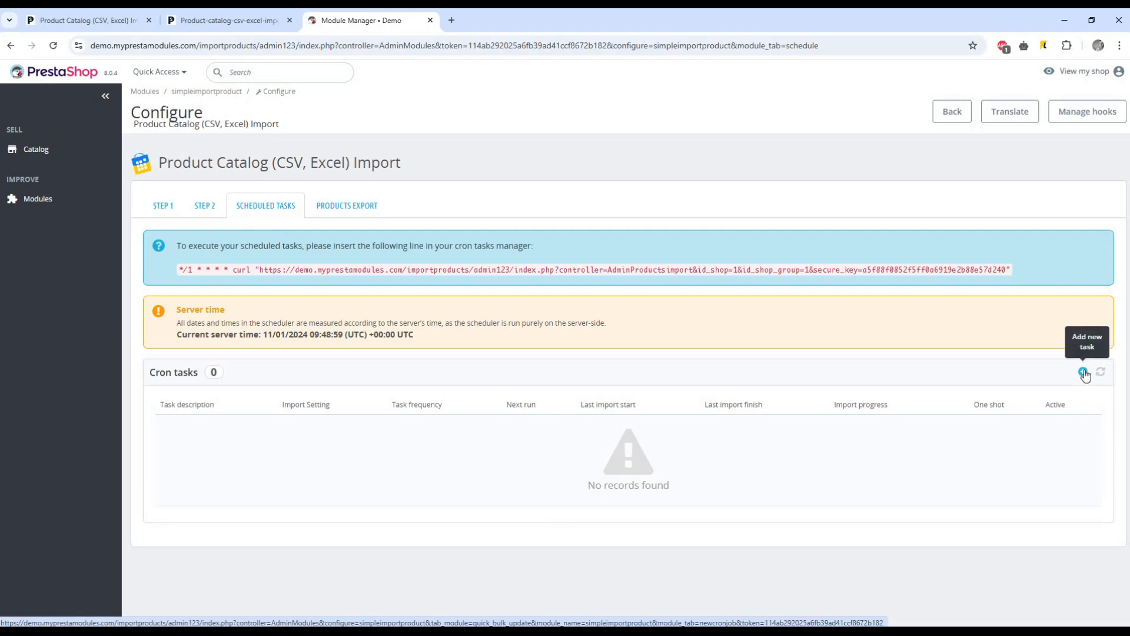
- Fill a new cron task named 'Demo task #1' using Demo Images Import and begin editing its frequency
{"action": "left_click", "coordinate": [1083, 374]}
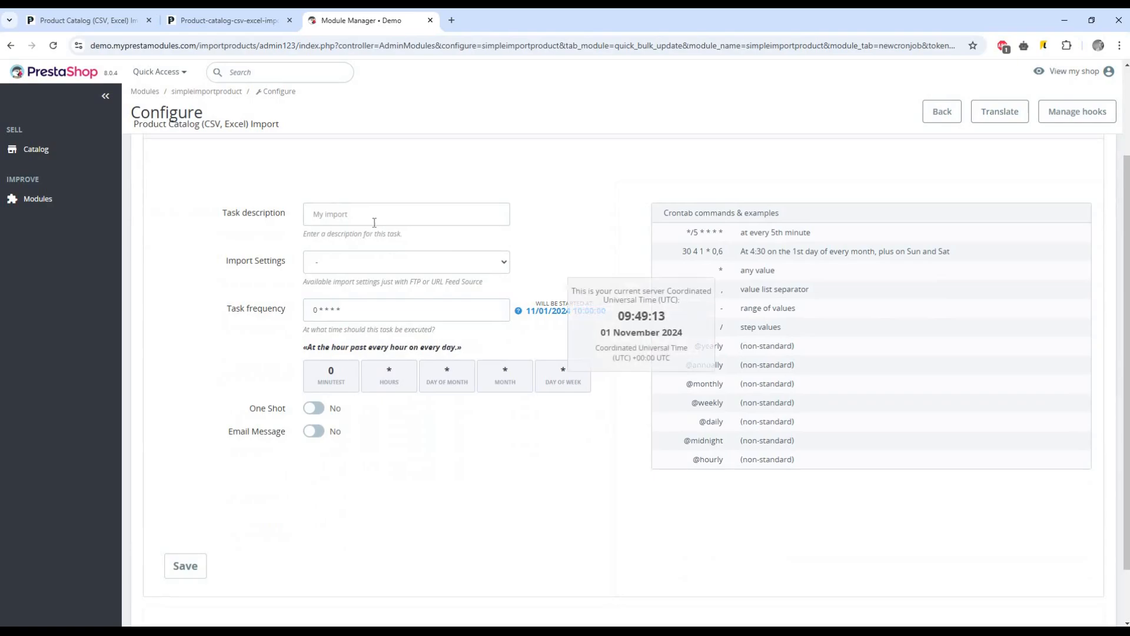
{"action": "type", "text": "Demo task #1"}
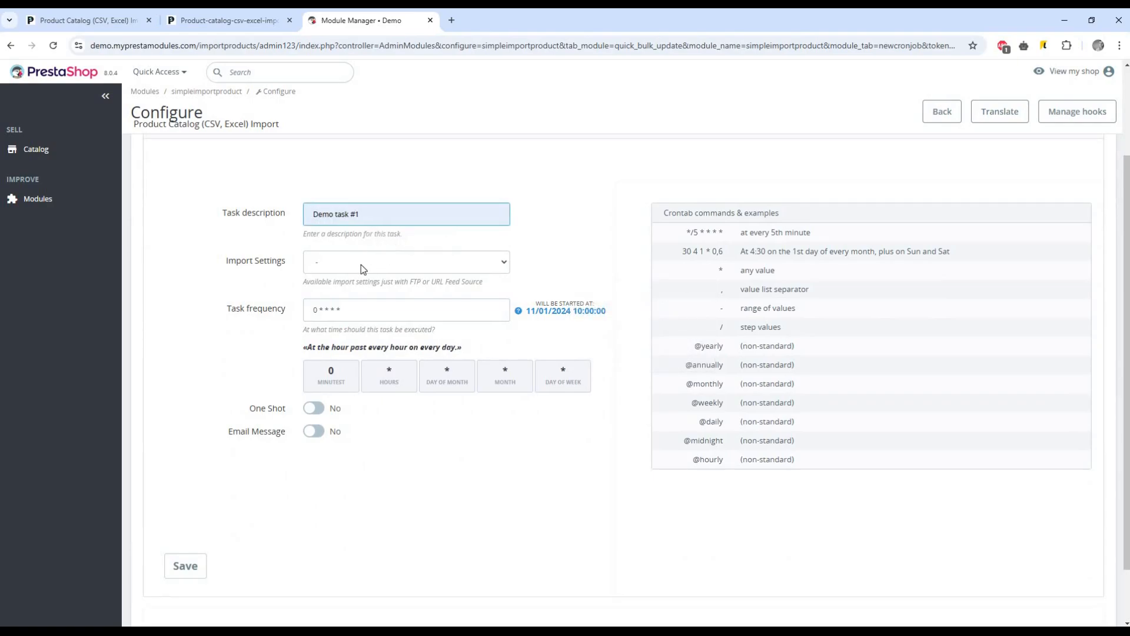
{"action": "left_click", "coordinate": [405, 261]}
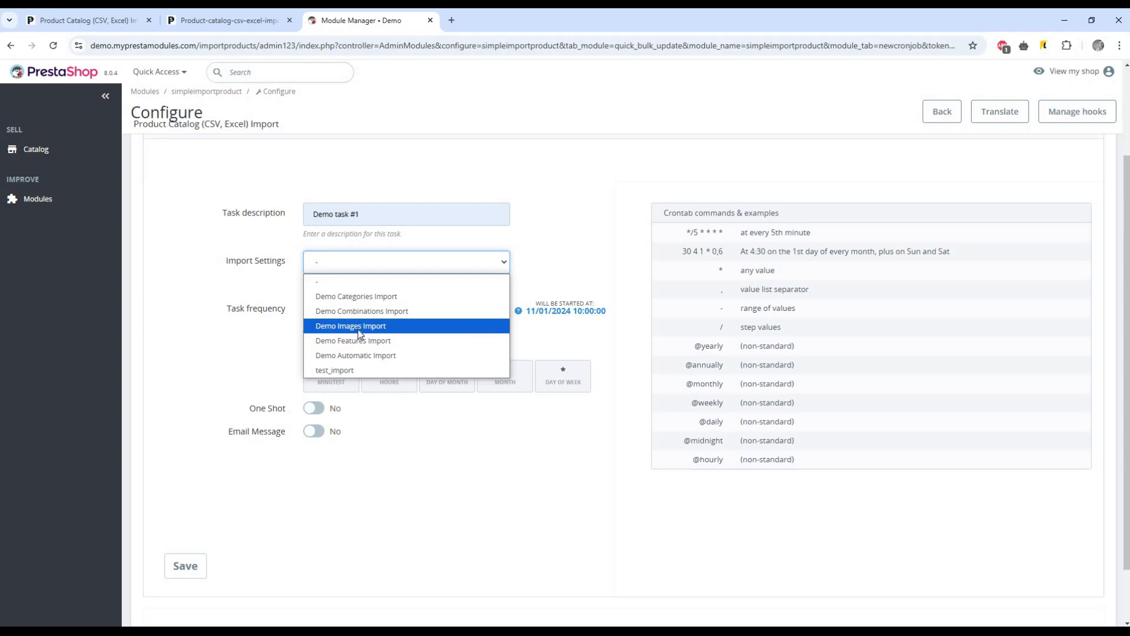
{"action": "left_click", "coordinate": [350, 326]}
{"action": "type", "text": "0 5 * 5 *"}
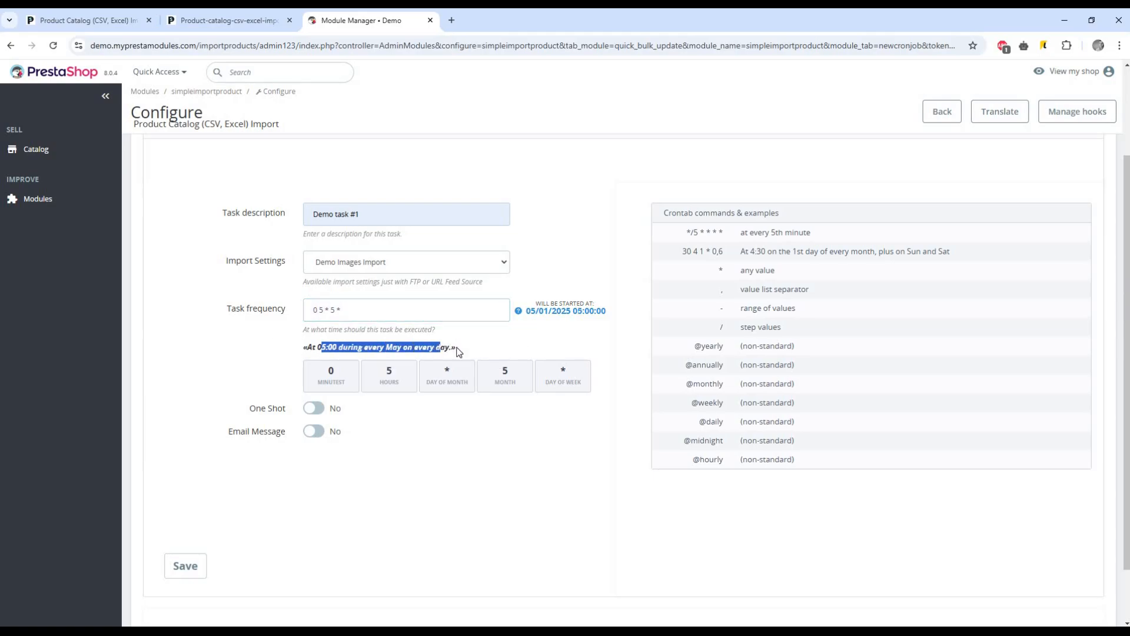
{"action": "left_click", "coordinate": [332, 310]}
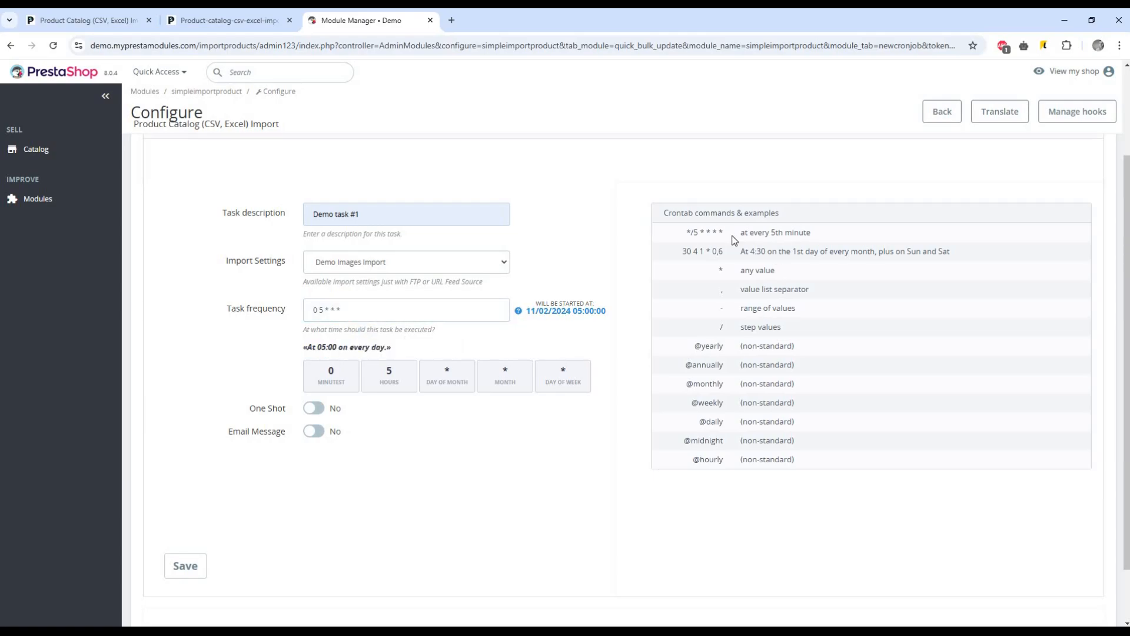
{"action": "double_click", "coordinate": [721, 213]}
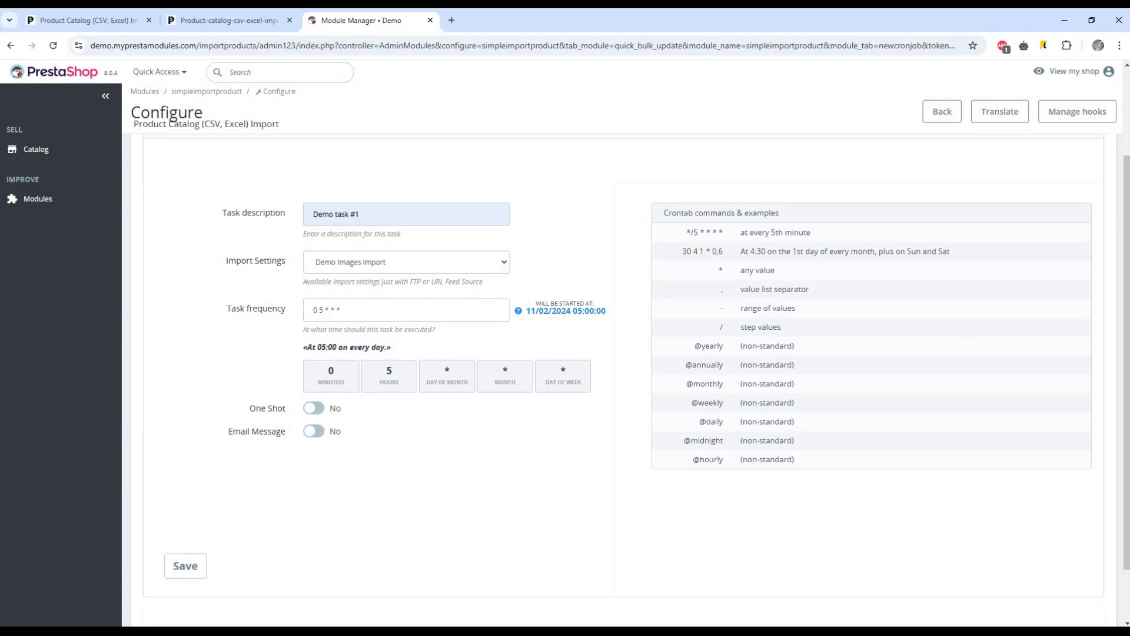
{"action": "mouse_move", "coordinate": [219, 450]}
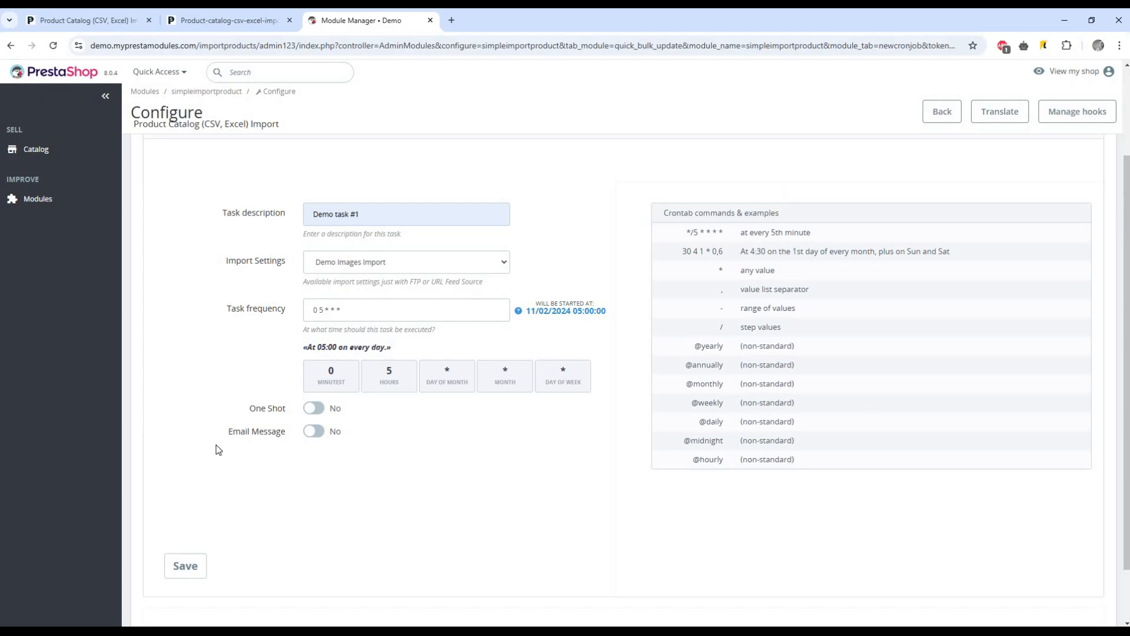
{"action": "mouse_move", "coordinate": [345, 407]}
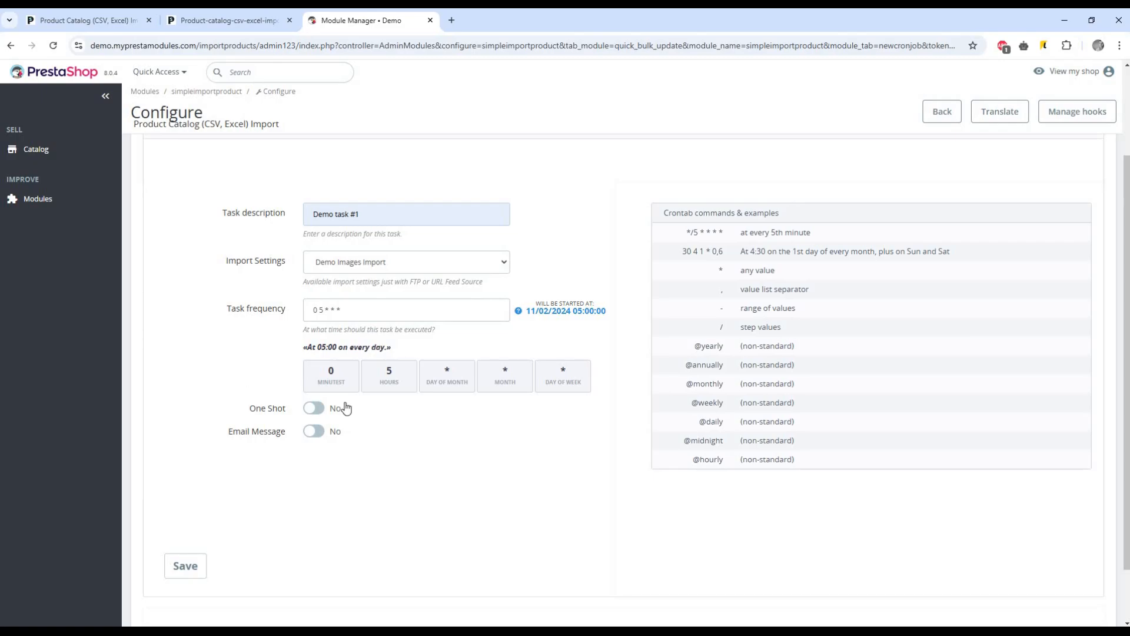
{"action": "left_click", "coordinate": [313, 409]}
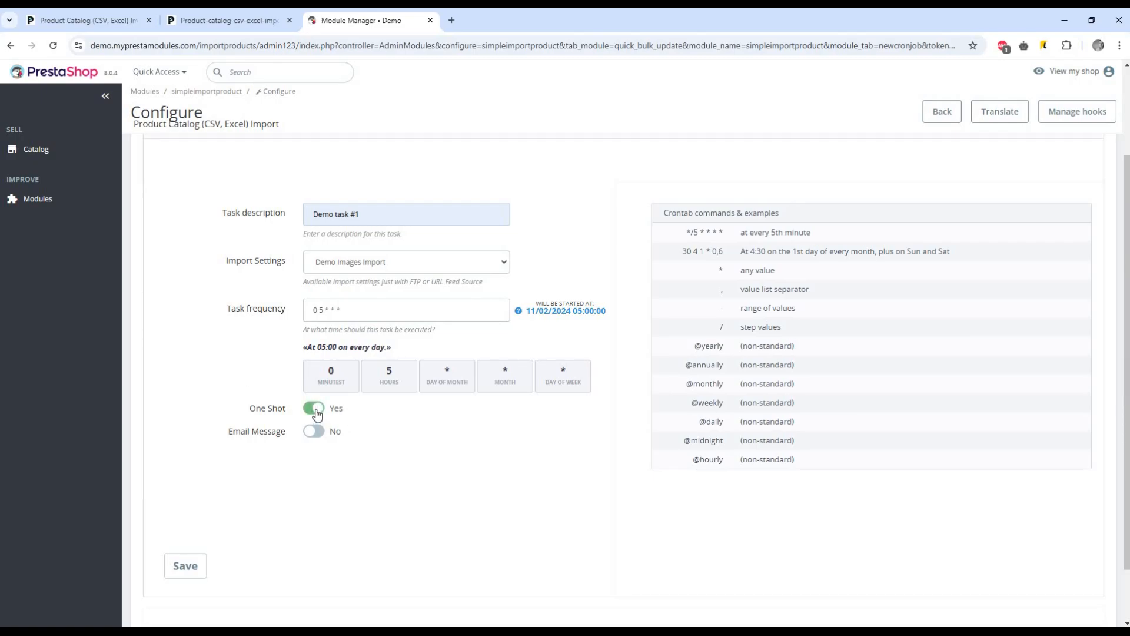
{"action": "left_click", "coordinate": [313, 409]}
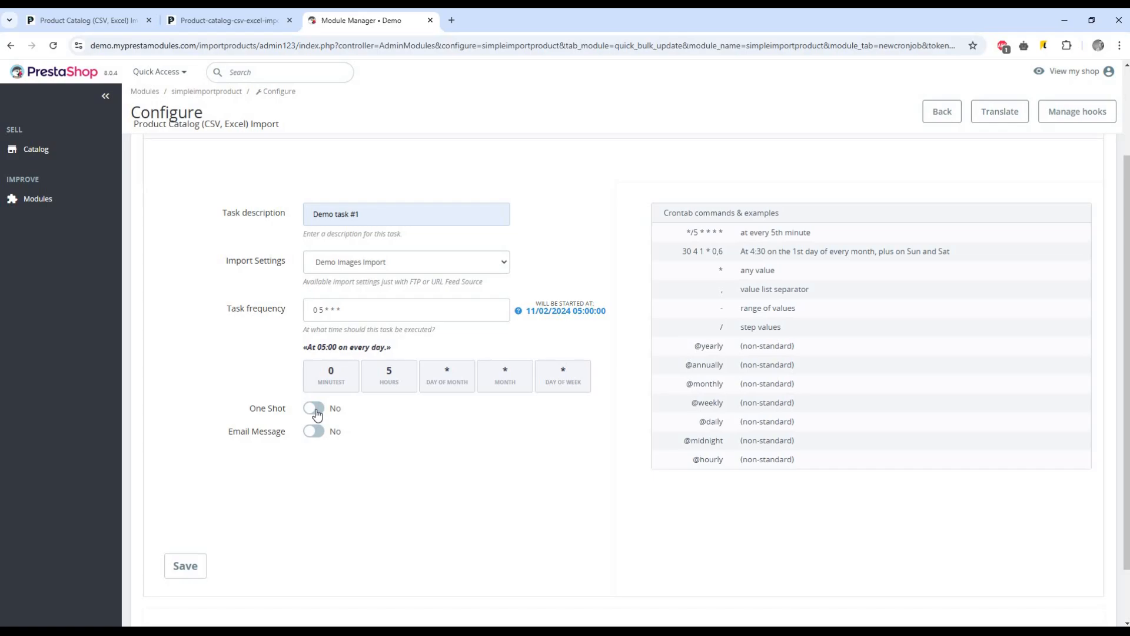
{"action": "mouse_move", "coordinate": [215, 514]}
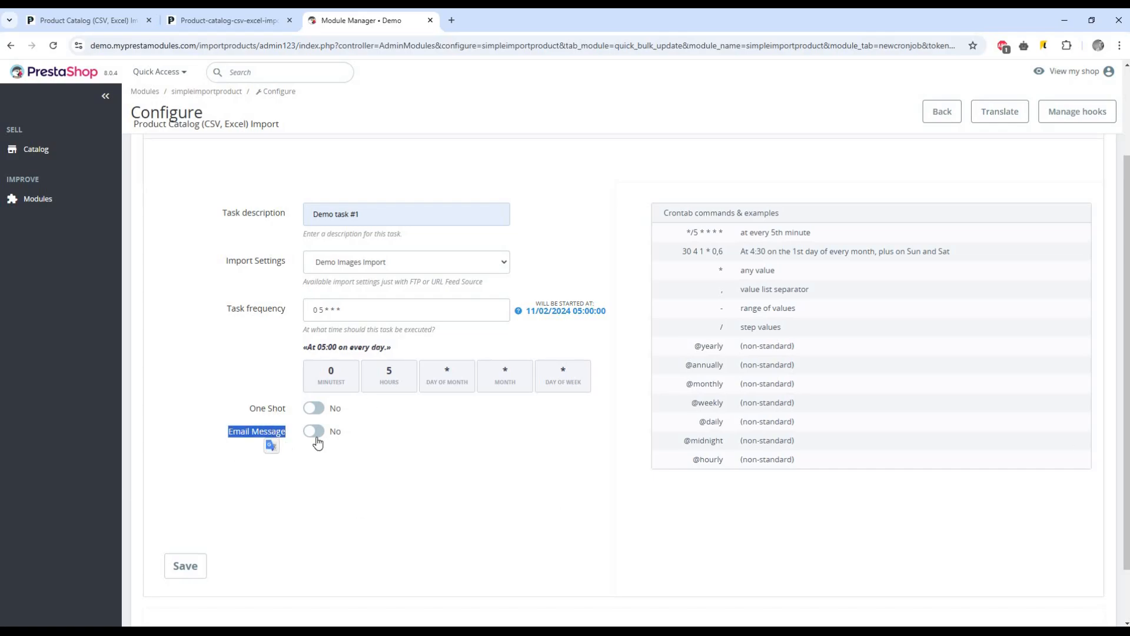
{"action": "left_click", "coordinate": [313, 431]}
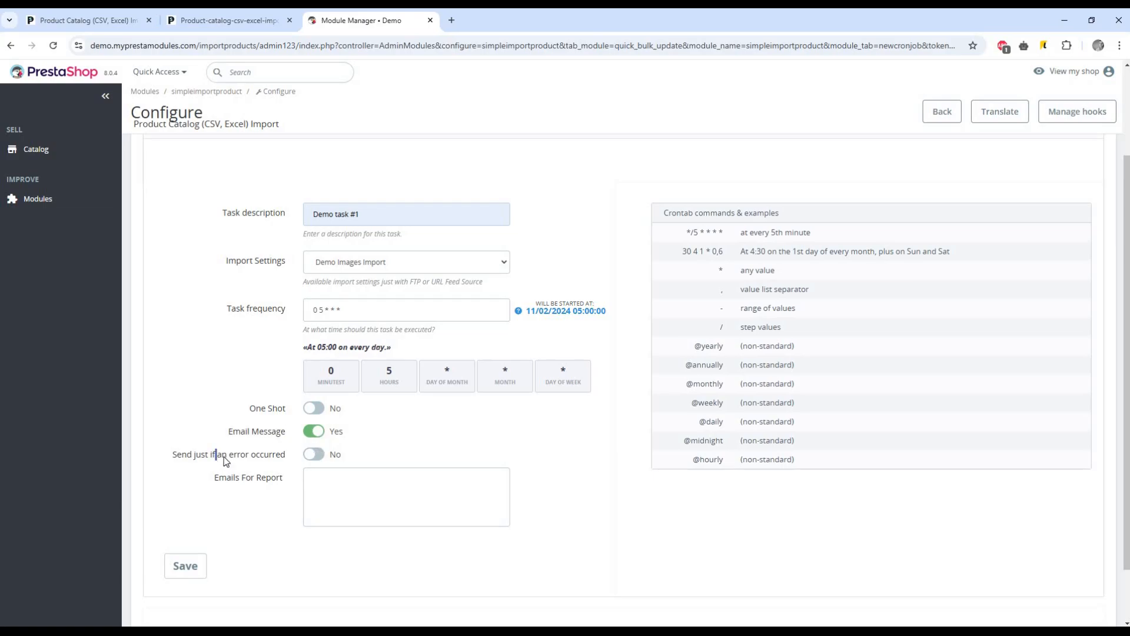
{"action": "left_click", "coordinate": [313, 453]}
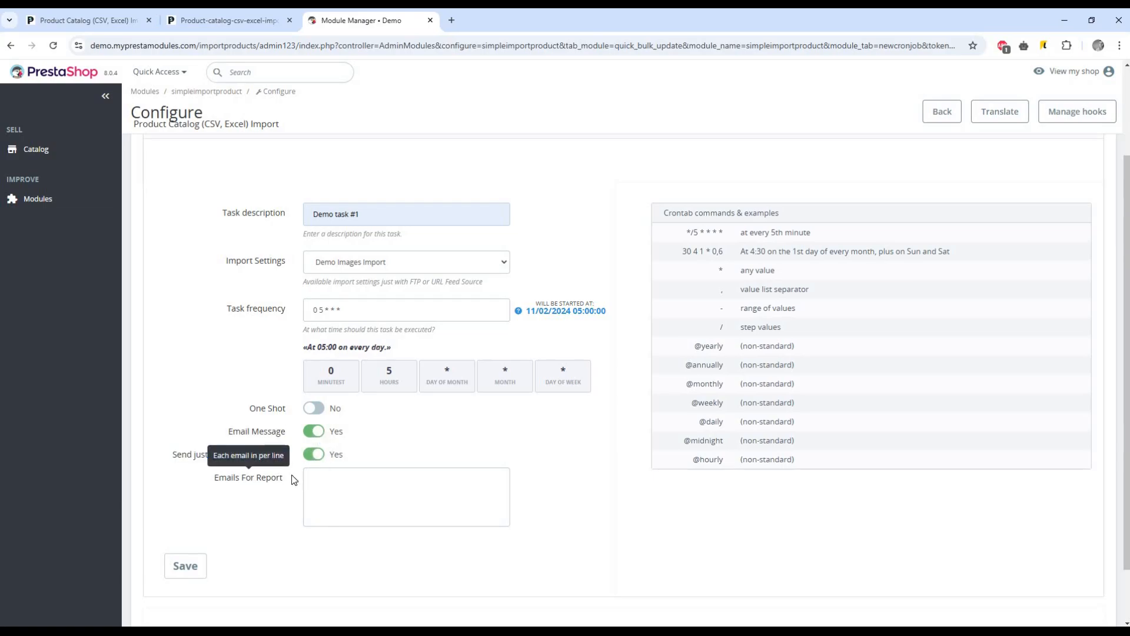
{"action": "left_click", "coordinate": [313, 431]}
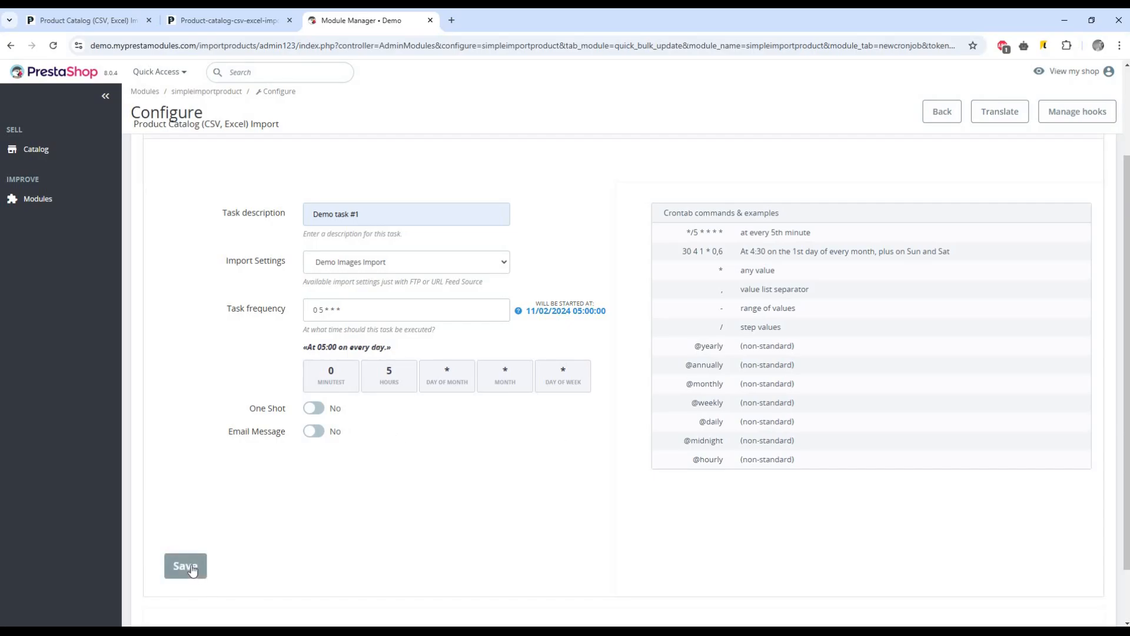
- Save Demo task #1 so it appears active in the Cron tasks list, and review the server time note
{"action": "left_click", "coordinate": [185, 567]}
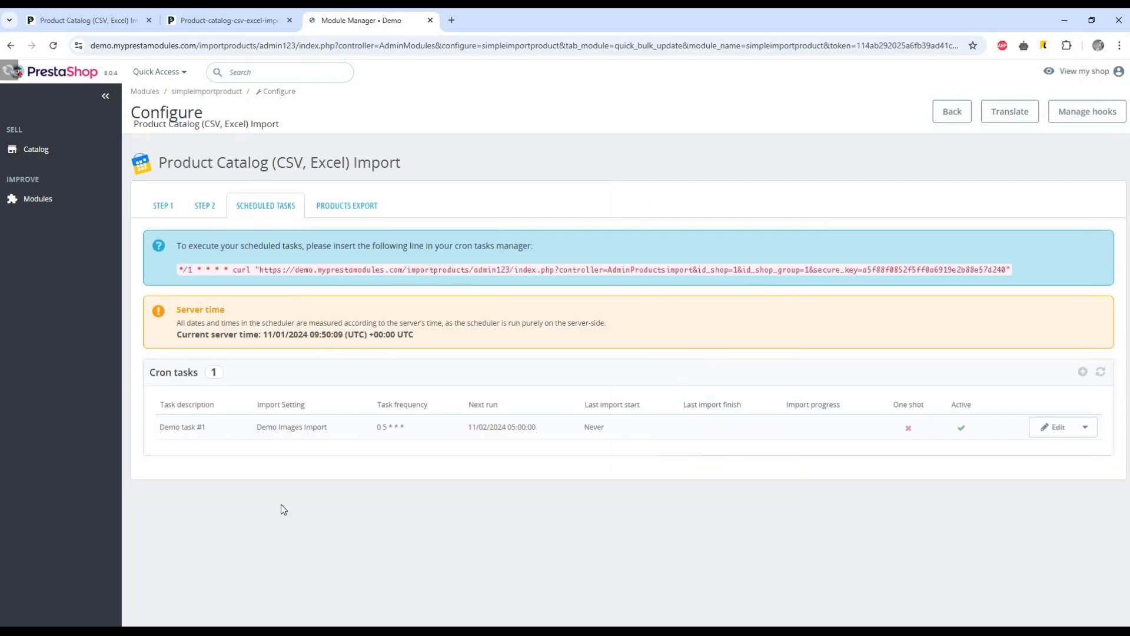
{"action": "double_click", "coordinate": [186, 404]}
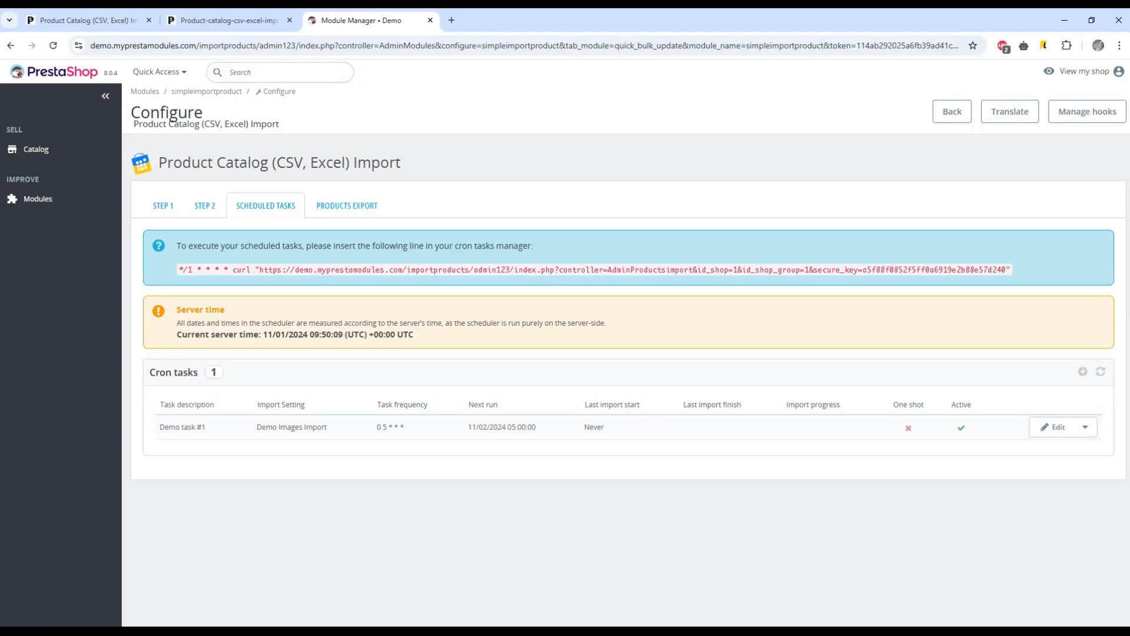
{"action": "mouse_move", "coordinate": [191, 243]}
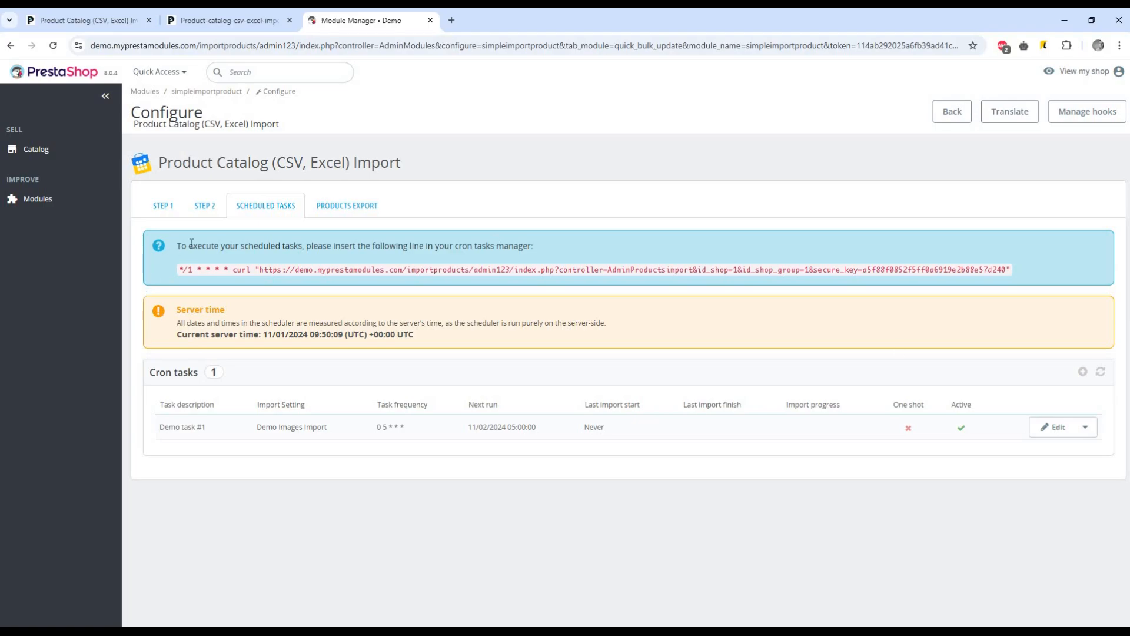
{"action": "triple_click", "coordinate": [353, 245]}
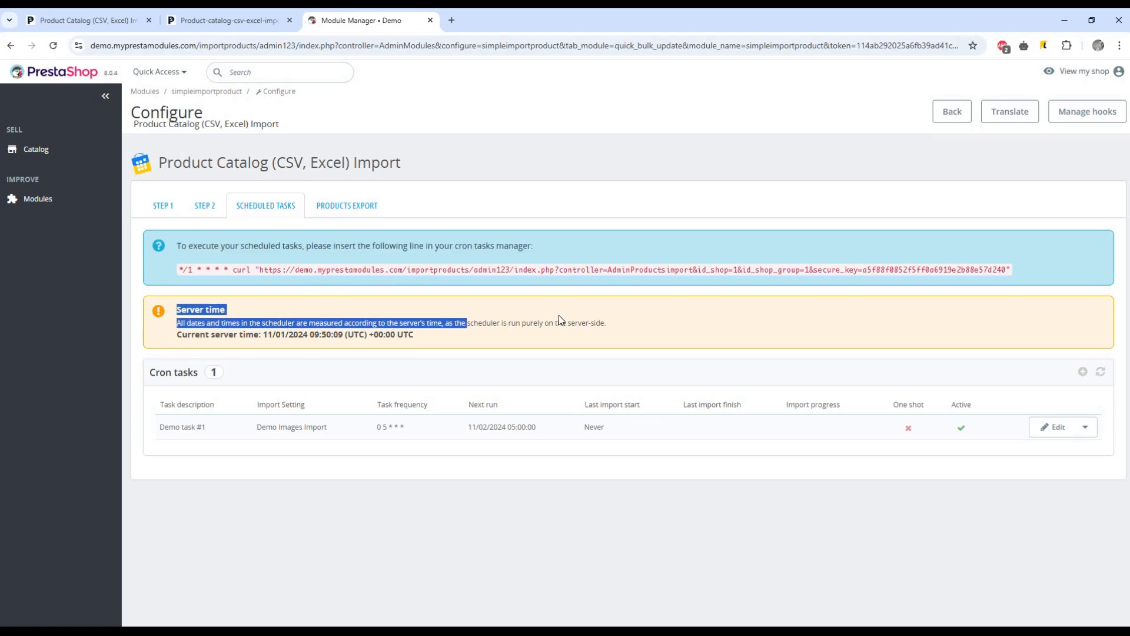
{"action": "left_click", "coordinate": [652, 326]}
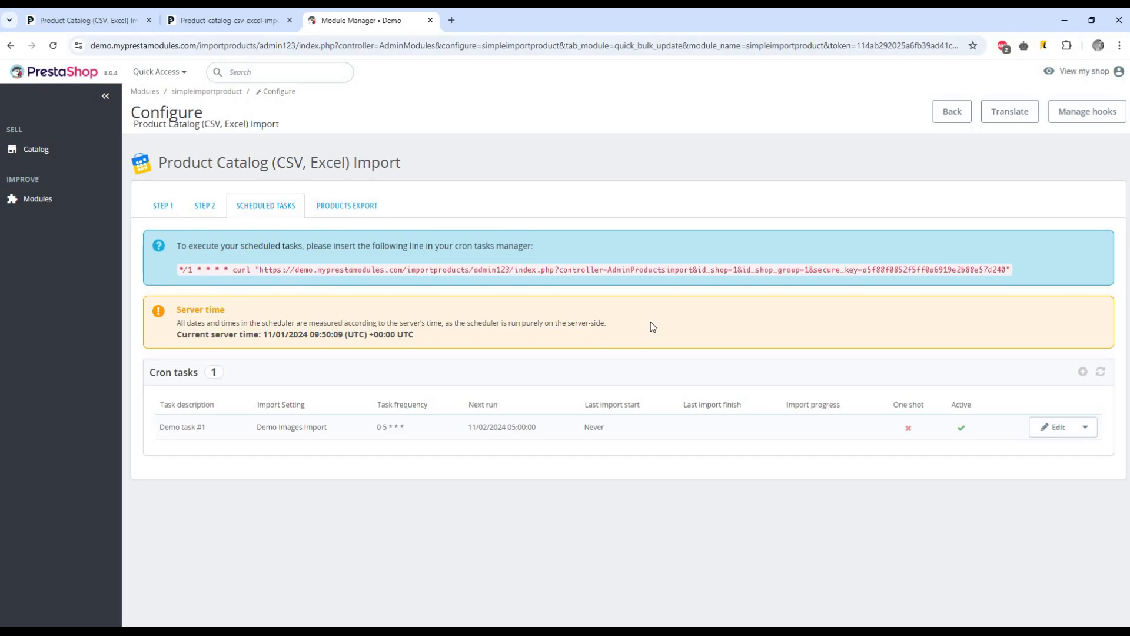
{"action": "mouse_move", "coordinate": [149, 222]}
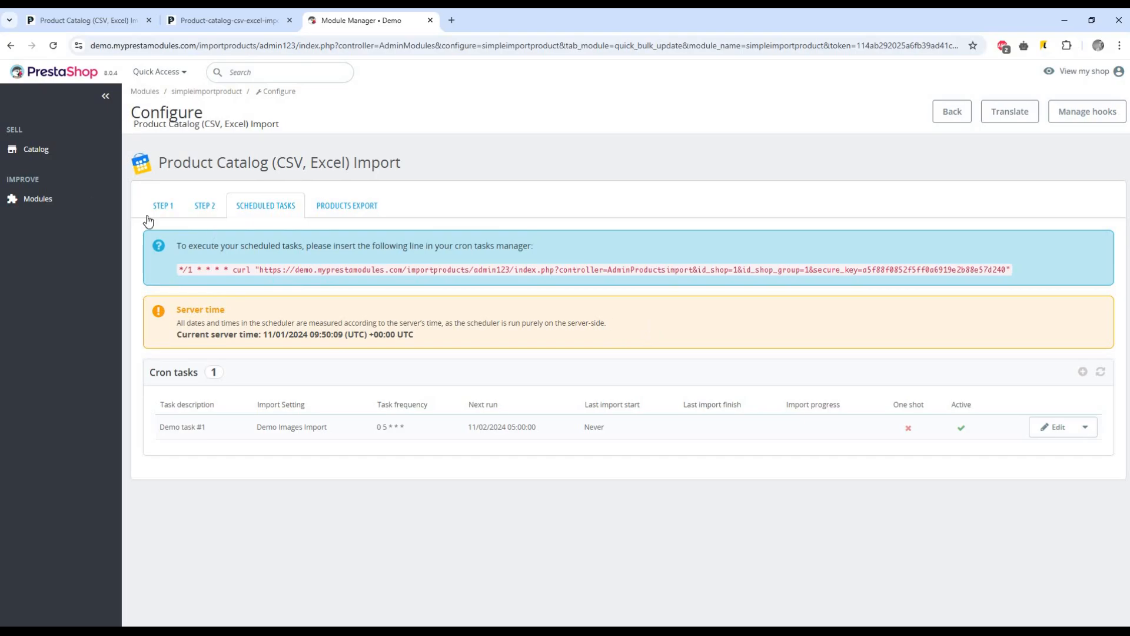
- Return to Step 1 of the import module and browse its Saved settings and Support sections
{"action": "left_click", "coordinate": [163, 205]}
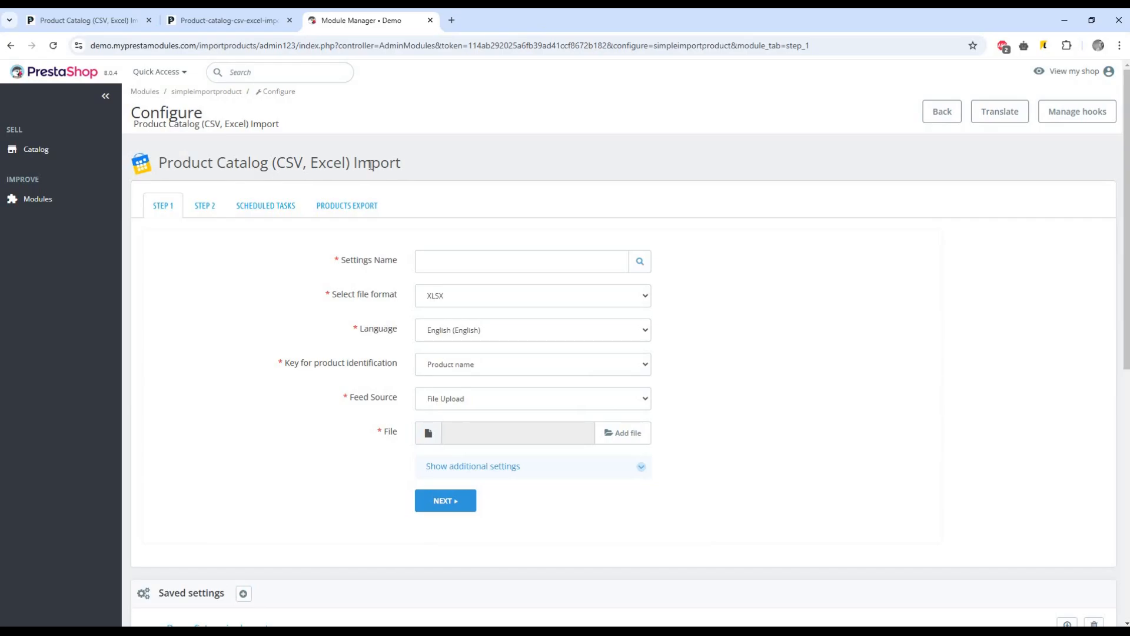
{"action": "scroll", "scroll_direction": "down", "scroll_amount": 3}
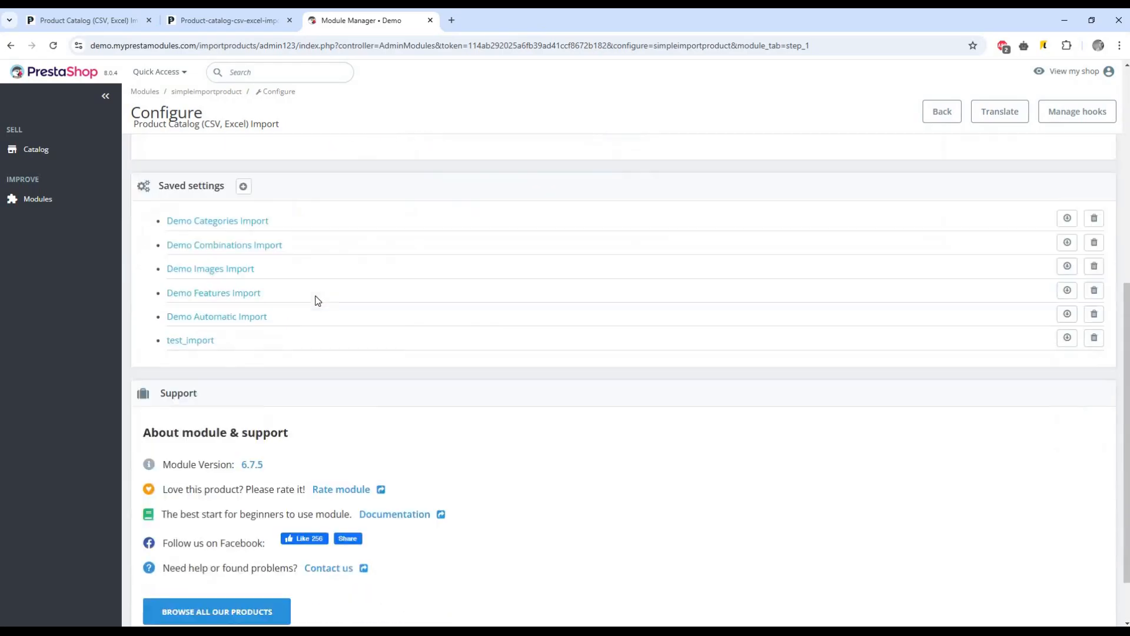
{"action": "scroll", "scroll_direction": "down", "scroll_amount": 3}
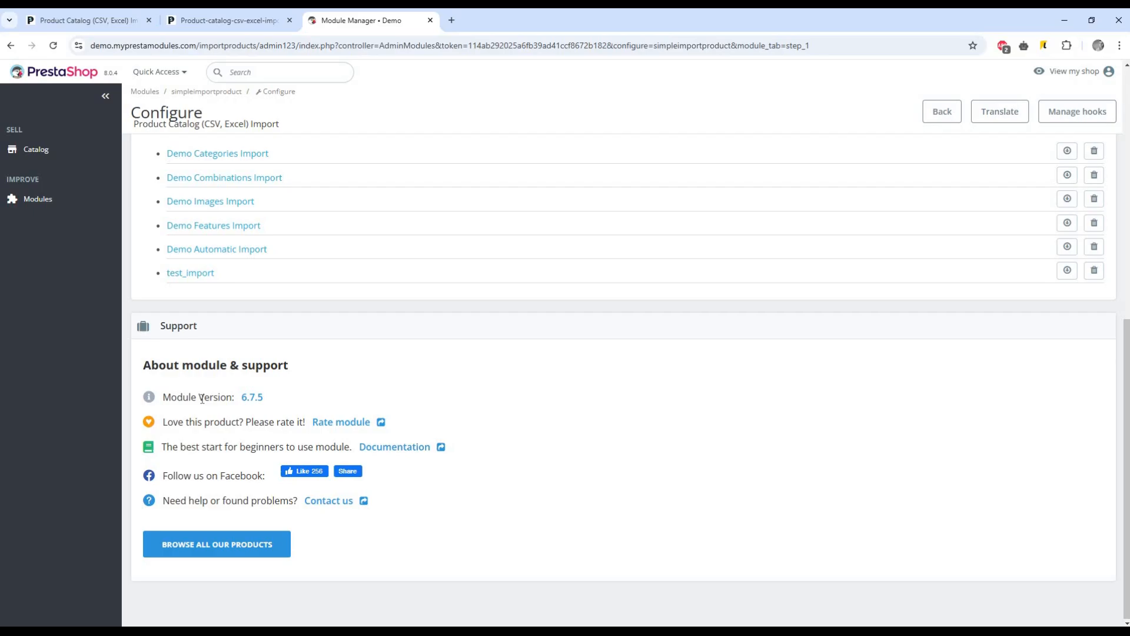
{"action": "mouse_move", "coordinate": [393, 384]}
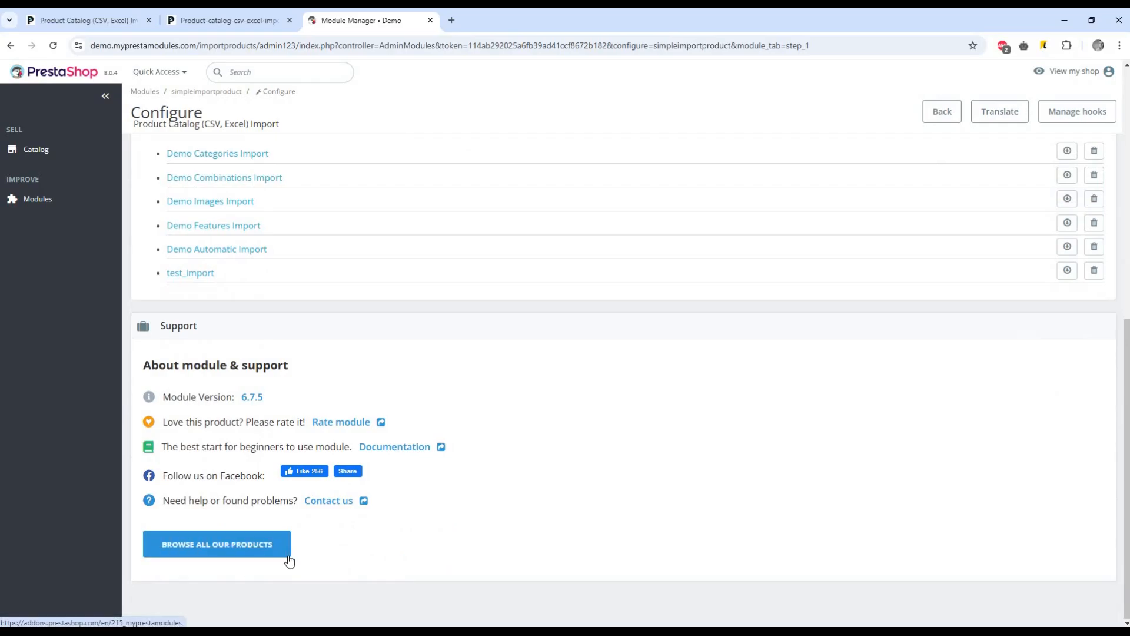
{"action": "scroll", "scroll_direction": "up", "scroll_amount": 3}
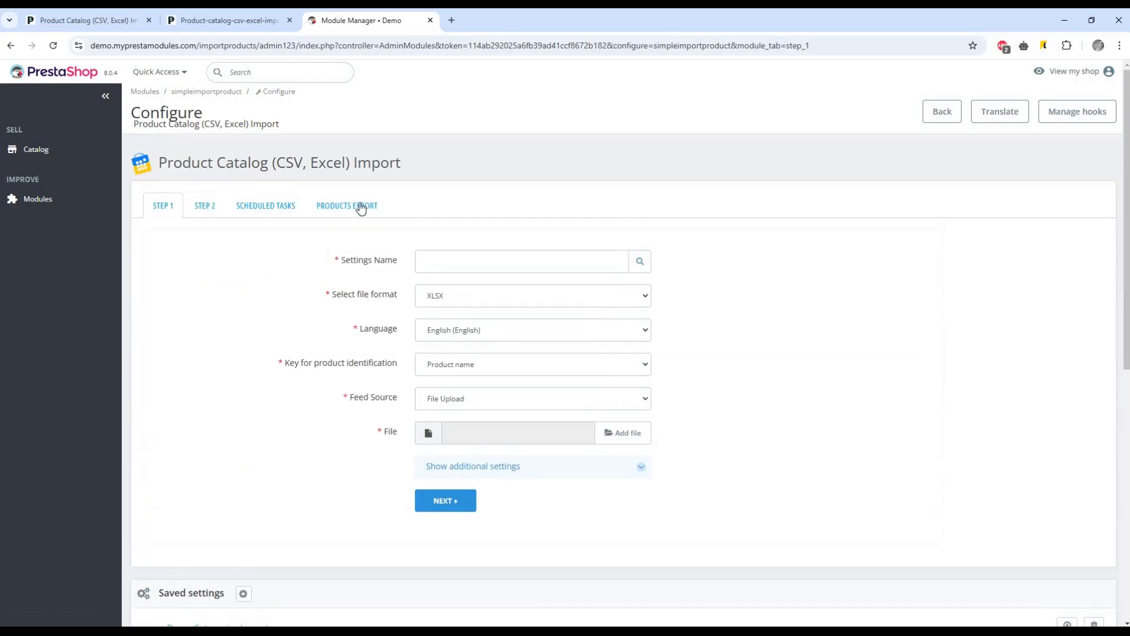
{"action": "mouse_move", "coordinate": [592, 341]}
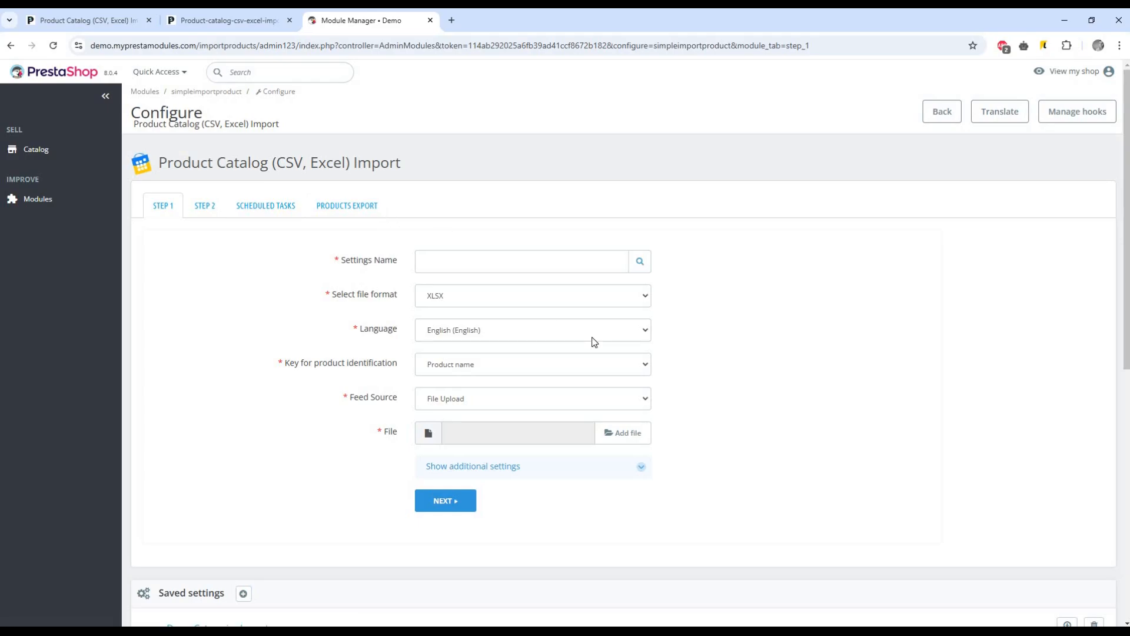